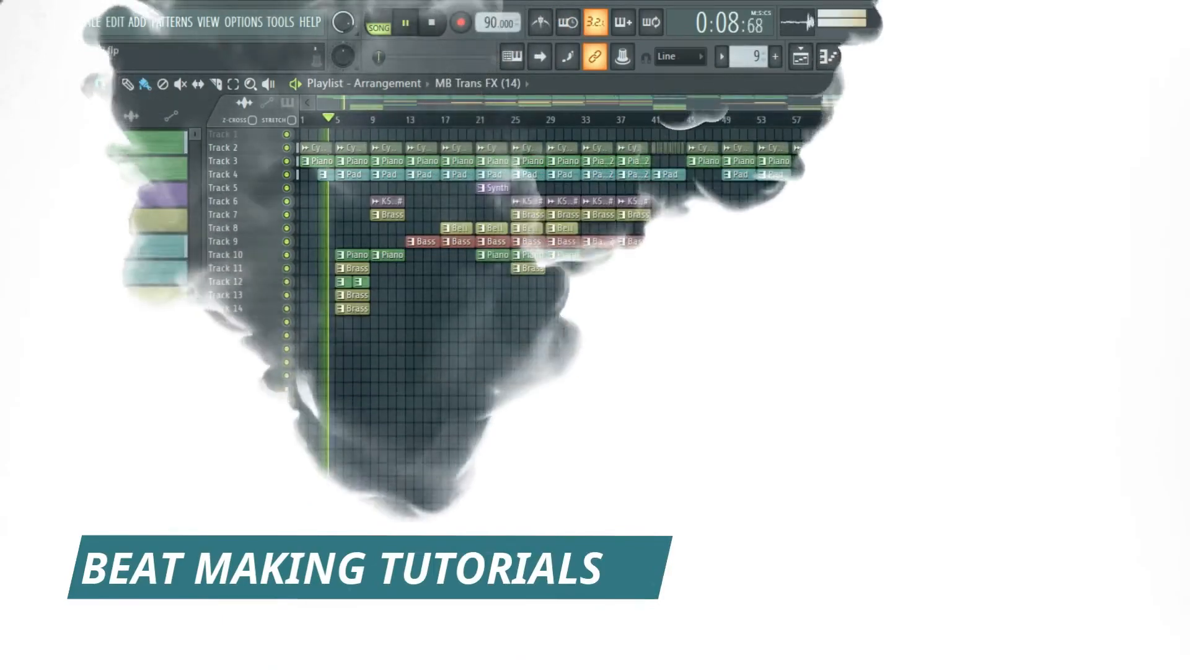
# Load project E222 with the BIG D vocal, three groups and FX channels
pyautogui.click(885, 57)
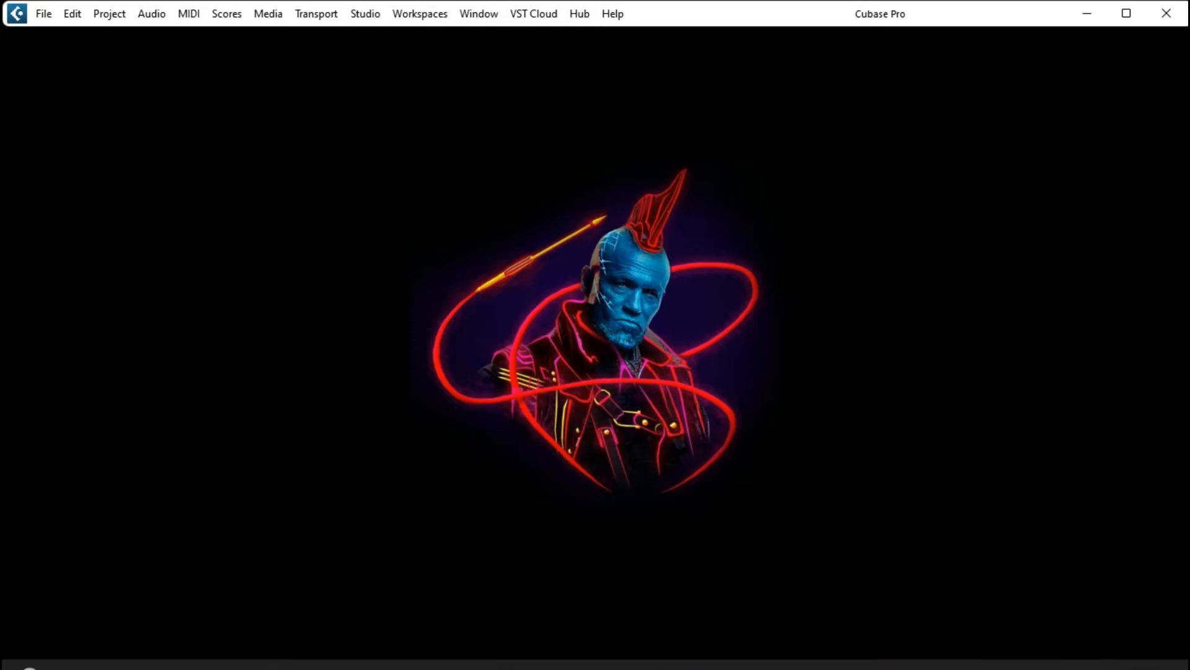
pyautogui.moveTo(616, 649)
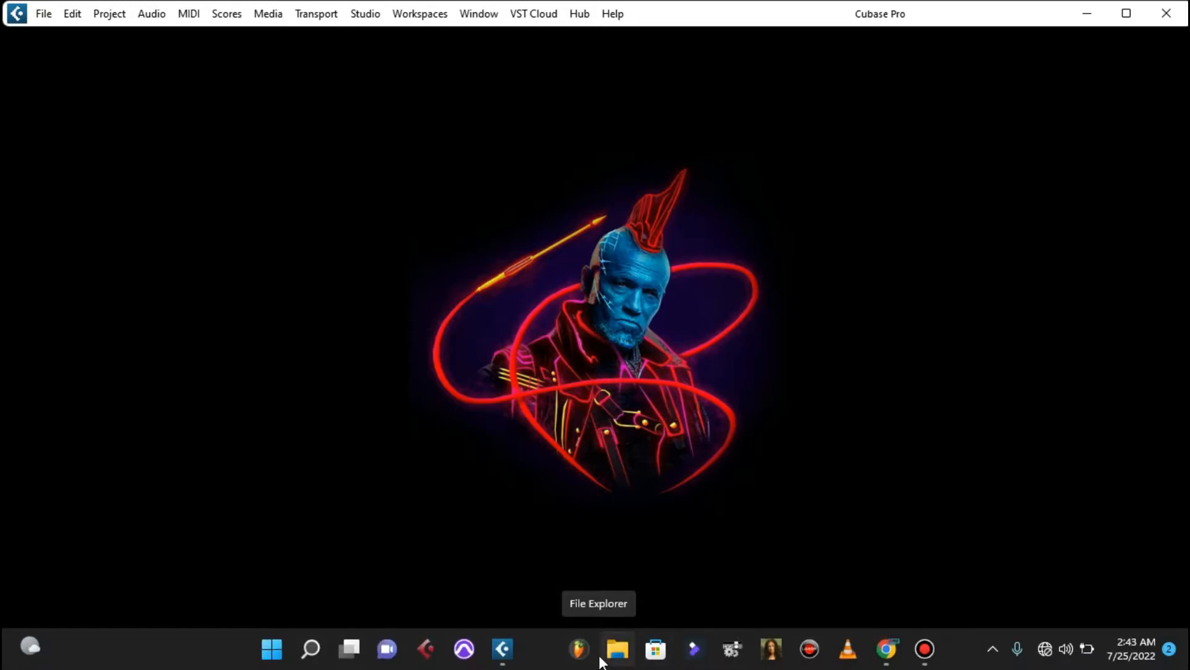
pyautogui.moveTo(716, 349)
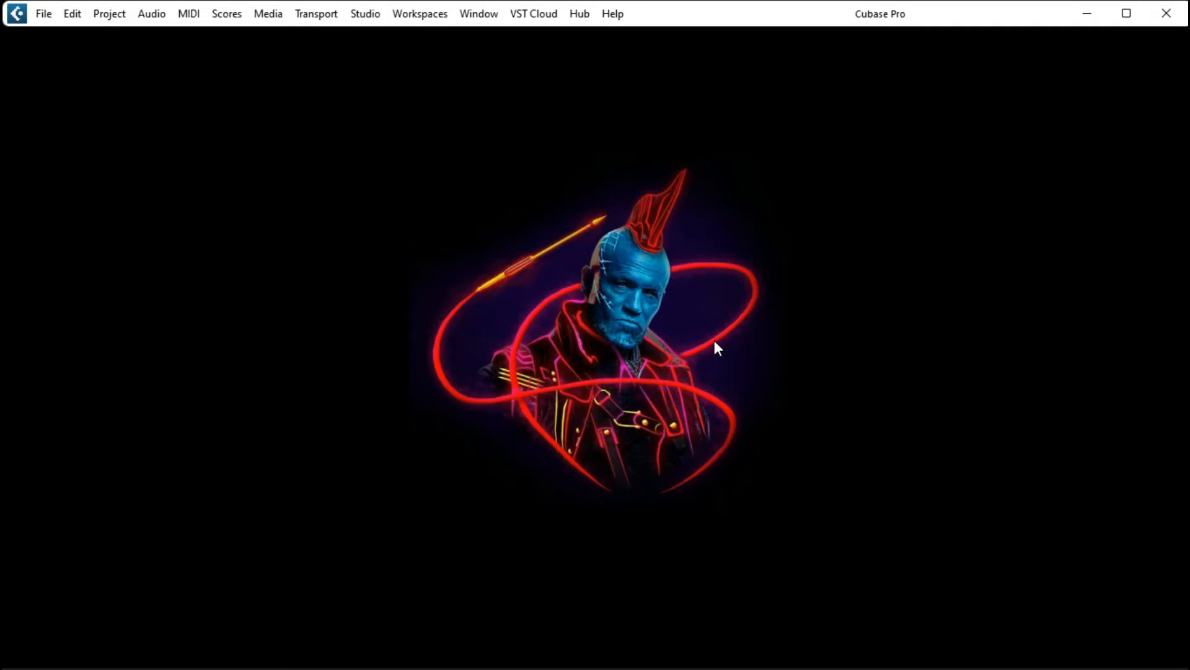
pyautogui.moveTo(718, 318)
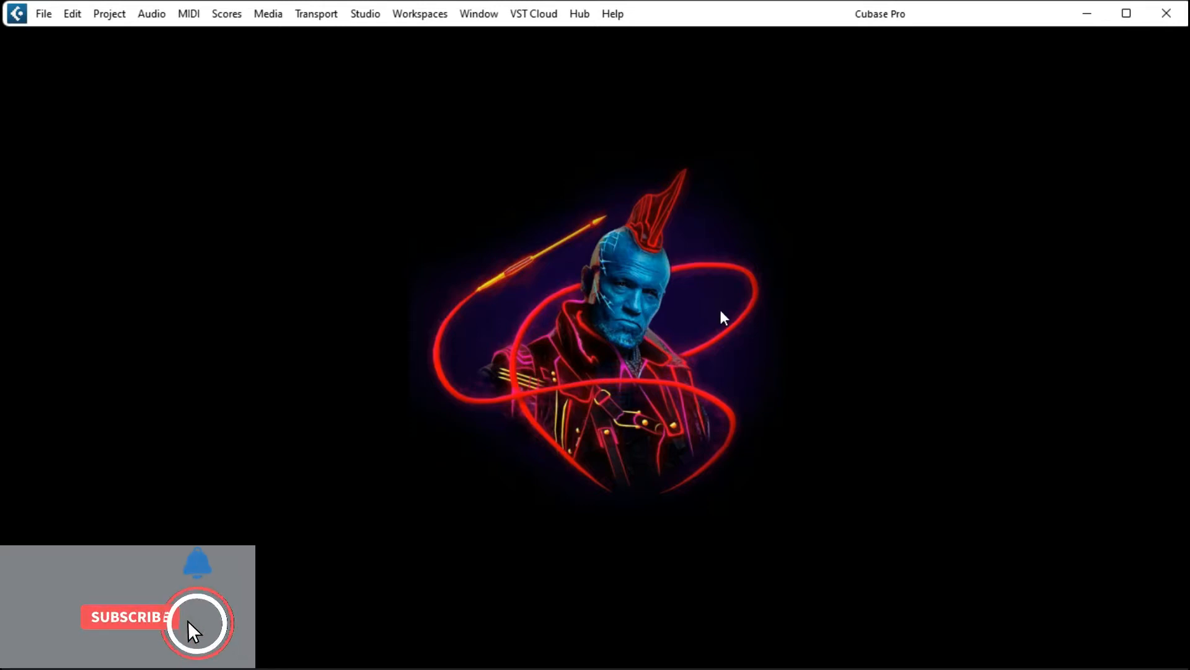
pyautogui.click(198, 626)
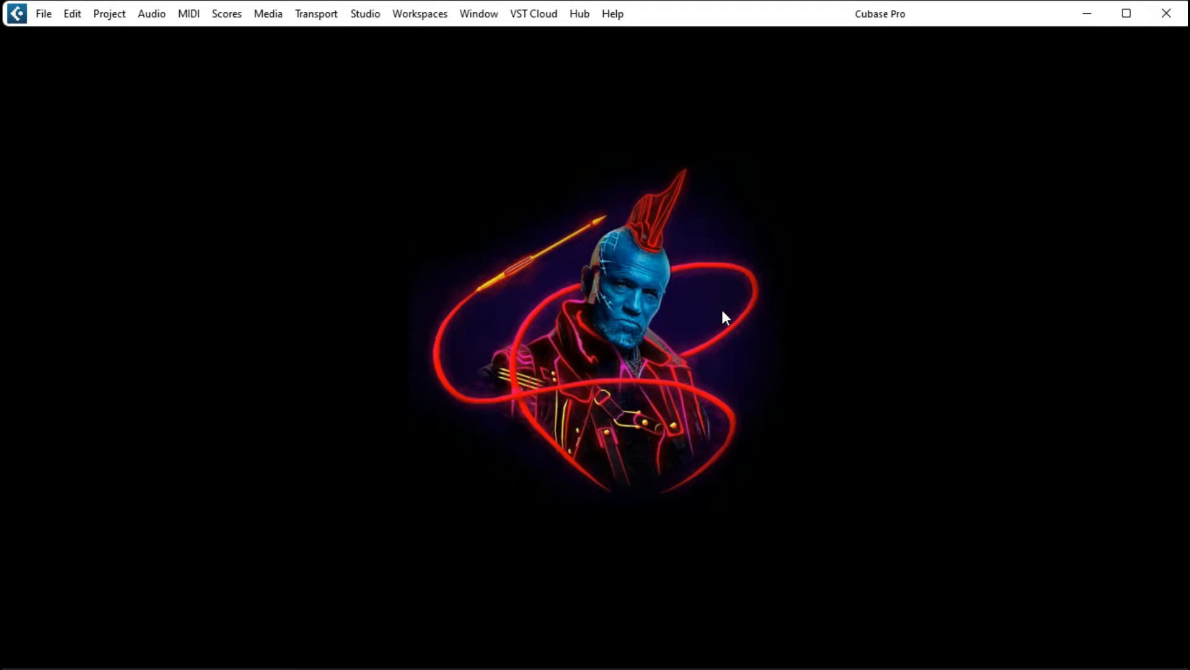
pyautogui.moveTo(747, 356)
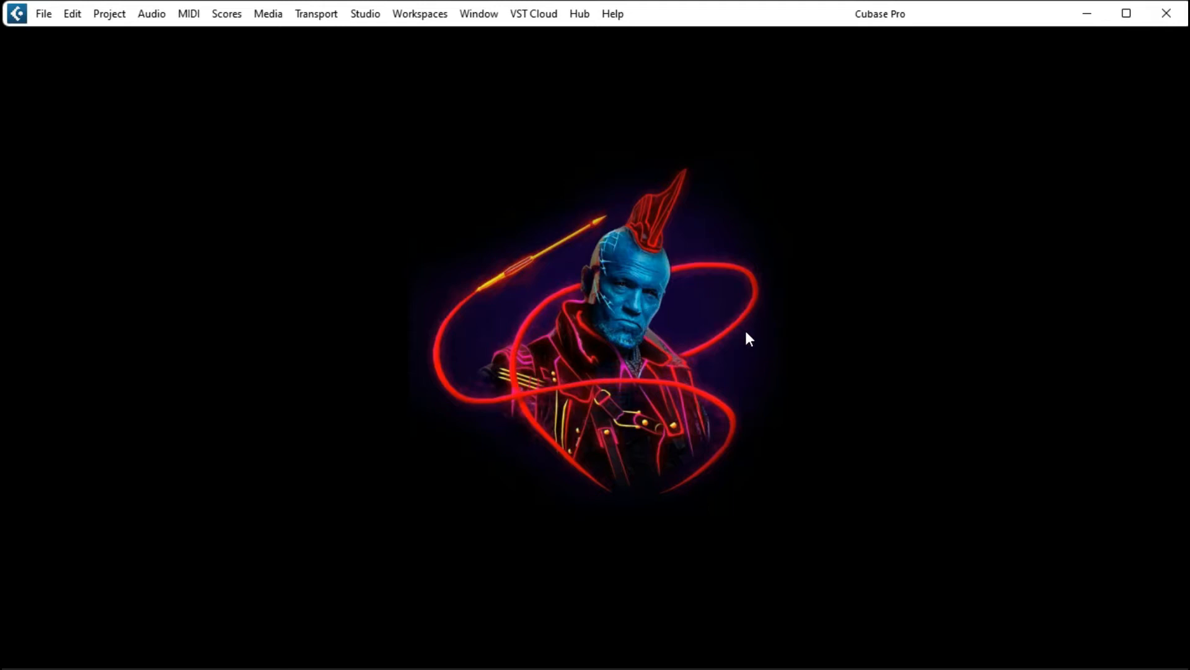
pyautogui.moveTo(748, 344)
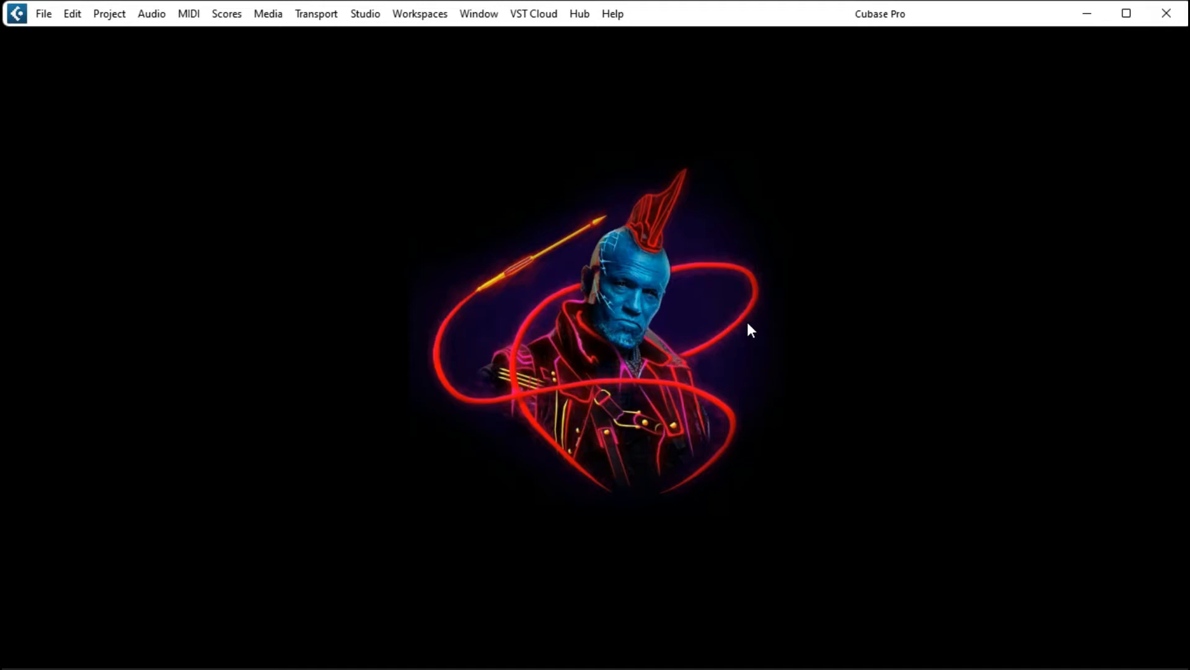
pyautogui.moveTo(750, 344)
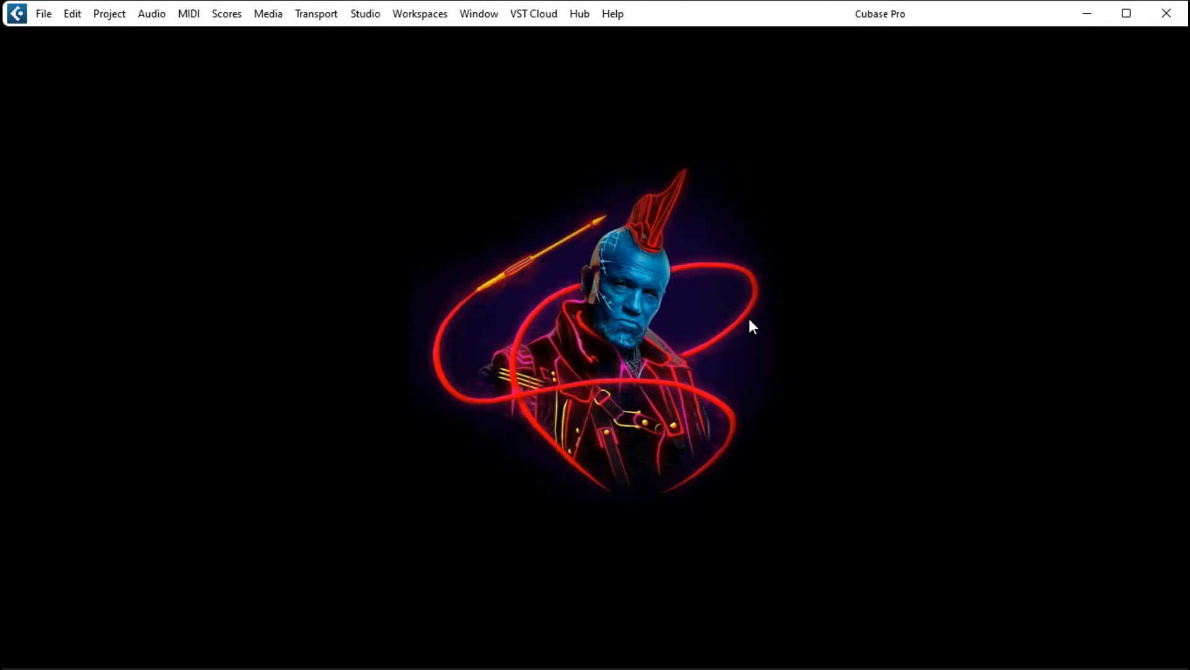
pyautogui.moveTo(373, 189)
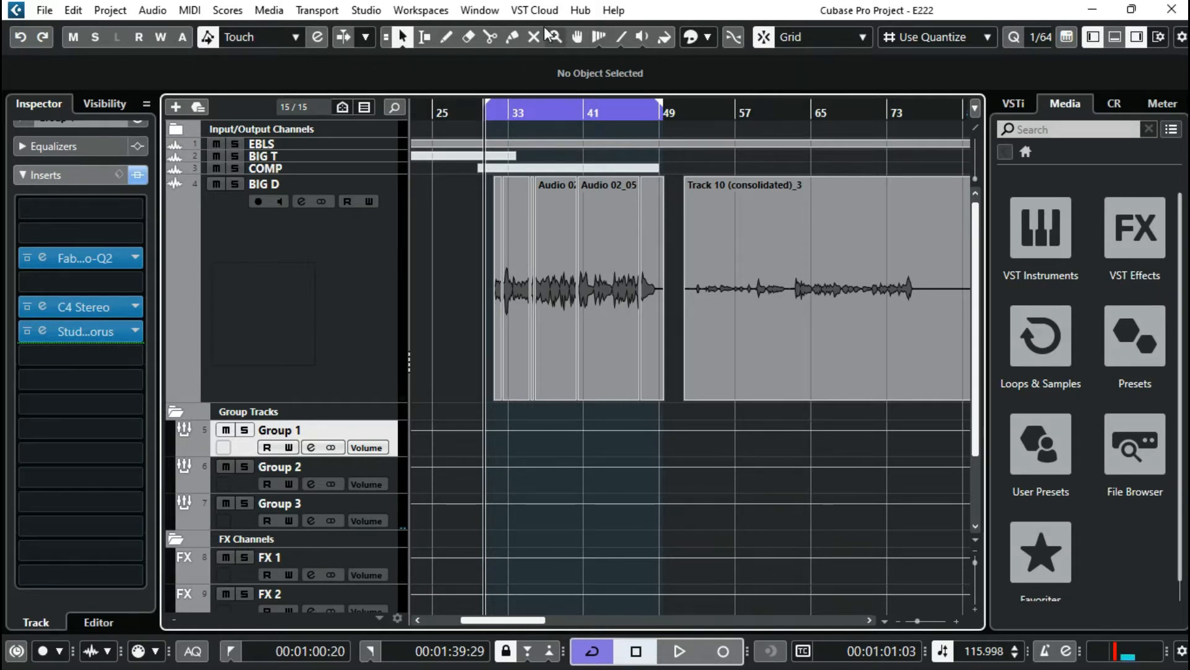
# Delete the Track 10 (consolidated)_3 event from the BIG D vocal track
pyautogui.click(820, 288)
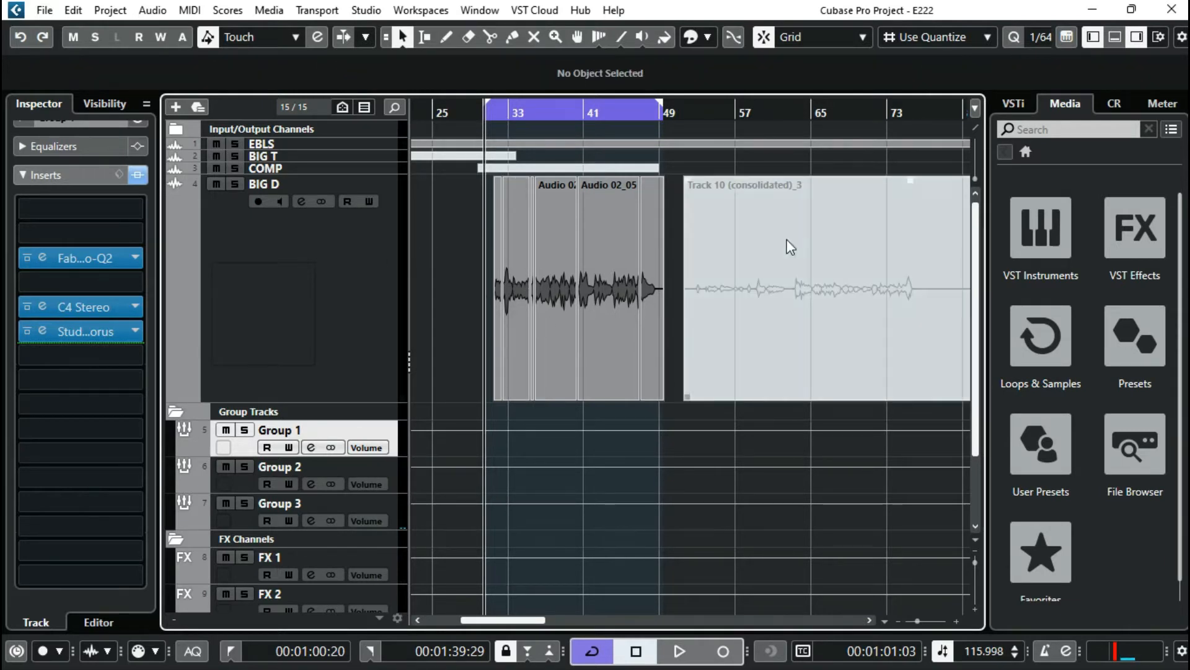
pyautogui.click(789, 245)
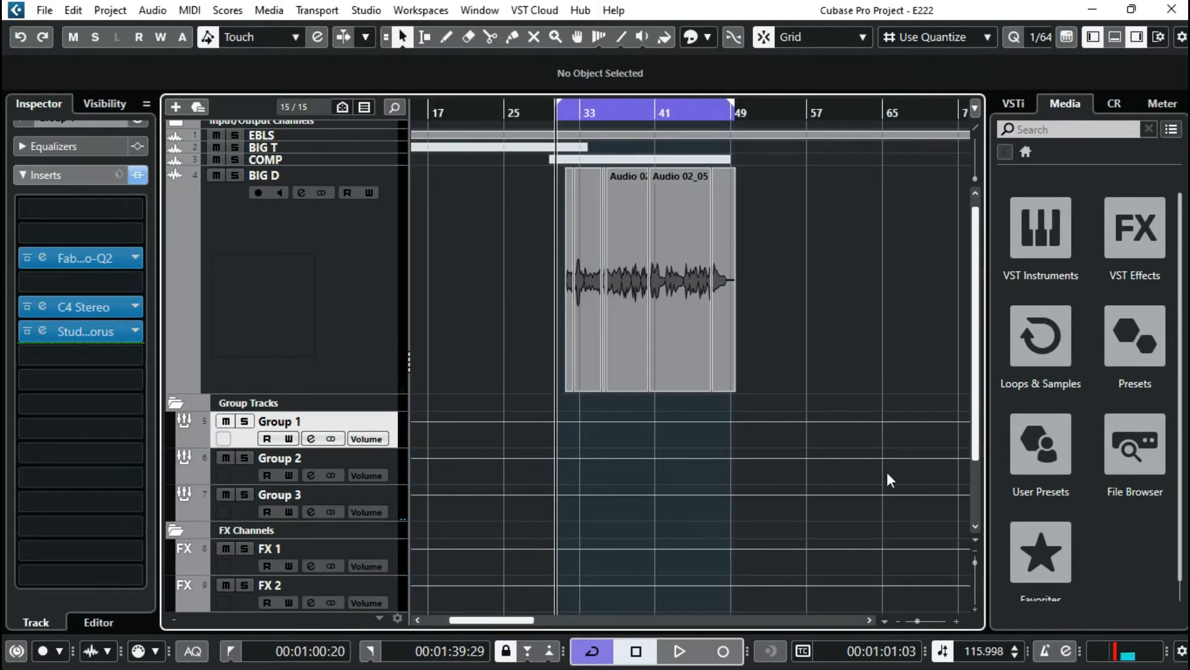
pyautogui.moveTo(672, 162)
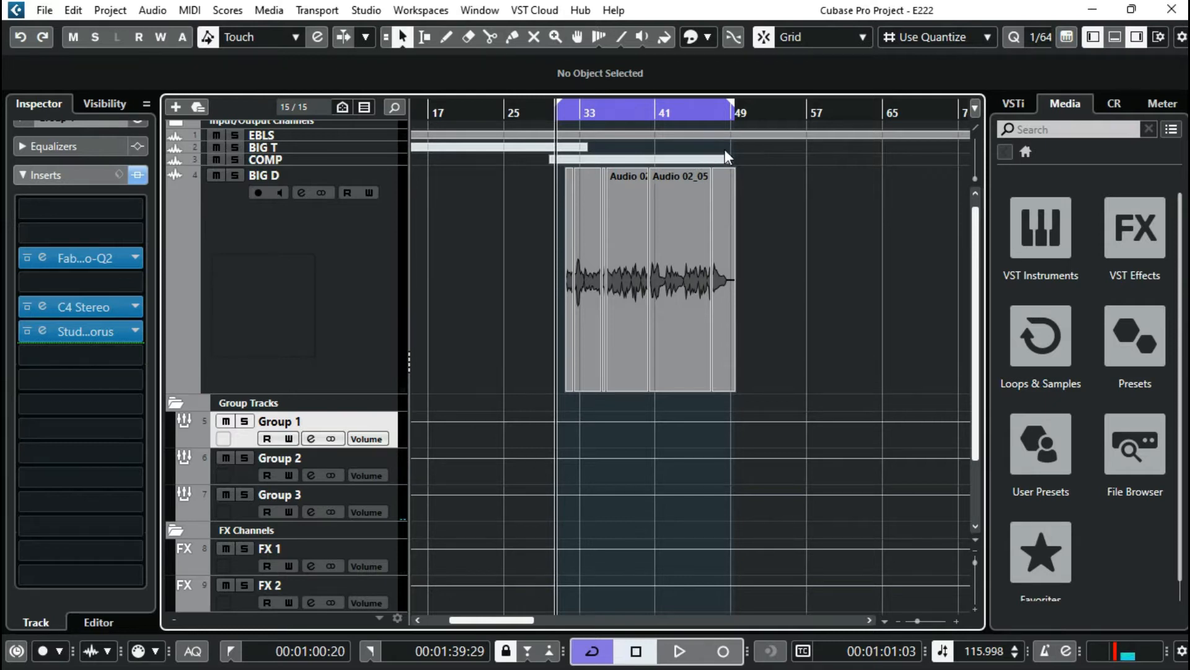
pyautogui.moveTo(753, 164)
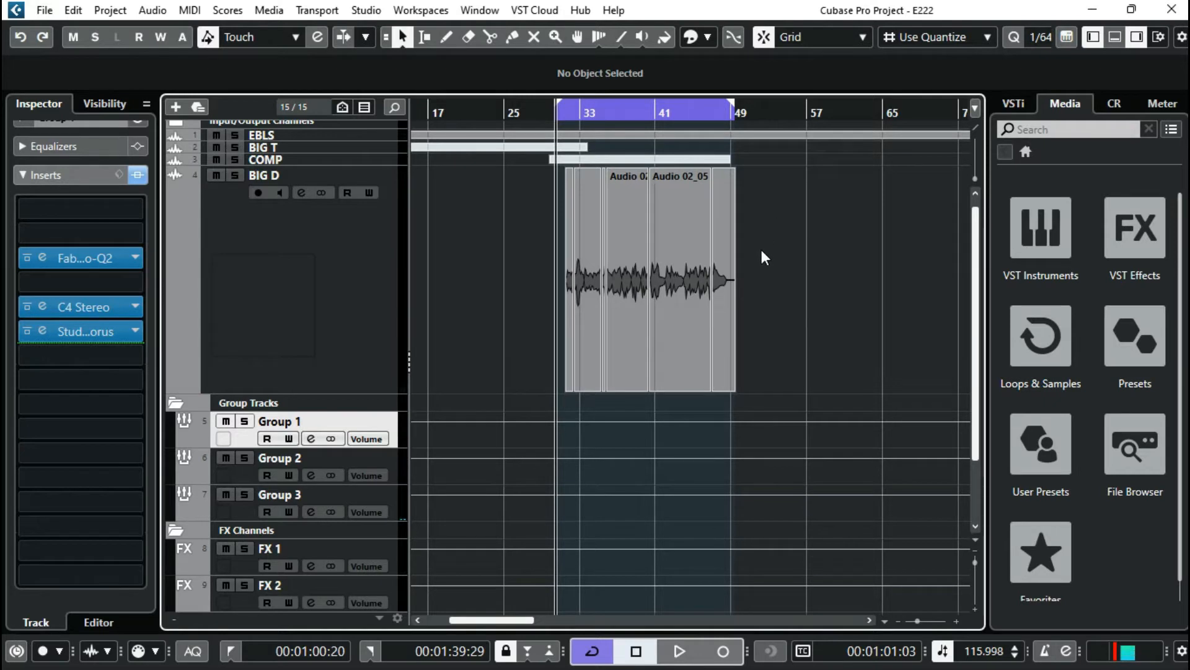
pyautogui.moveTo(463, 307)
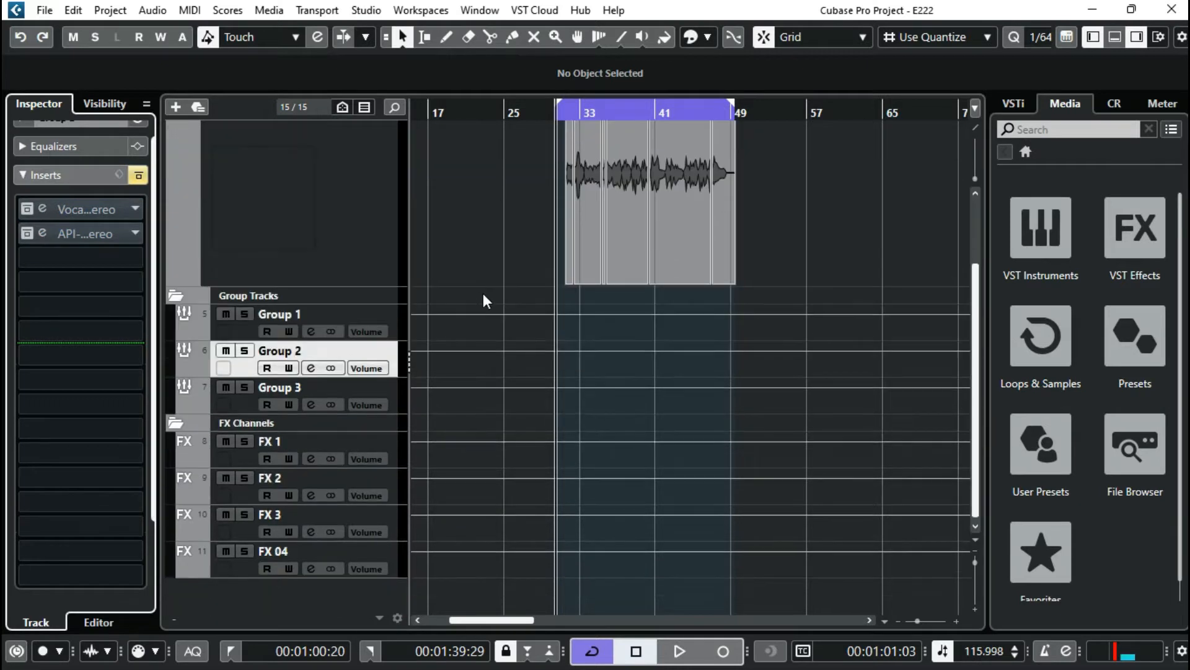
# Select FX 04 to inspect its stereo doubler insert chain
pyautogui.click(282, 514)
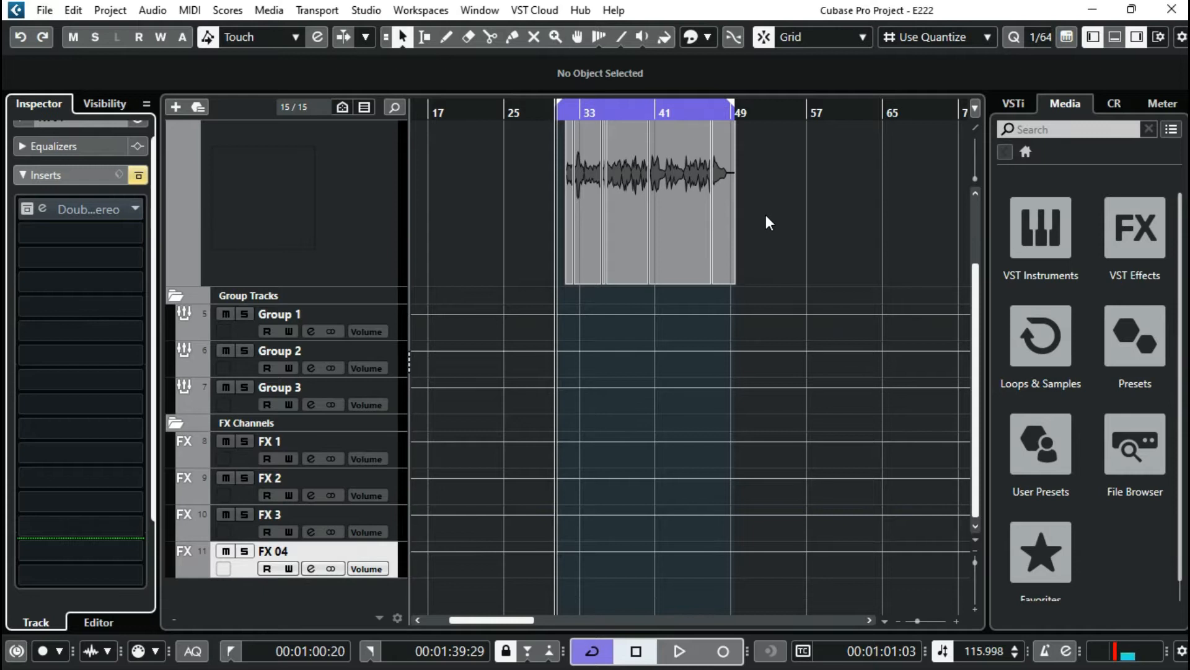
pyautogui.moveTo(775, 250)
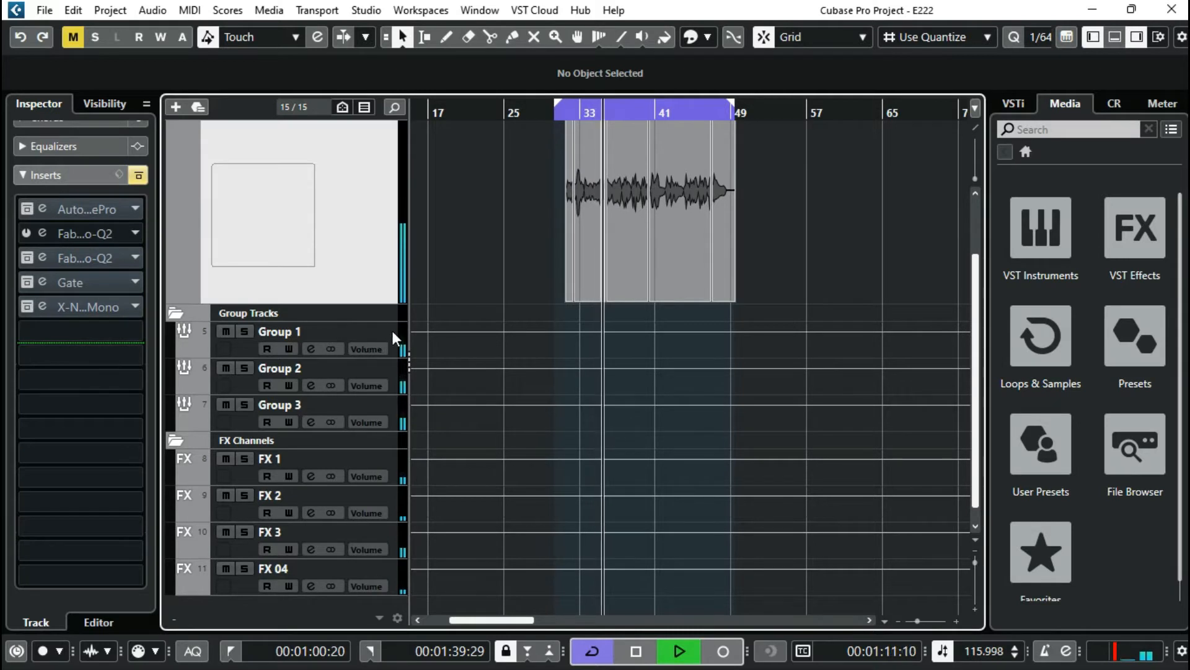
# Open BIG D's Auto-Tune Pro insert, set to D major, retune speed 5, humanize 62
pyautogui.click(279, 404)
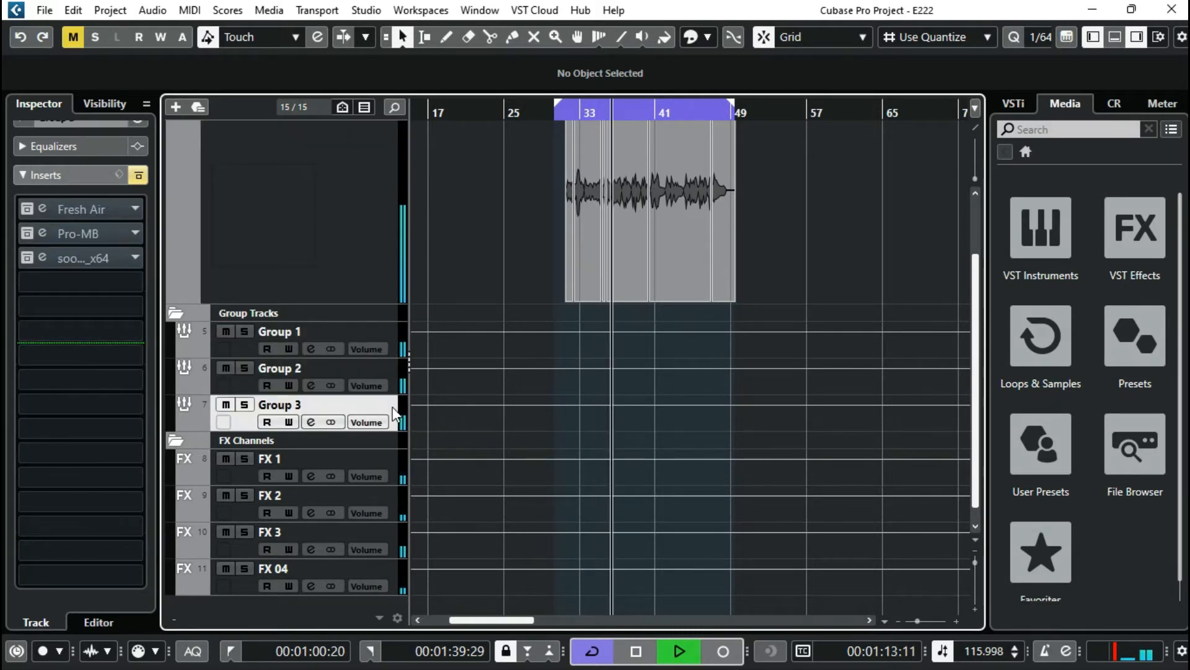
pyautogui.click(275, 458)
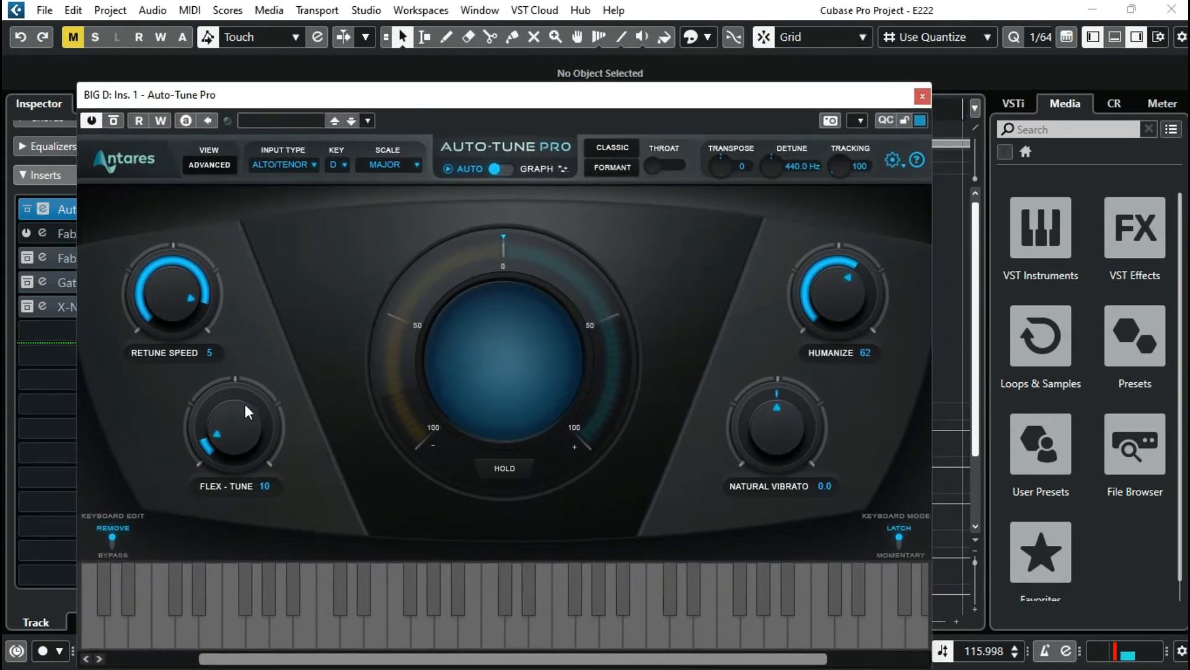
pyautogui.moveTo(427, 281)
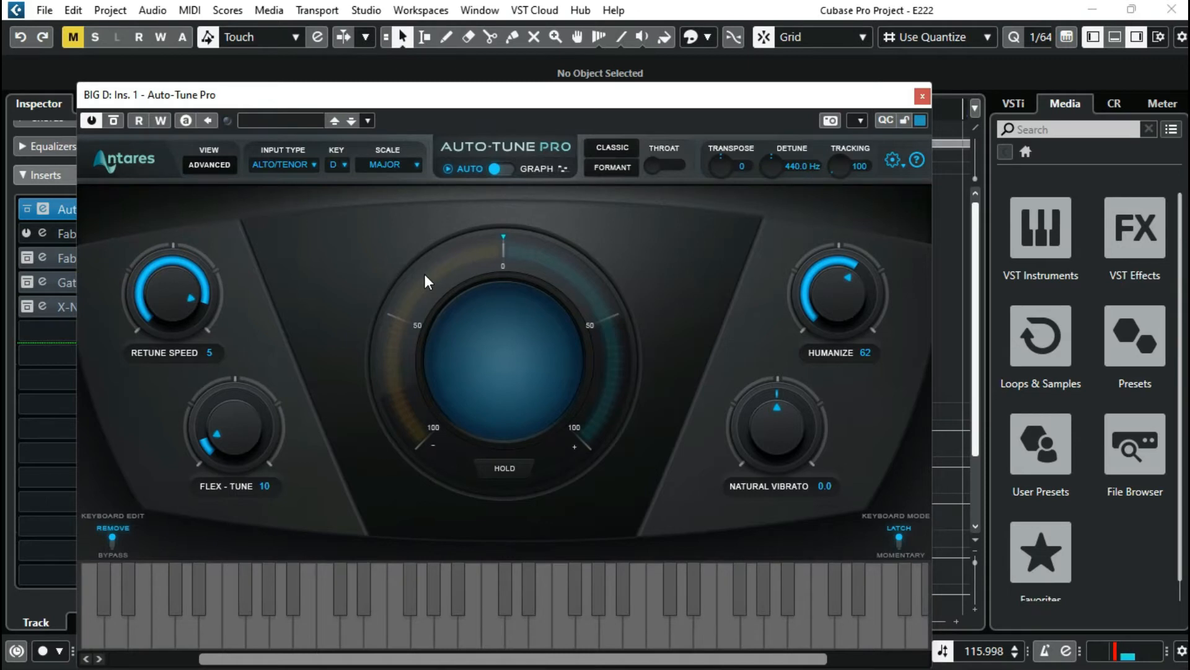
pyautogui.moveTo(227, 156)
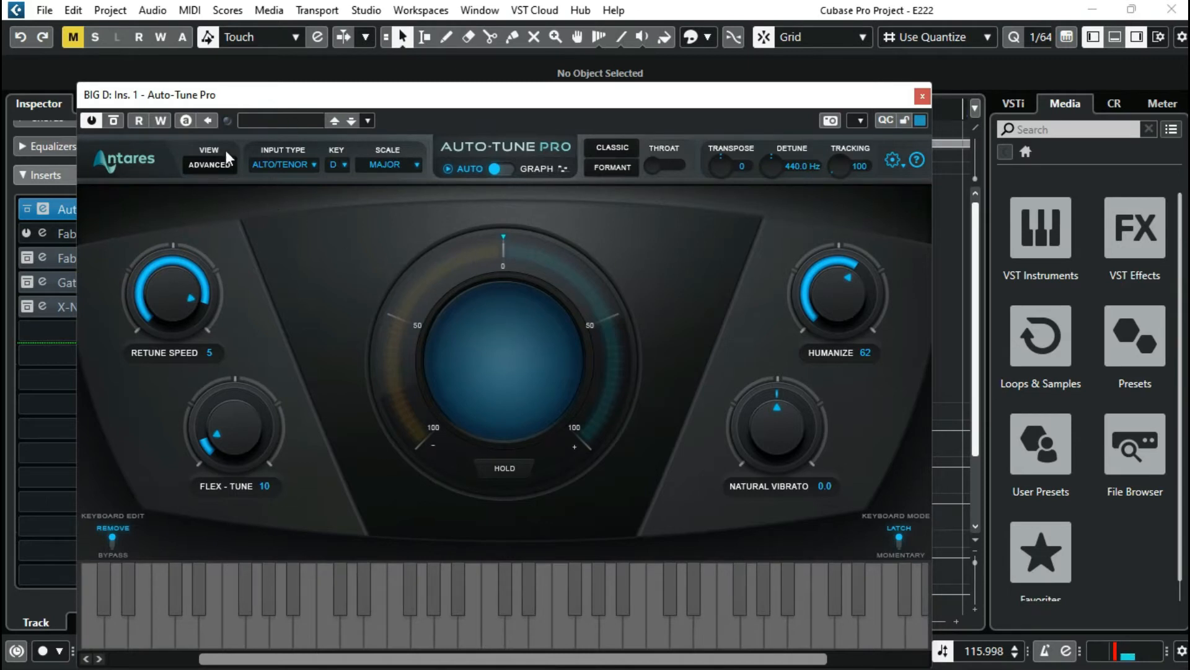
pyautogui.moveTo(438, 243)
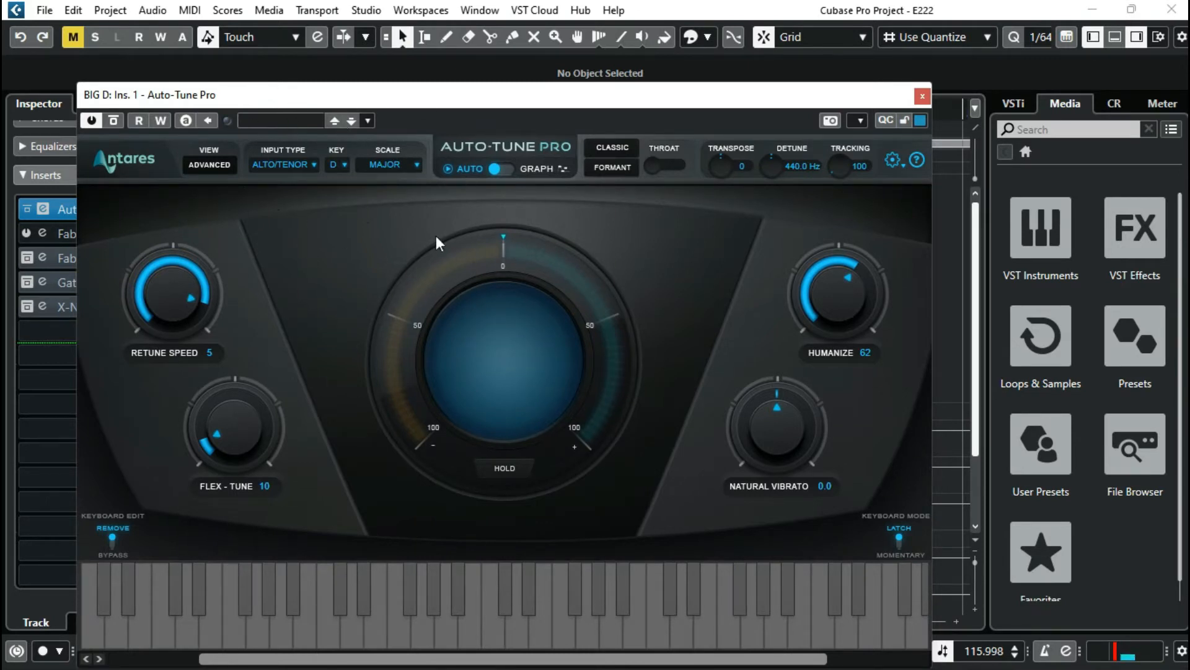
pyautogui.moveTo(255, 184)
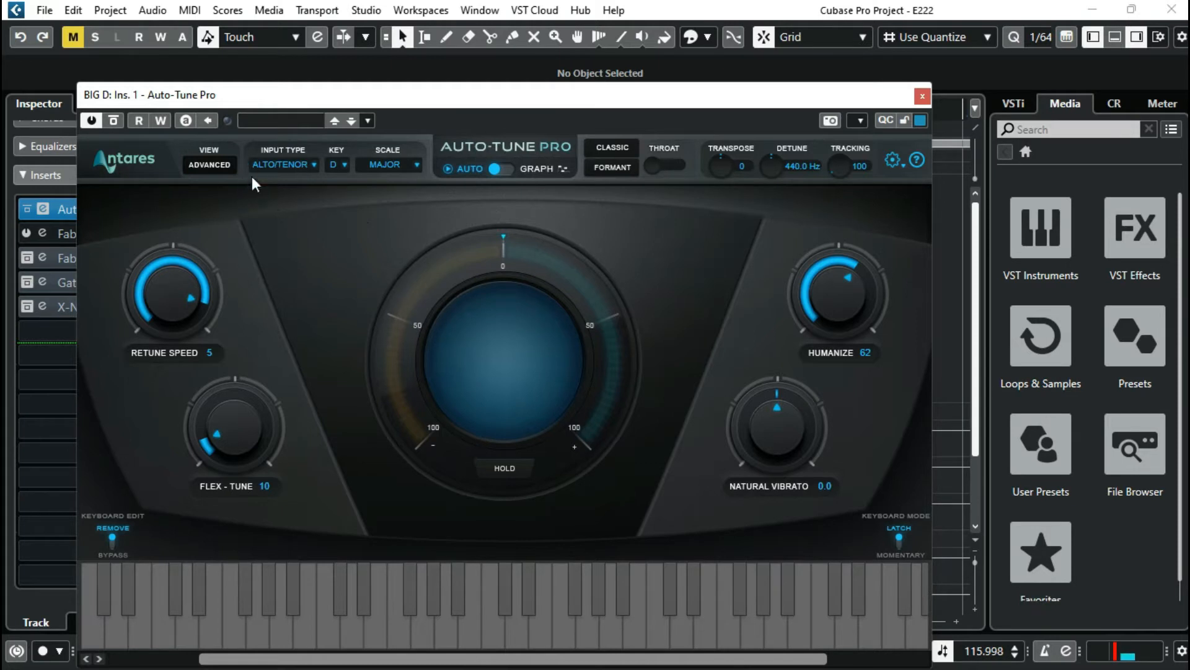
pyautogui.moveTo(835, 188)
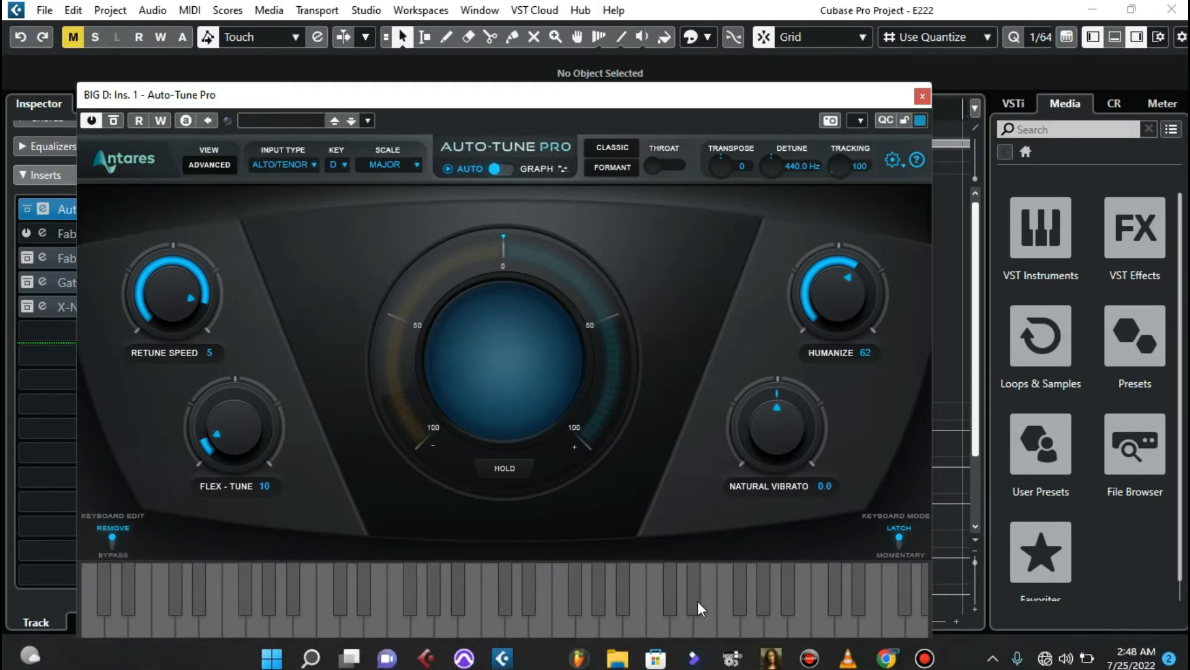
# Close the Auto-Tune Pro plugin window to return to the BIG D track
pyautogui.click(922, 97)
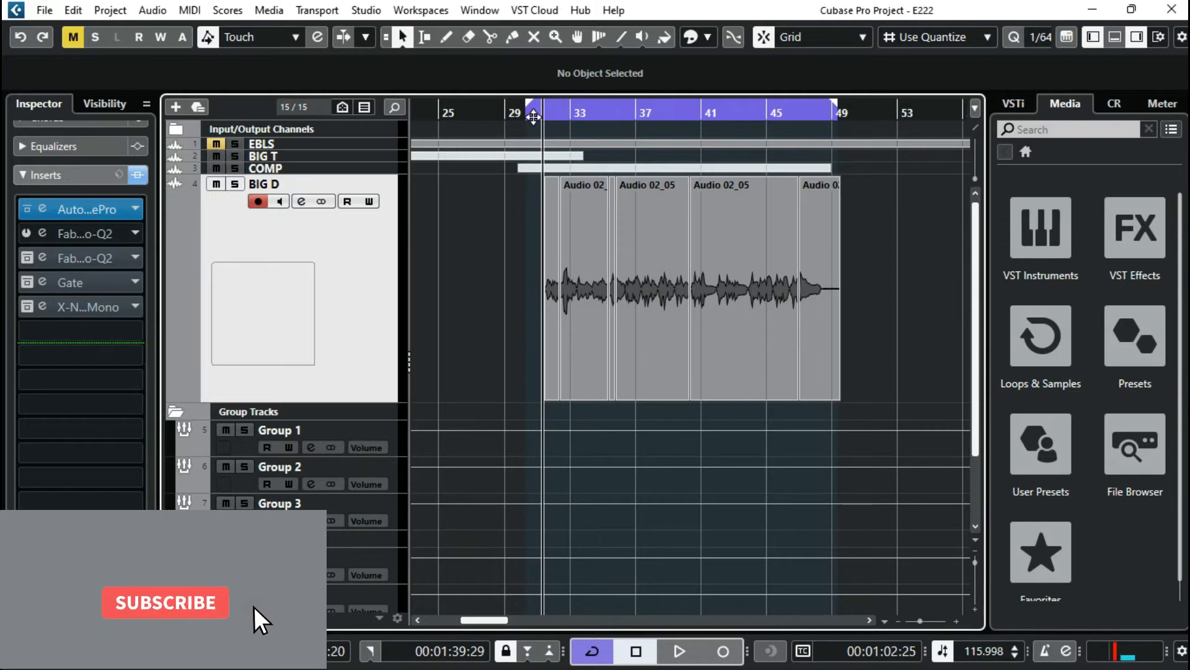
# Start playback and open FabFilter Pro-Q 2 on BIG D's third insert
pyautogui.click(165, 602)
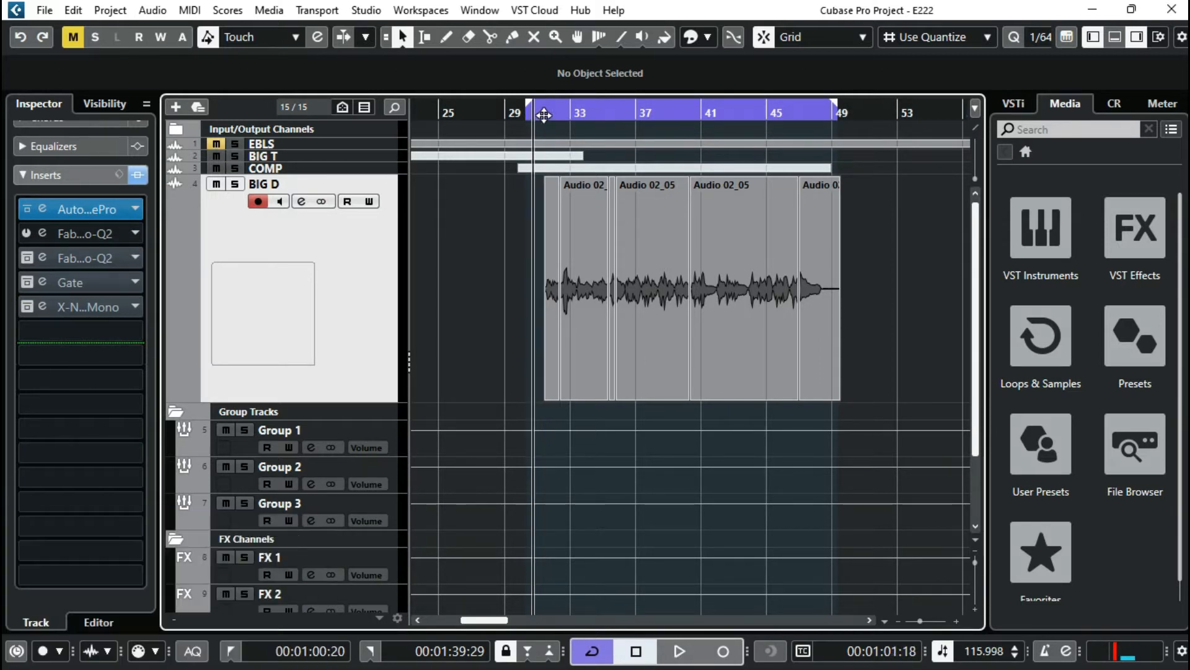
pyautogui.click(682, 648)
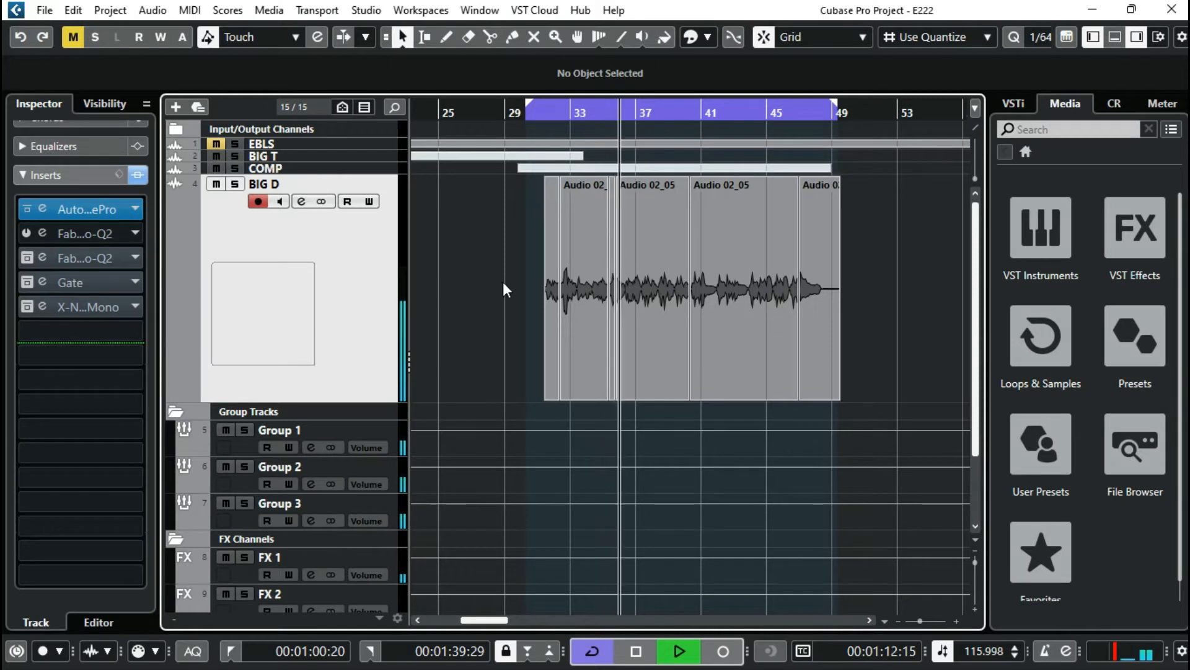
pyautogui.click(681, 649)
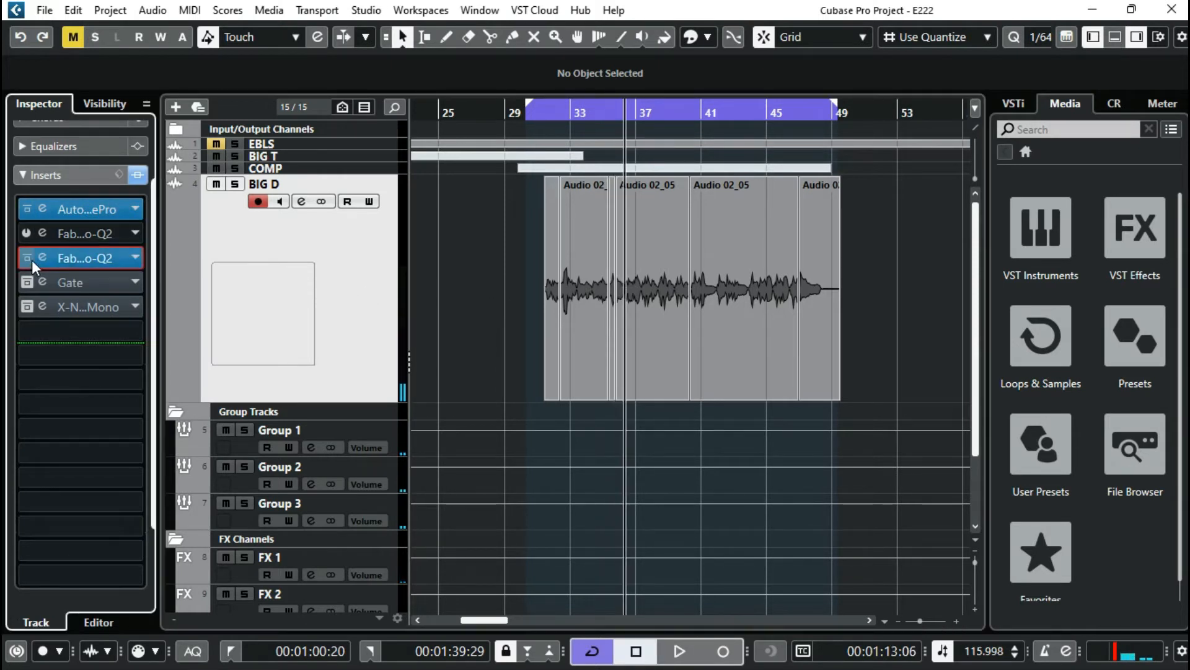
pyautogui.click(28, 258)
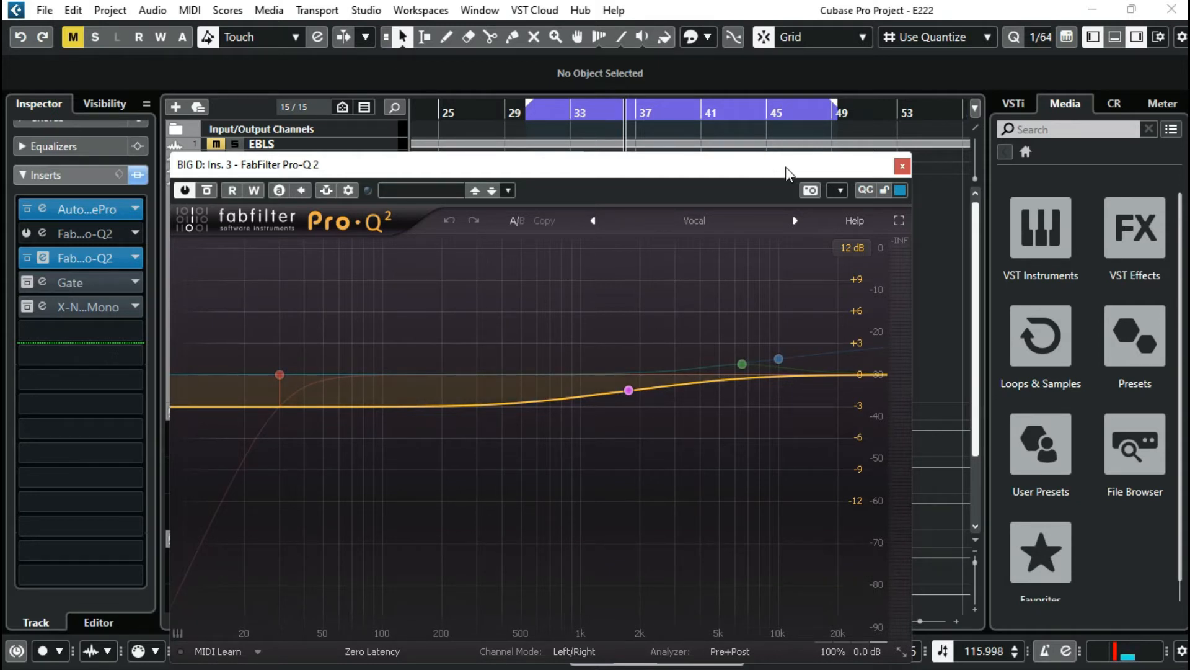
pyautogui.moveTo(979, 69)
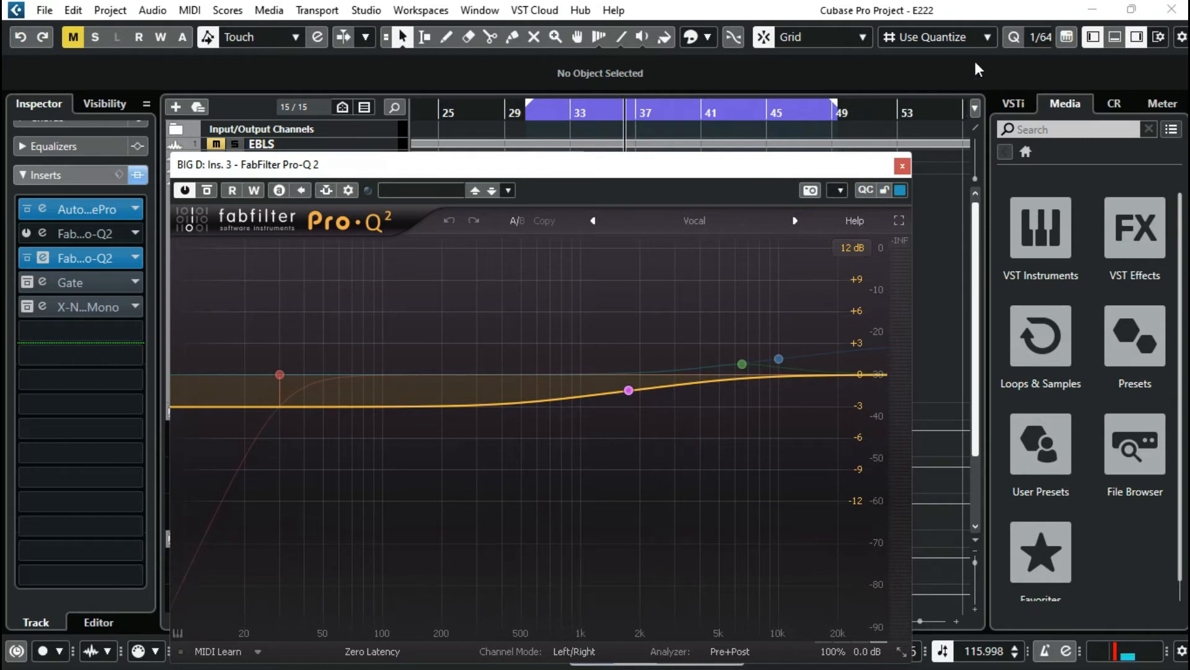
pyautogui.moveTo(902, 169)
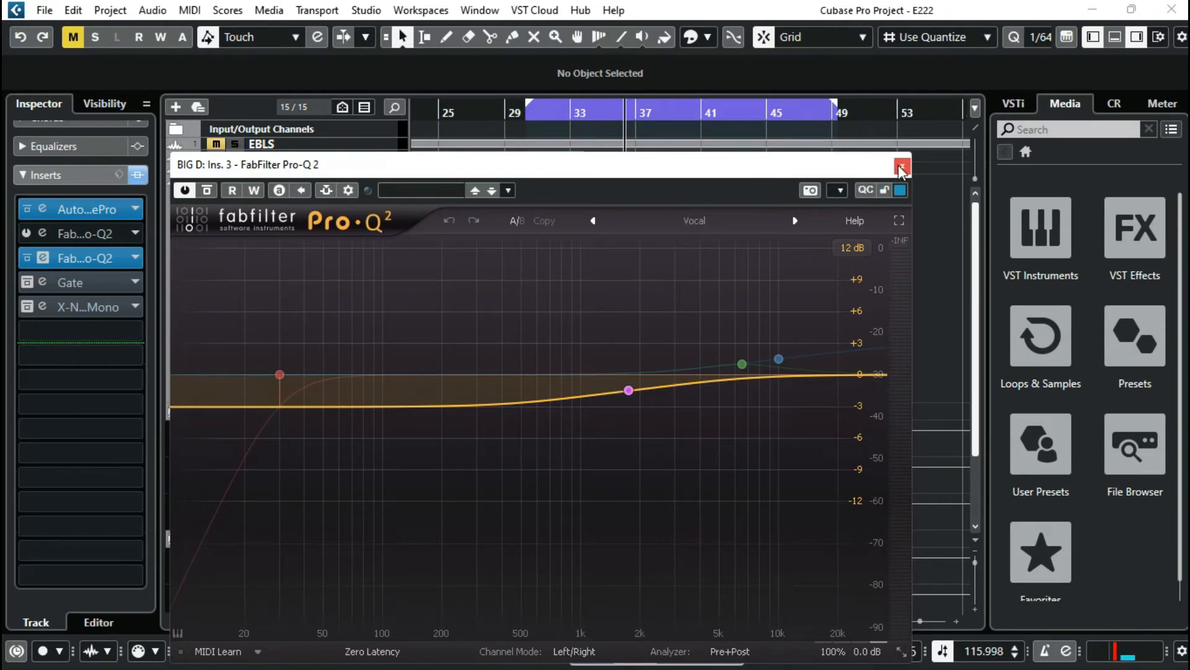
pyautogui.click(902, 168)
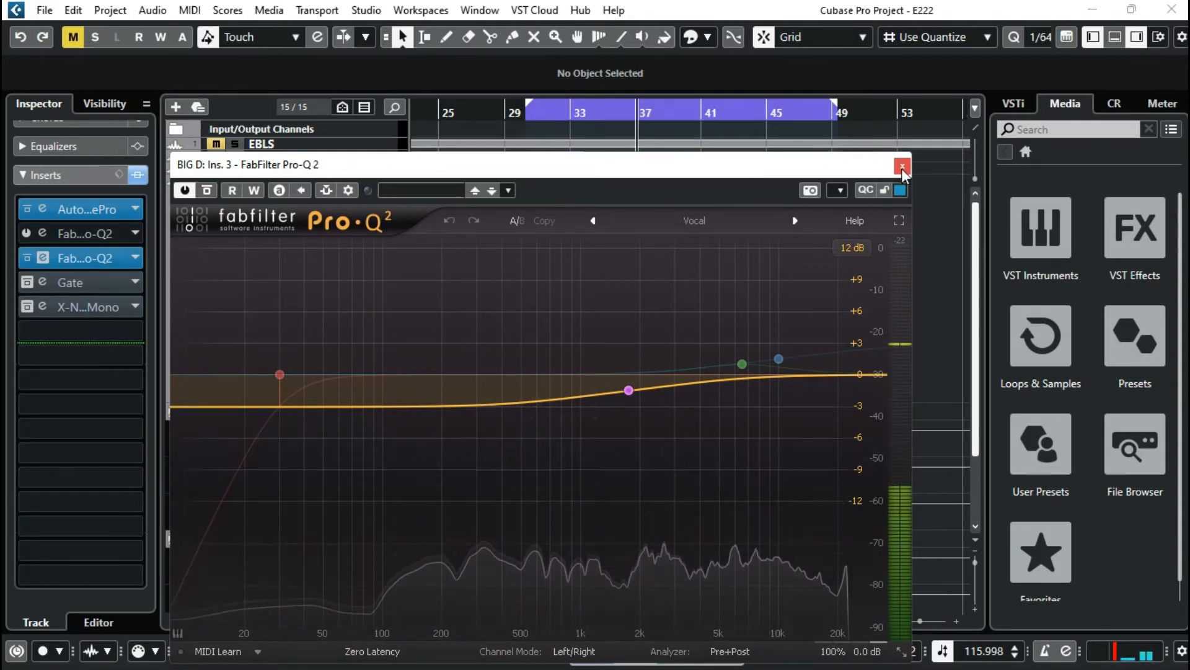
# Open BIG D's Gate and raise its attack from 35 ms to 45 ms
pyautogui.click(902, 165)
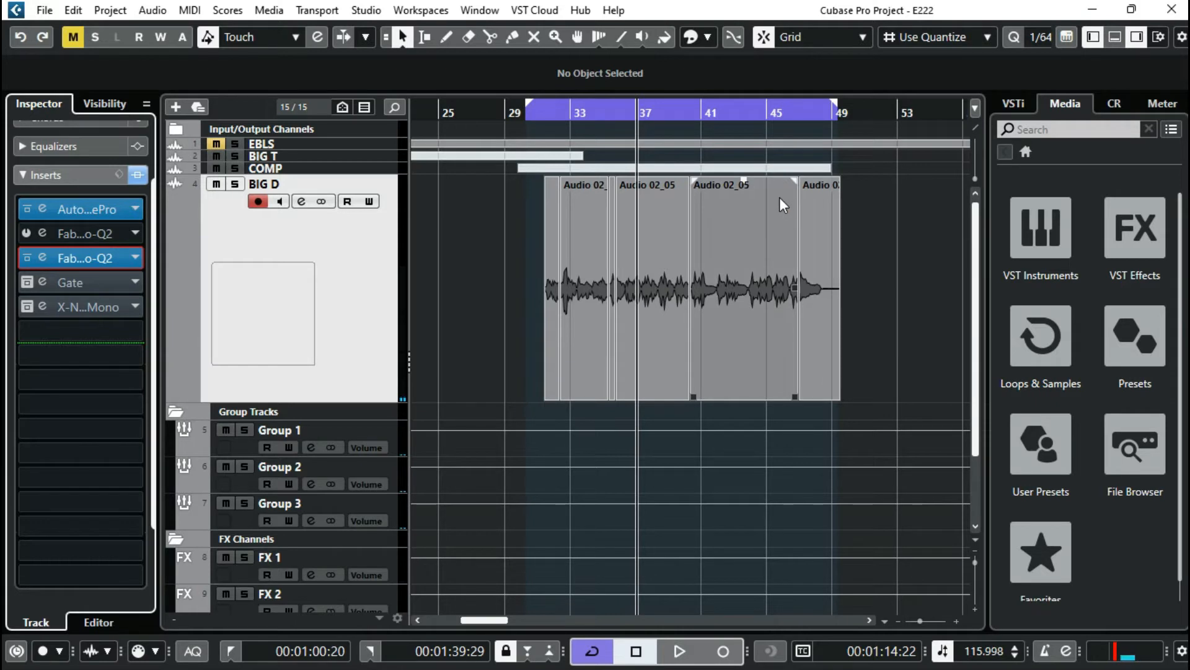
pyautogui.moveTo(764, 196)
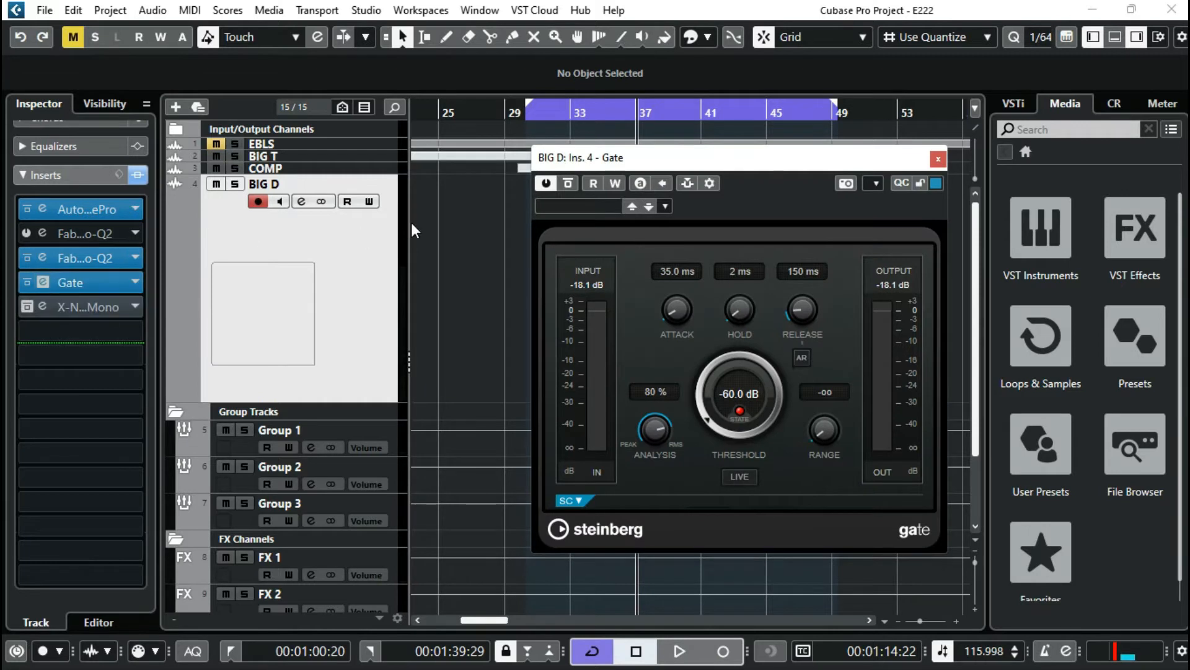
pyautogui.moveTo(979, 143)
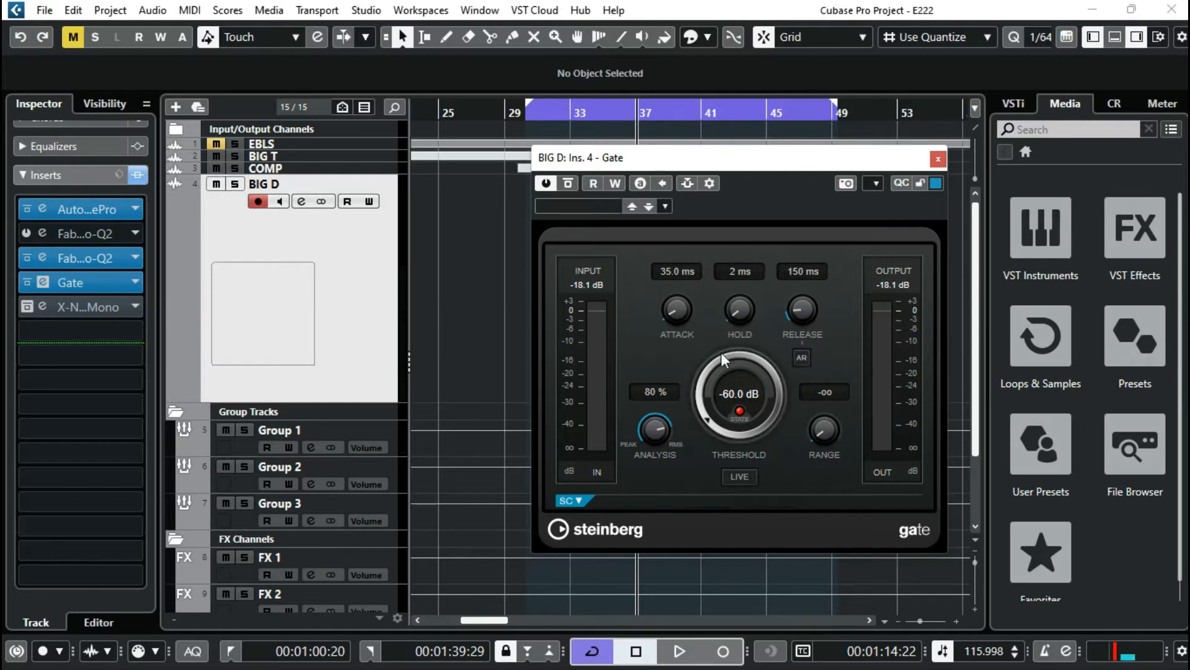
pyautogui.moveTo(671, 287)
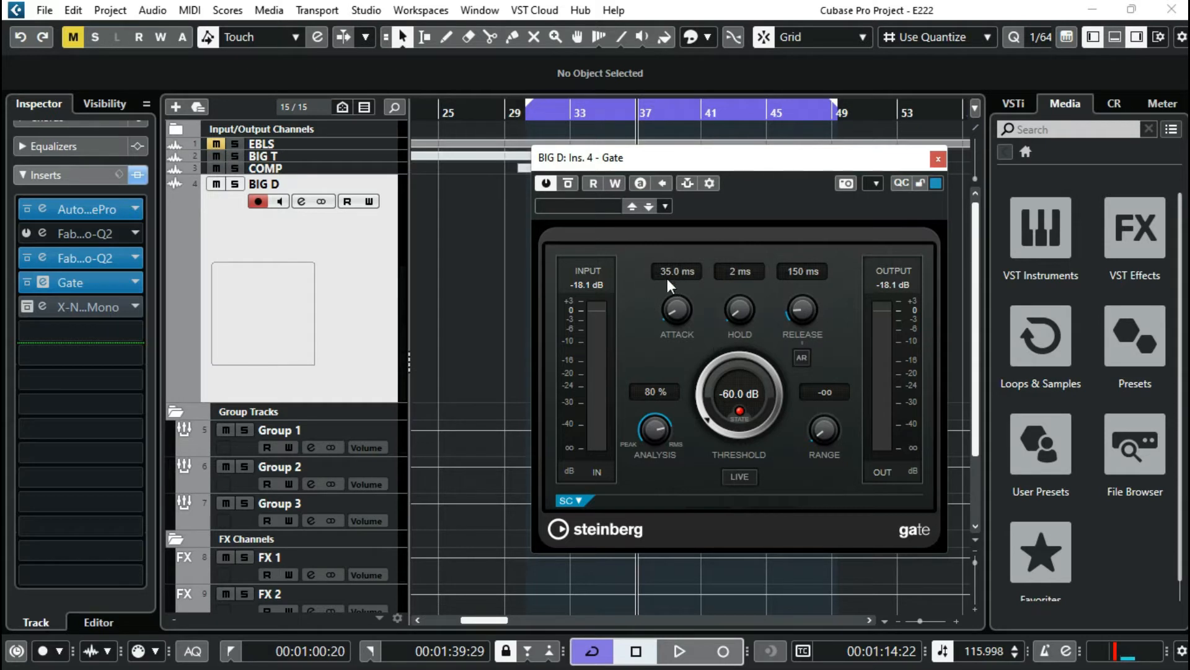
pyautogui.moveTo(675, 312); pyautogui.dragTo(676, 300)
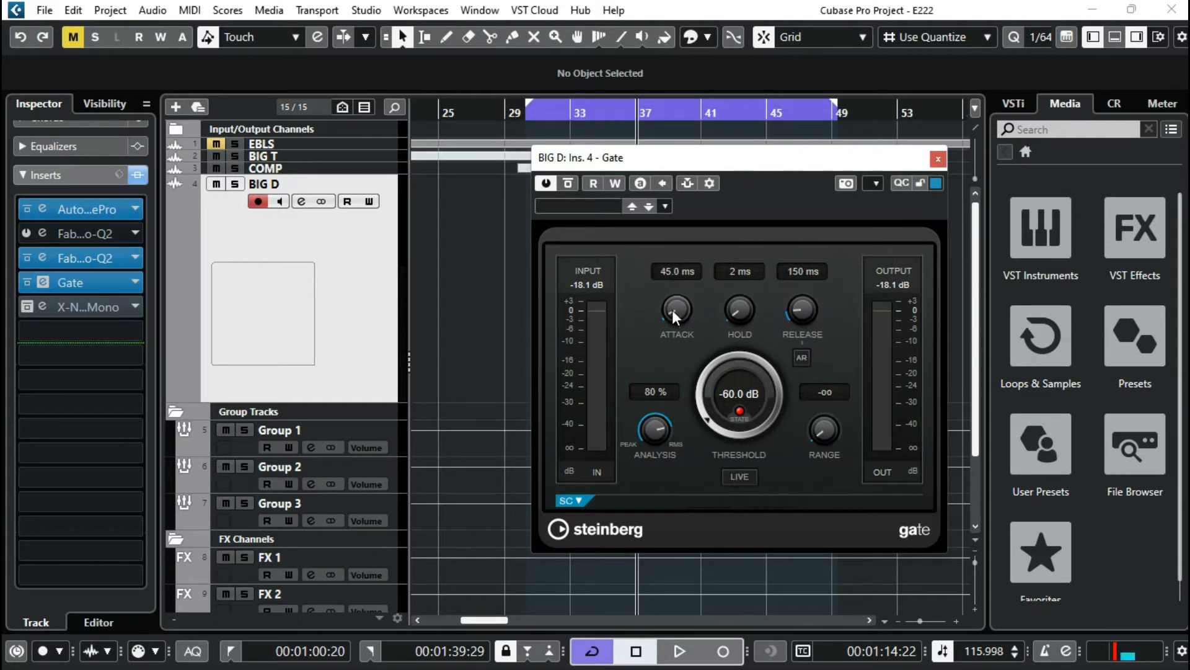
pyautogui.moveTo(627, 326)
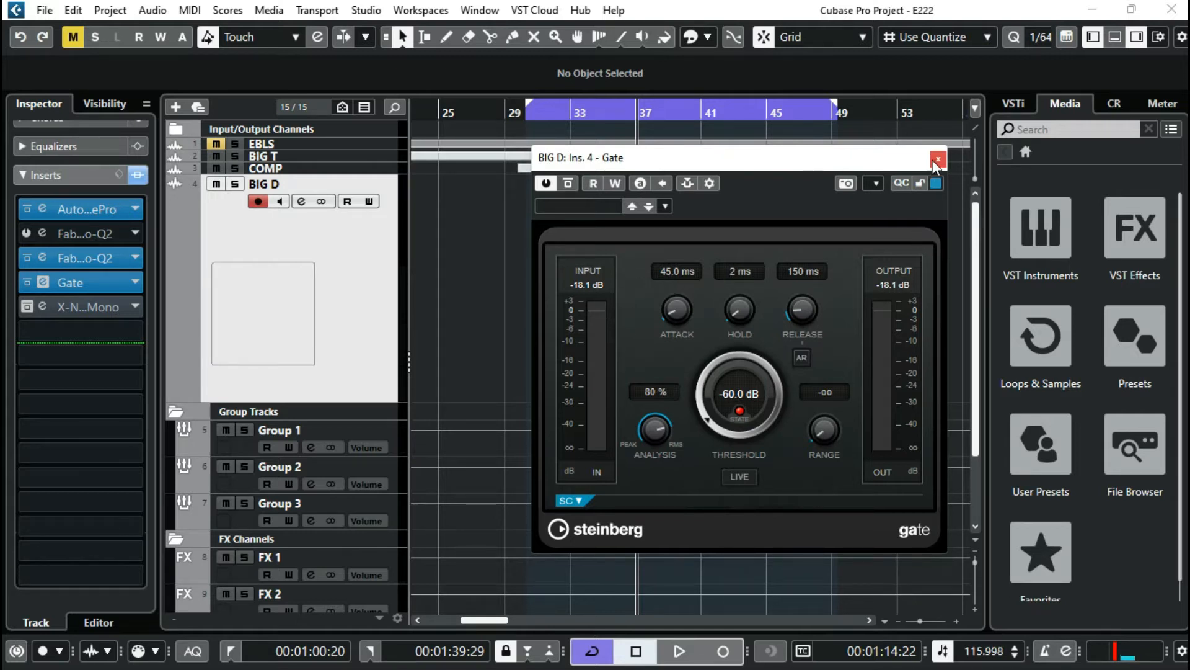
# Close the Gate window and open BIG D's X-Noise Mono insert (threshold -20)
pyautogui.click(938, 158)
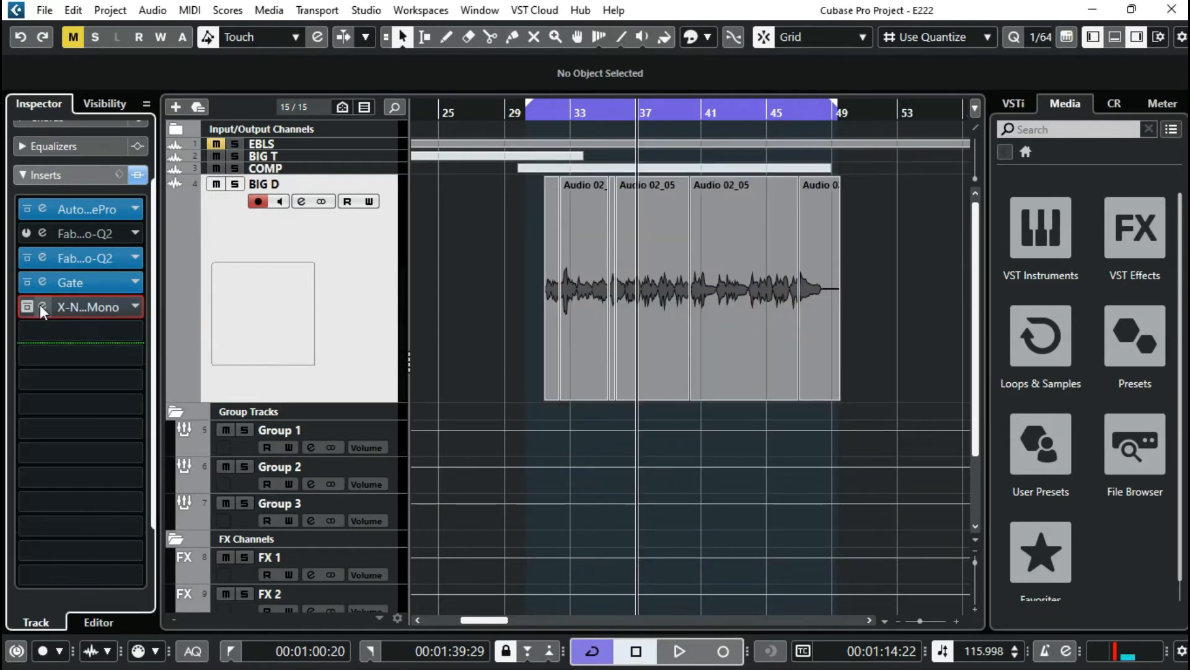
pyautogui.click(41, 307)
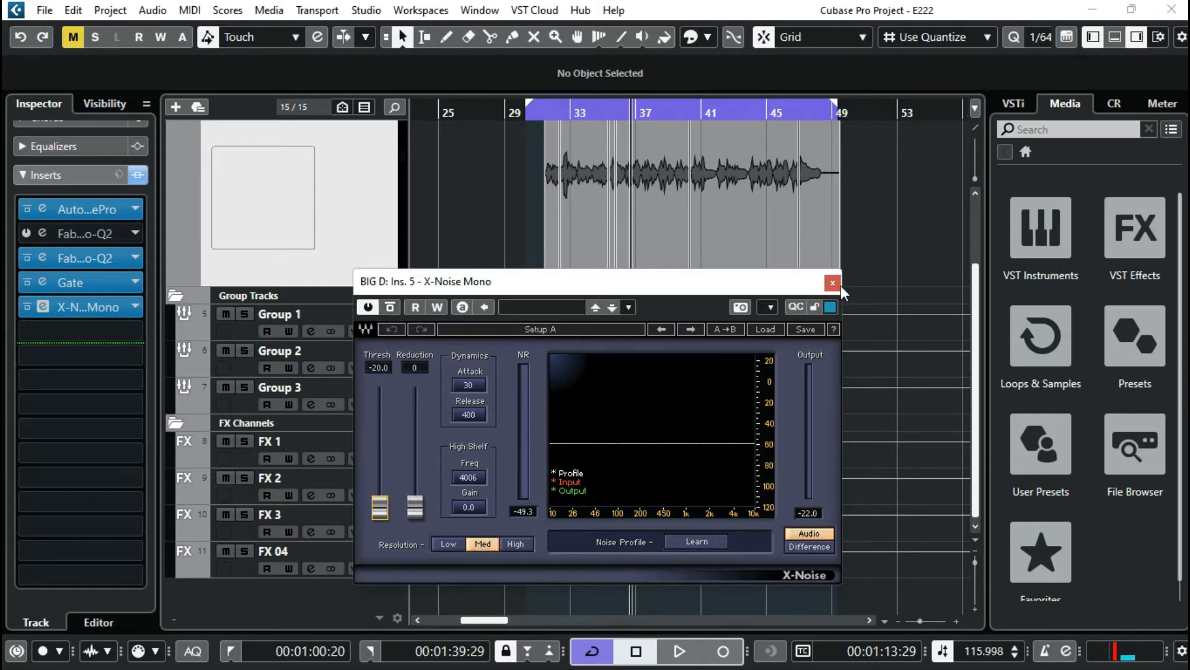
# Close X-Noise and select Group 1 to show its Pro-Q 2, C4 and chorus inserts
pyautogui.click(832, 282)
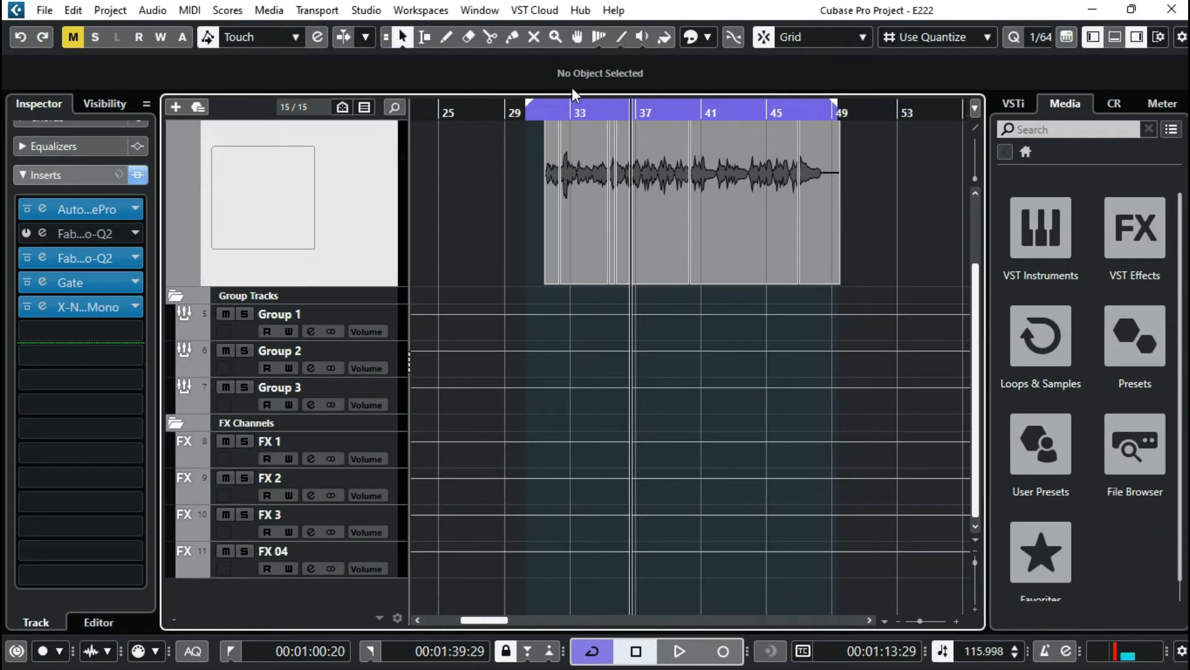
pyautogui.moveTo(552, 110)
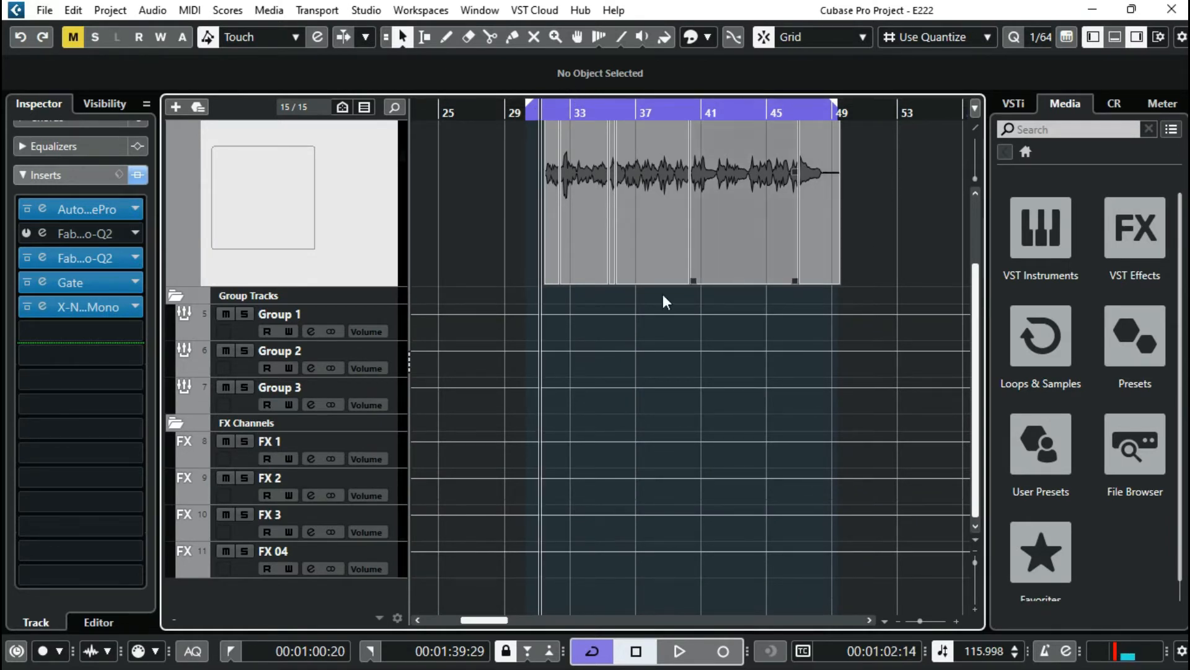
pyautogui.moveTo(409, 327)
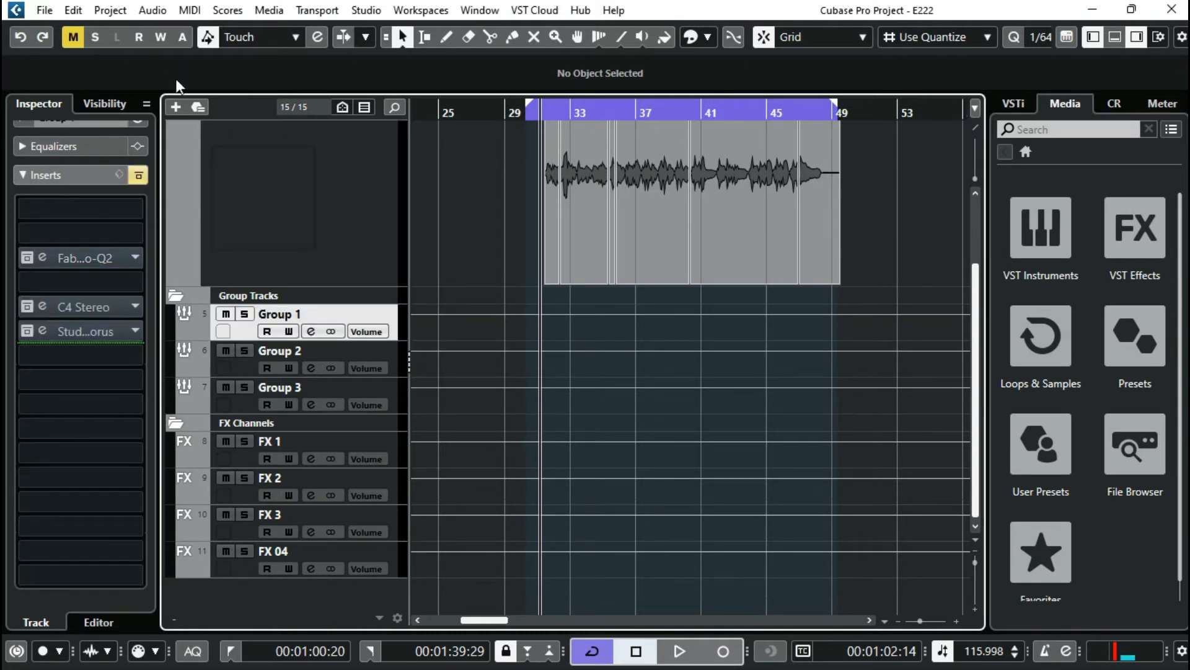
pyautogui.moveTo(254, 268)
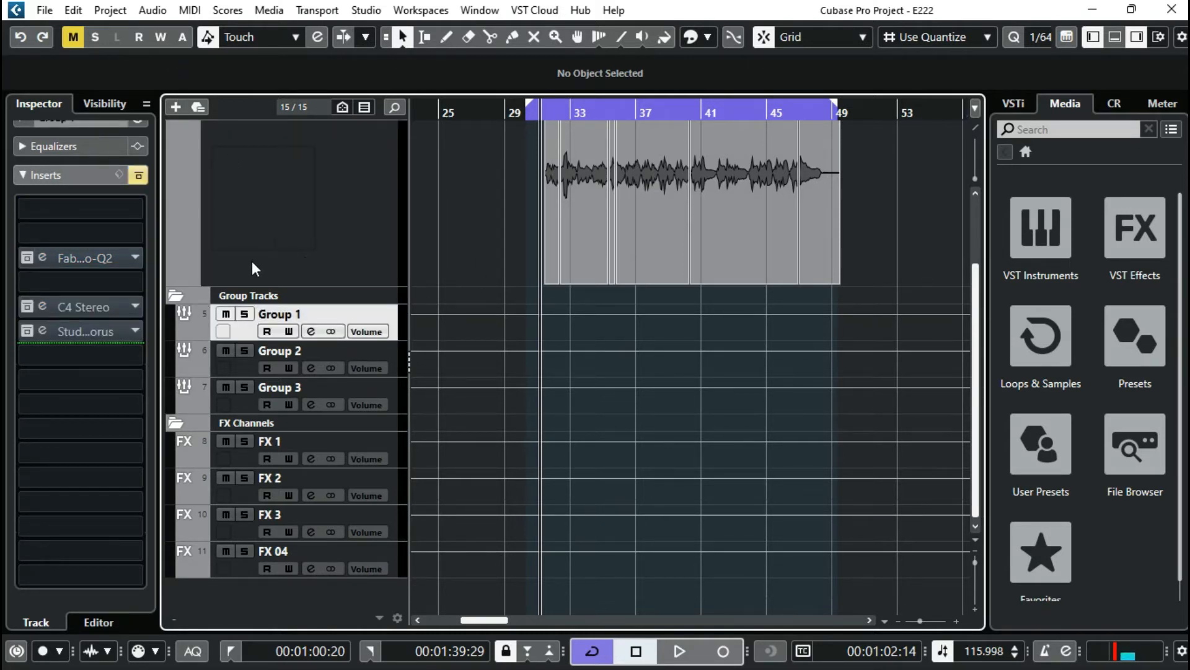
pyautogui.click(41, 258)
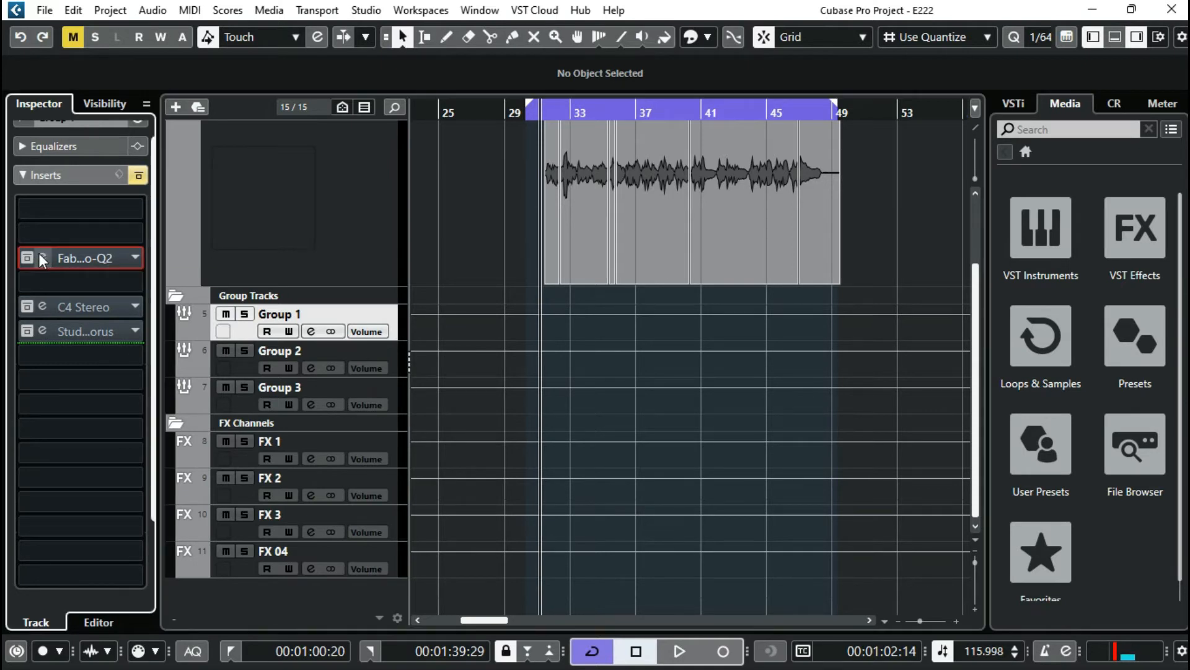
pyautogui.click(37, 258)
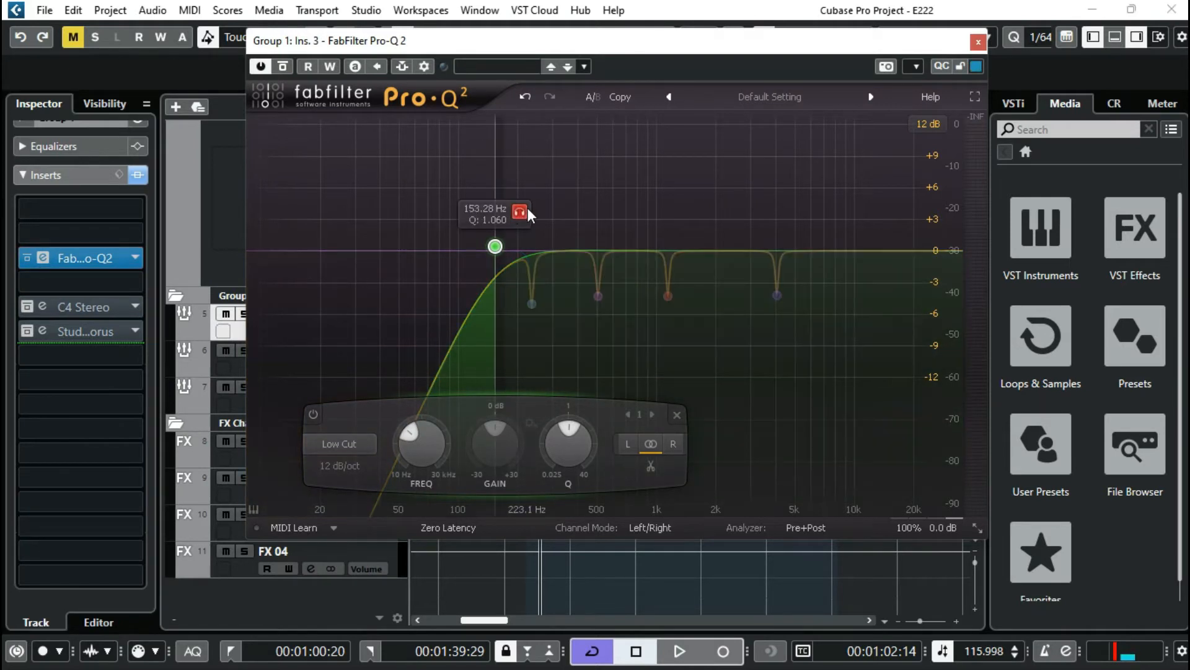
pyautogui.moveTo(530, 213); pyautogui.dragTo(532, 304)
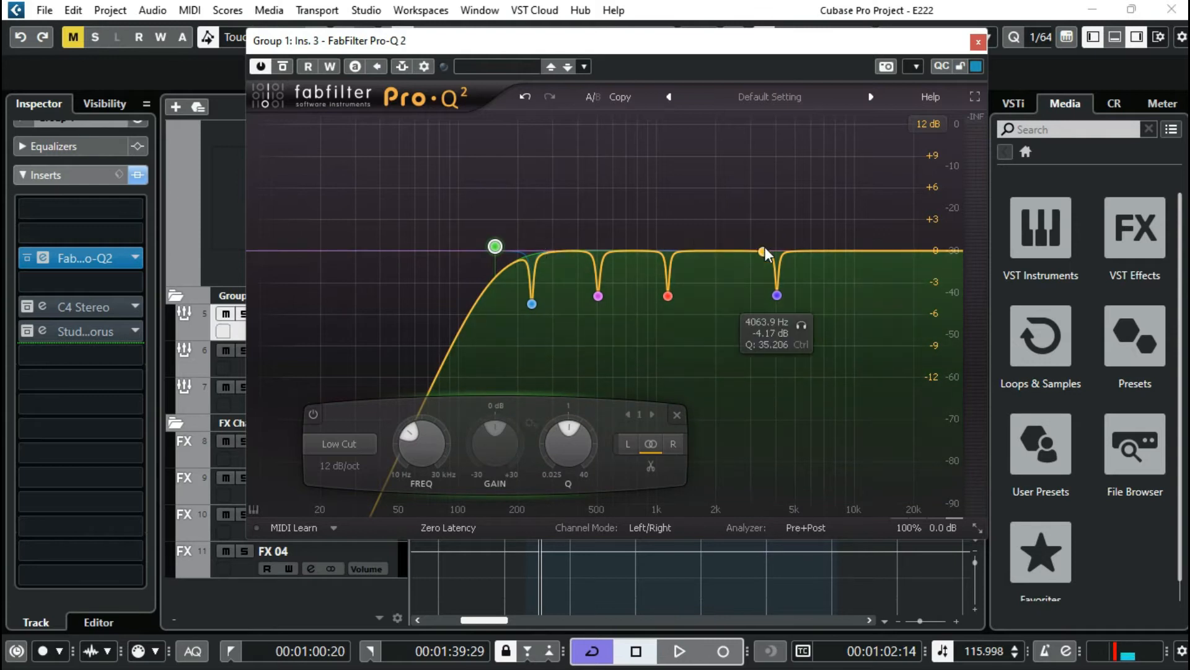
pyautogui.moveTo(603, 278)
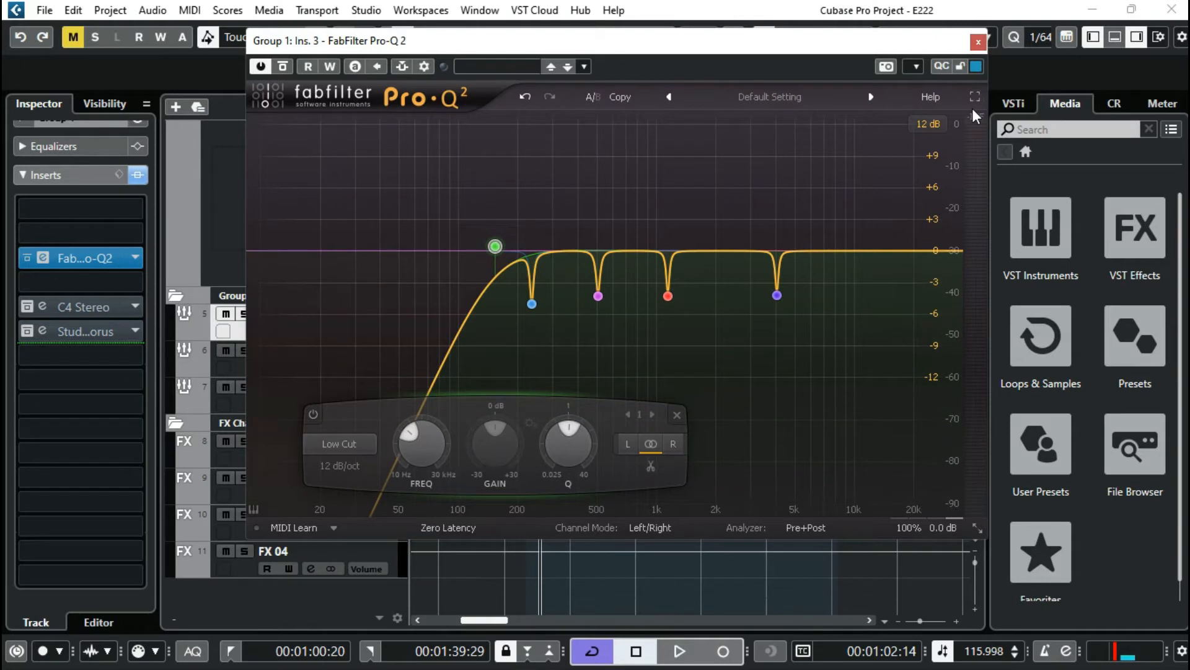
pyautogui.click(977, 39)
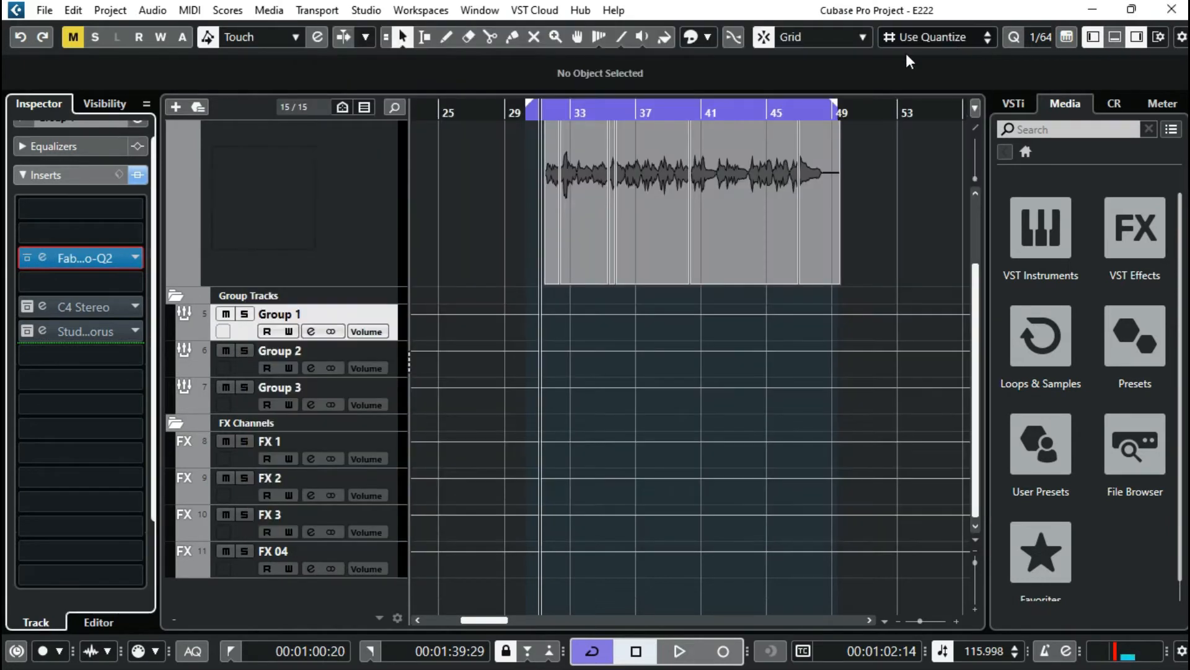
# Open Group 1's C4 Stereo compressor, showing the Pop vocal preset
pyautogui.click(75, 306)
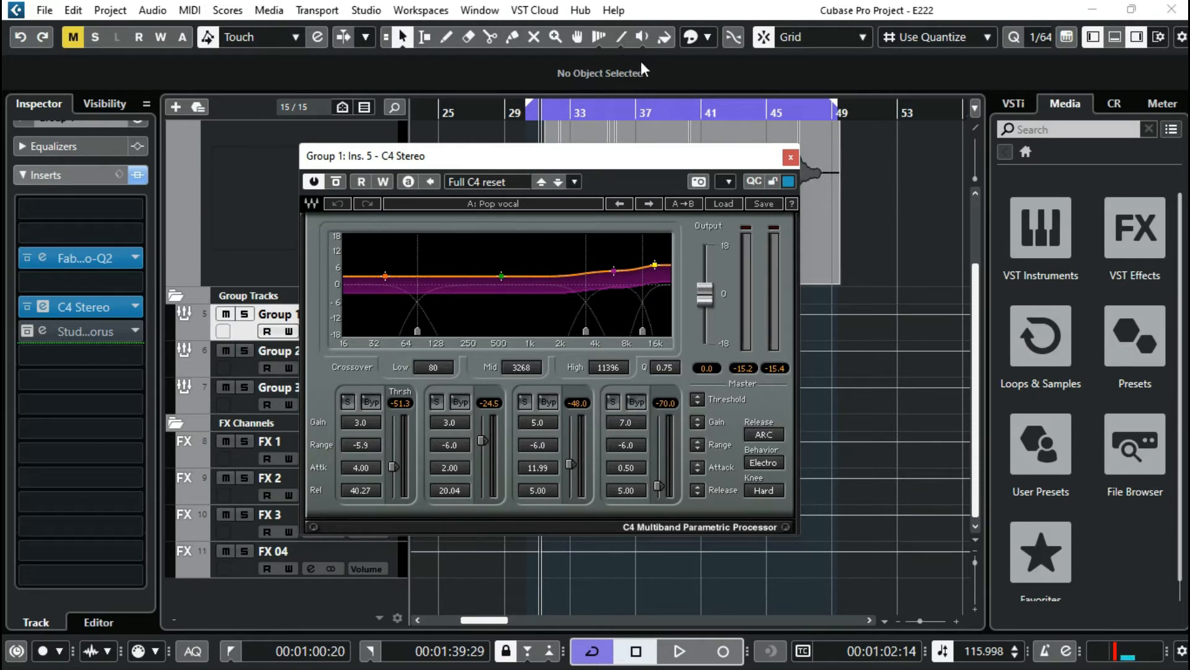
pyautogui.moveTo(339, 483)
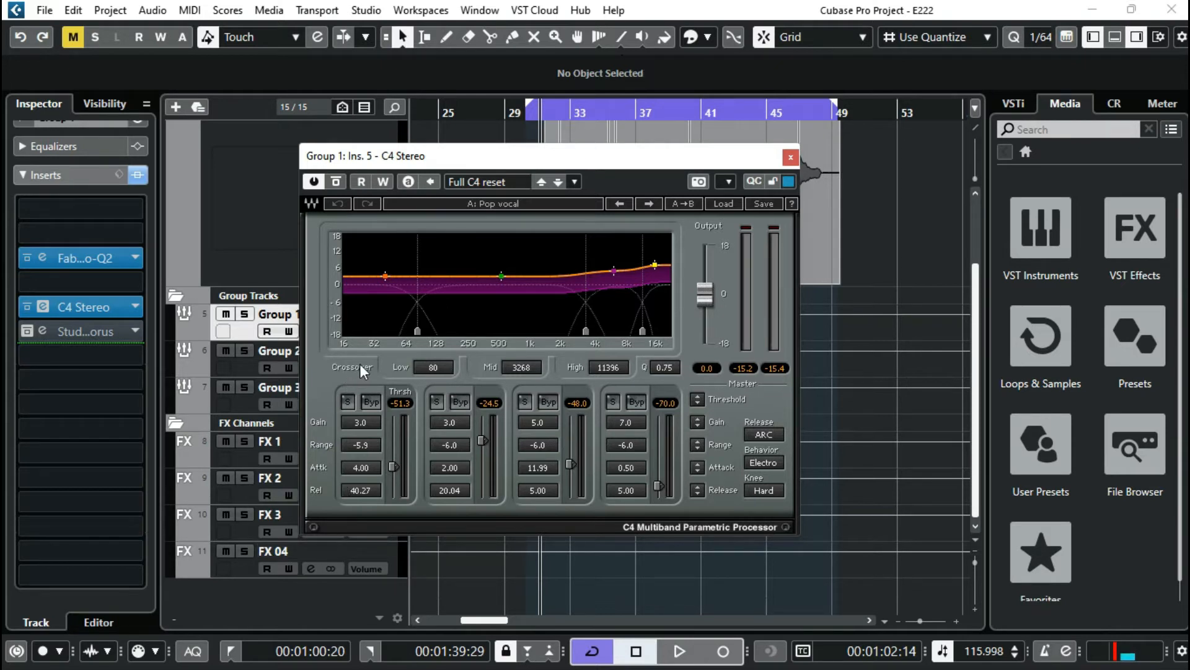
pyautogui.moveTo(282, 363)
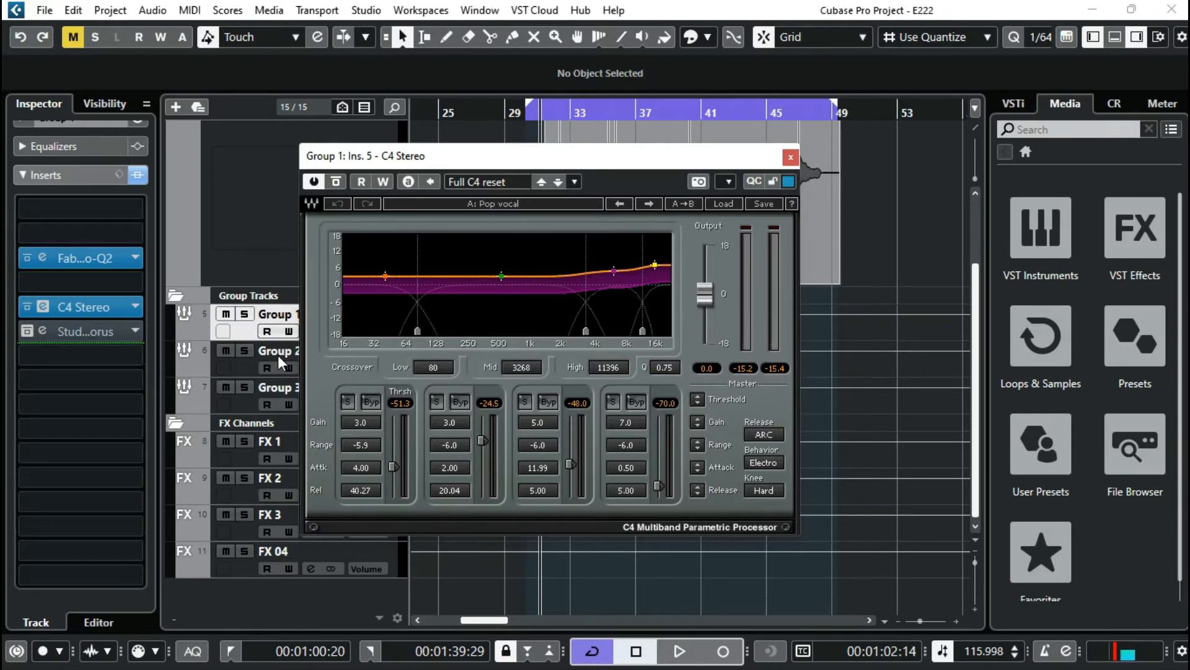
pyautogui.moveTo(542, 383)
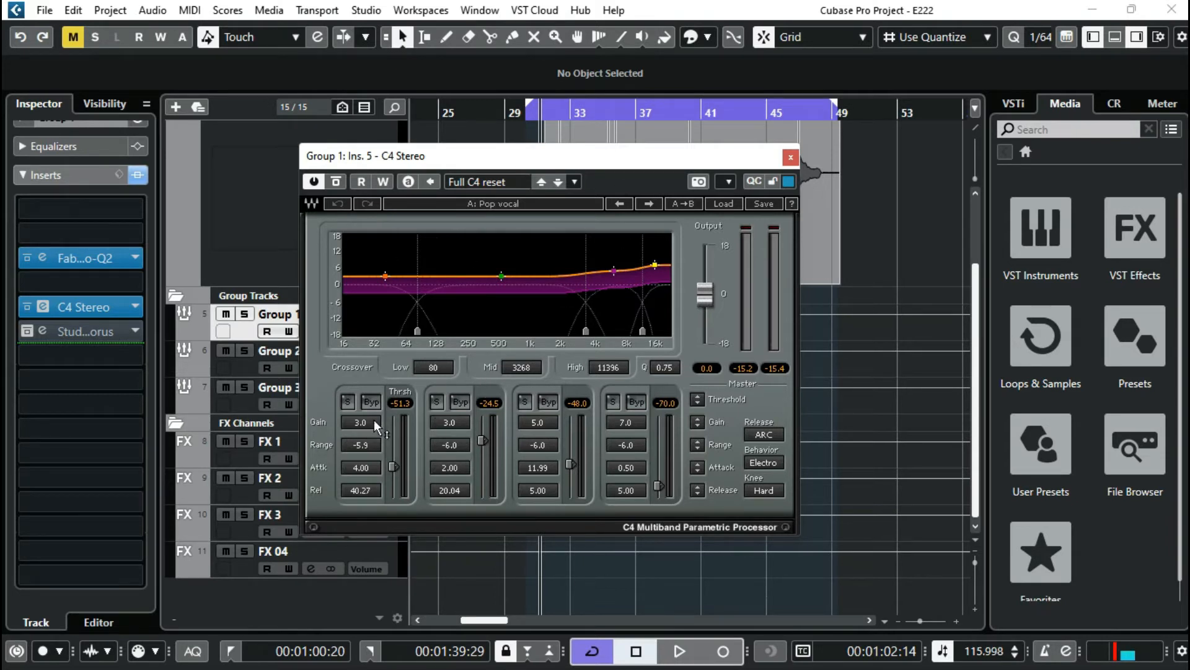
pyautogui.moveTo(438, 258)
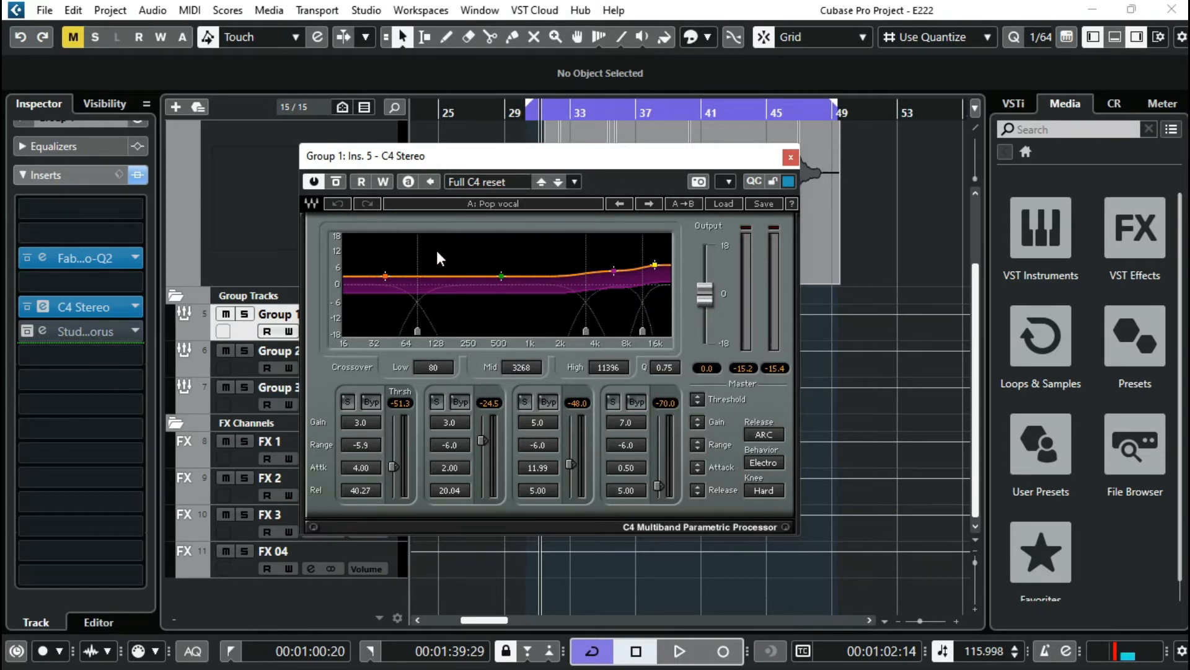
pyautogui.moveTo(519, 462)
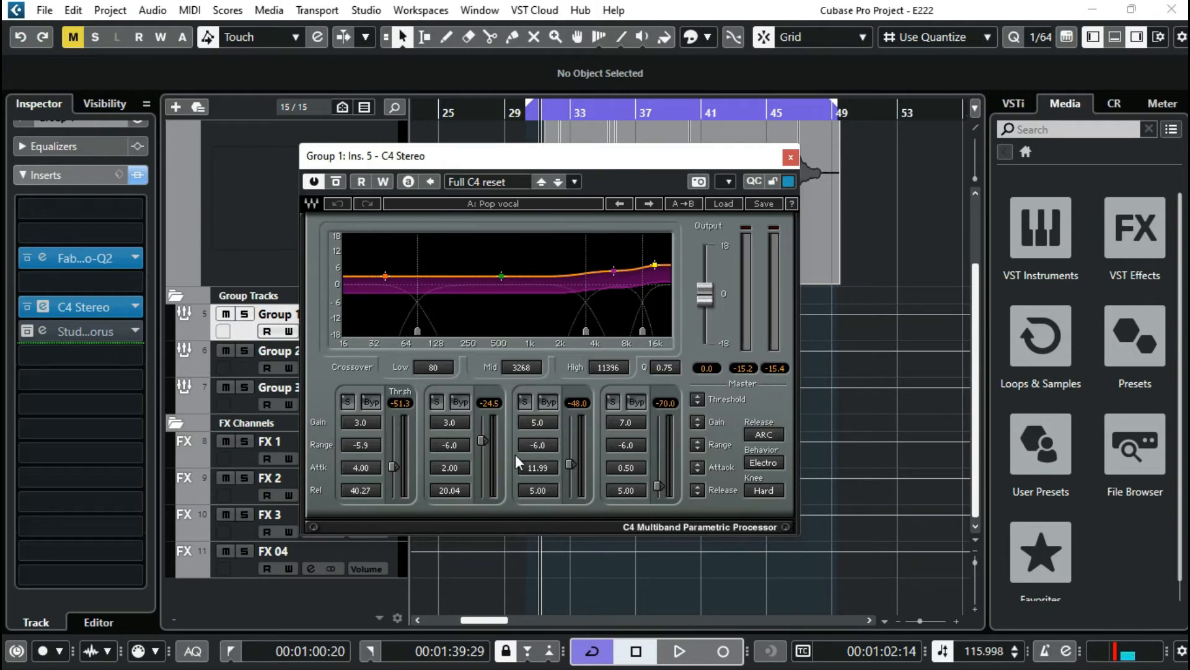
pyautogui.moveTo(460, 434)
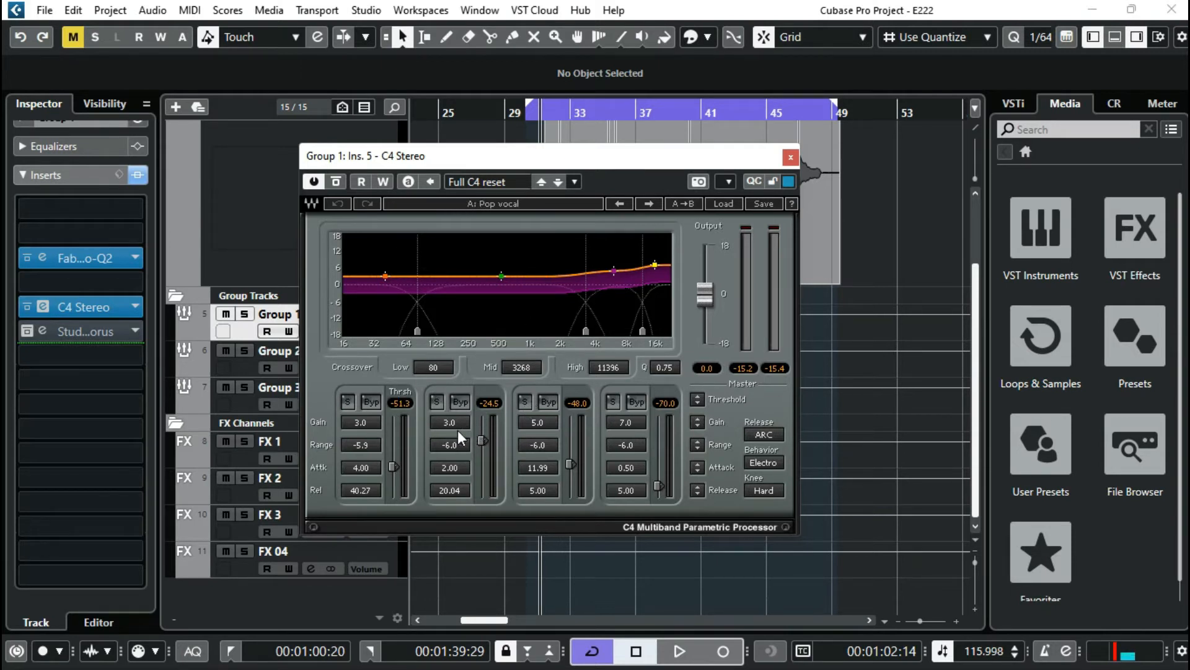
pyautogui.moveTo(368, 435)
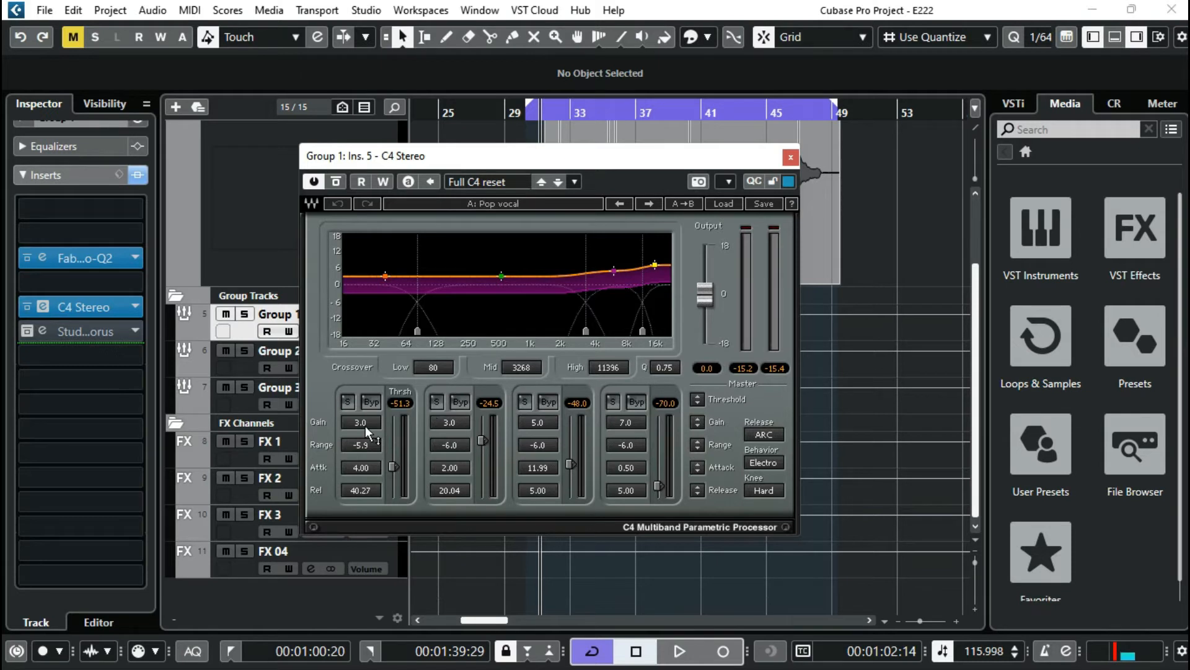
pyautogui.moveTo(481, 437)
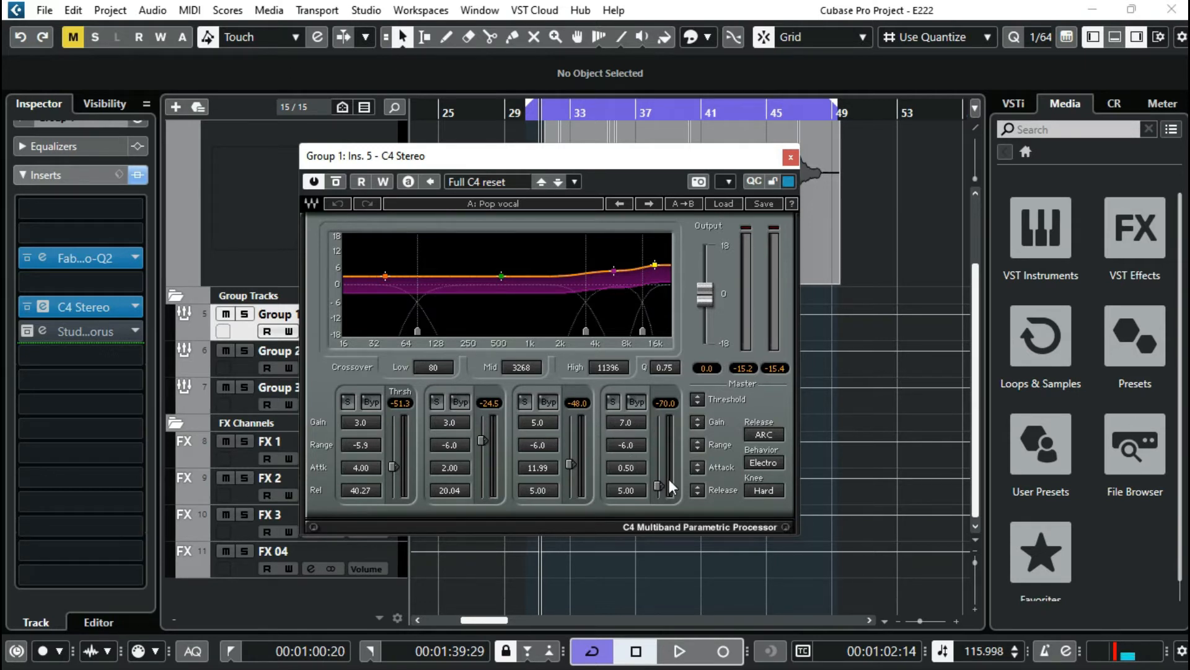
pyautogui.moveTo(672, 484)
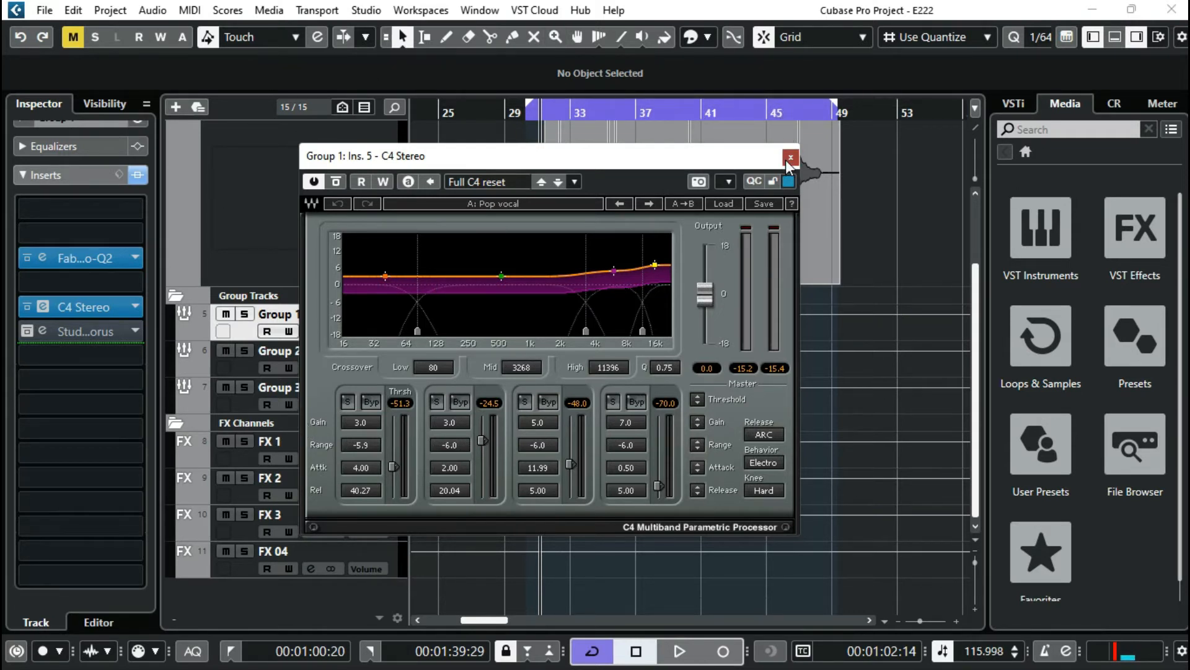
# Close Group 1's C4 compressor window, then close its StudioChorus window after reviewing it
pyautogui.click(789, 157)
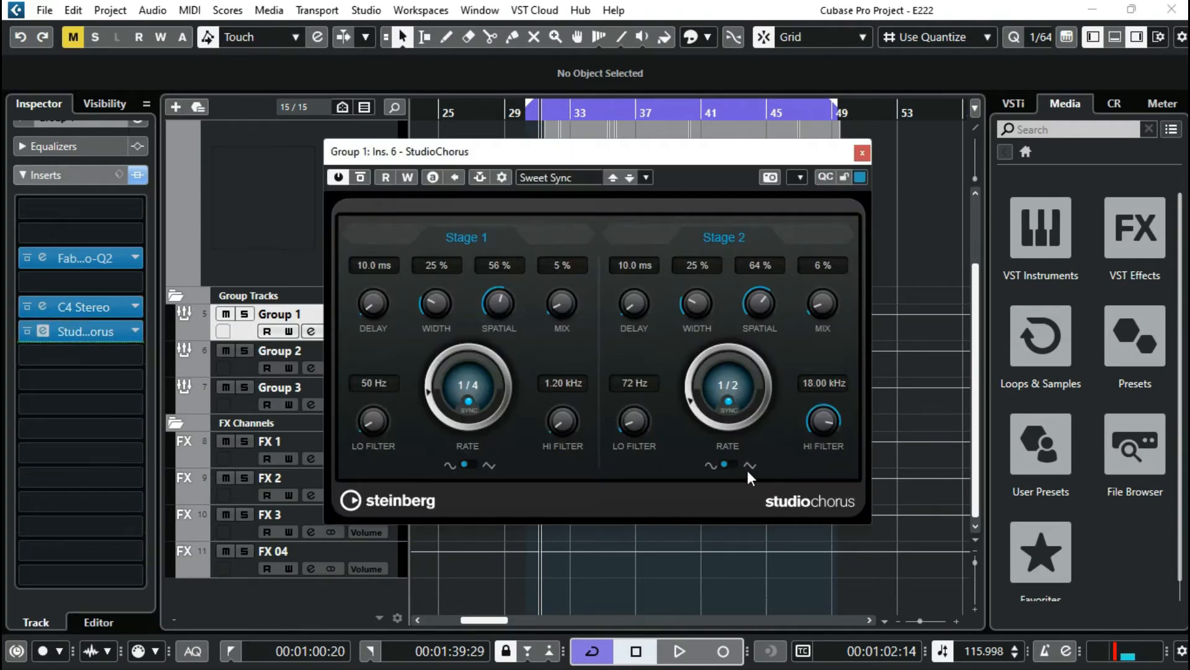
pyautogui.moveTo(507, 169)
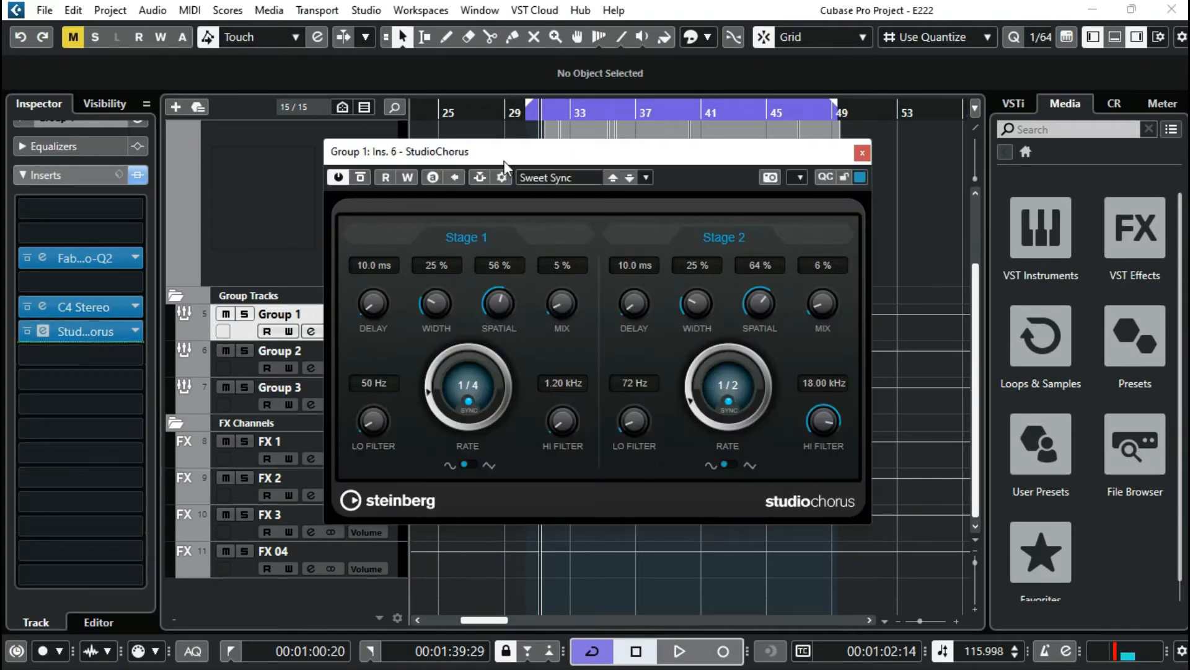
pyautogui.moveTo(836, 349)
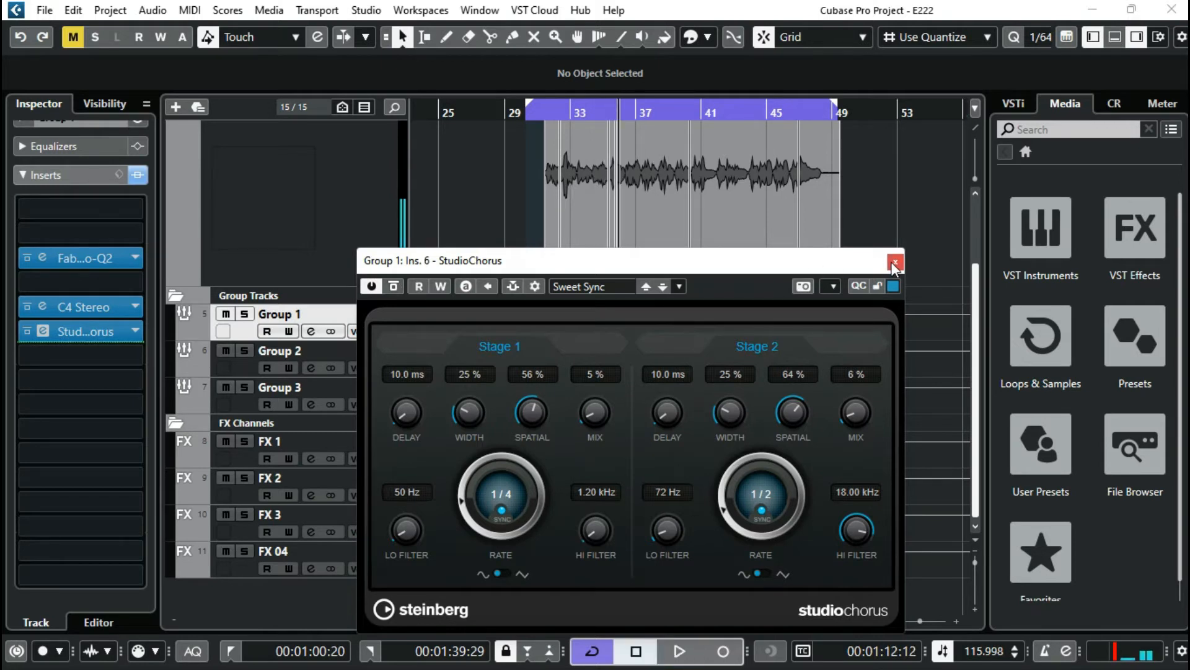
pyautogui.click(895, 261)
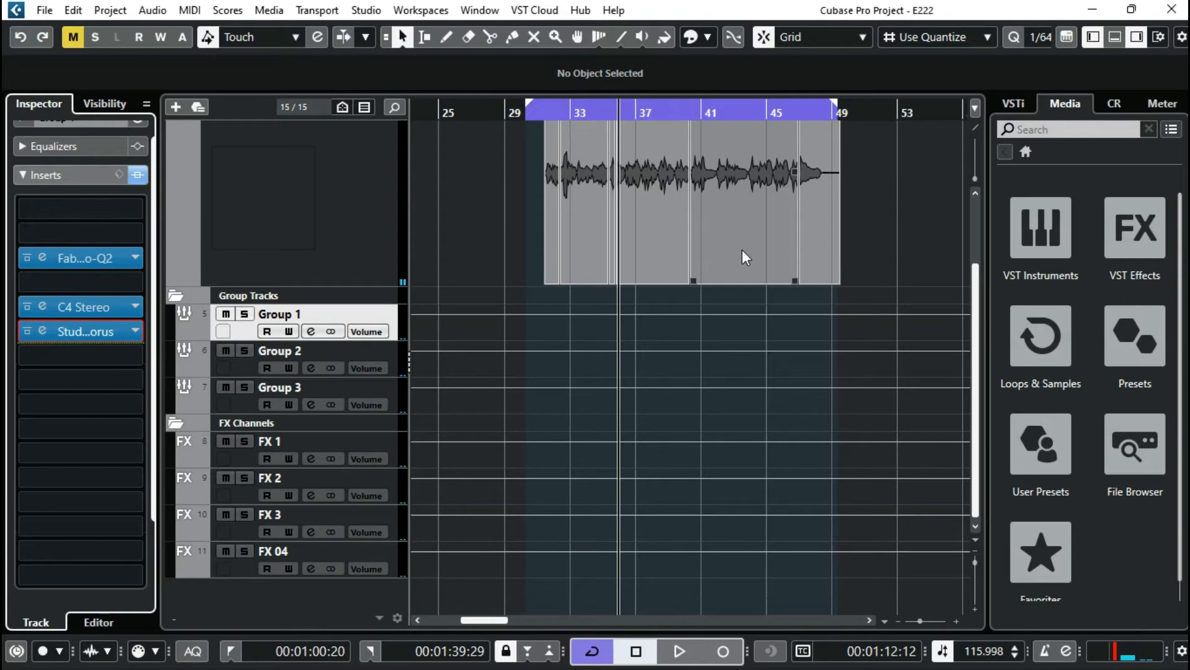
pyautogui.moveTo(740, 254)
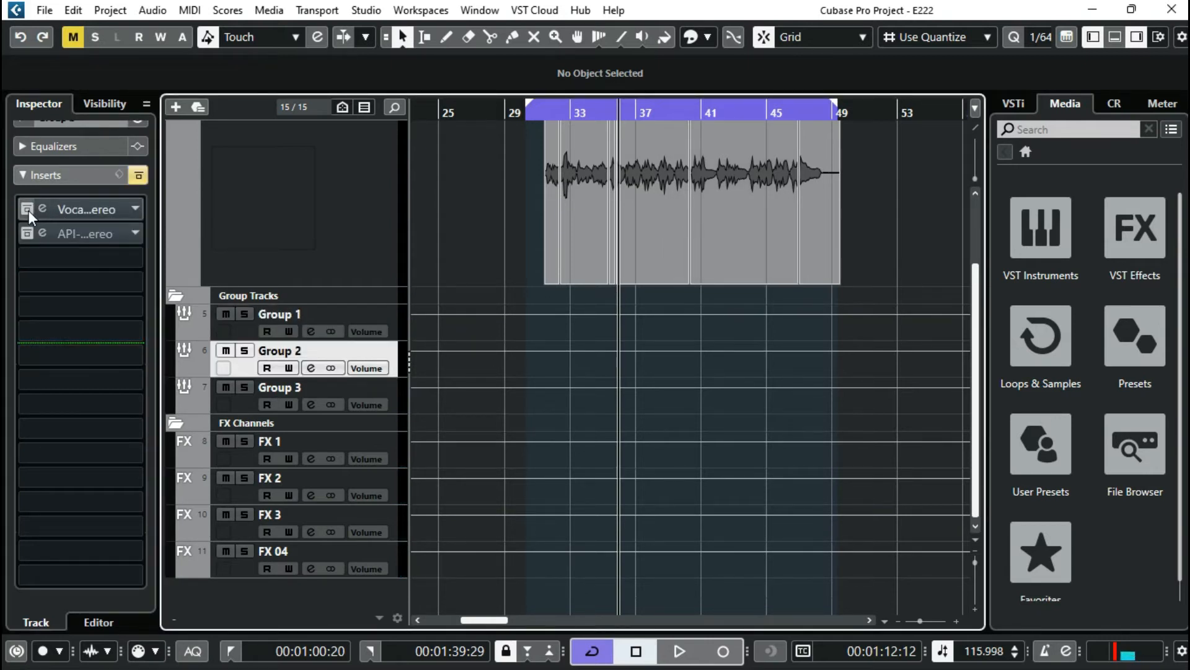
# Select Group 2 and drag the Vocal Rider's Rider fader from -1.2 to 2.0
pyautogui.click(29, 209)
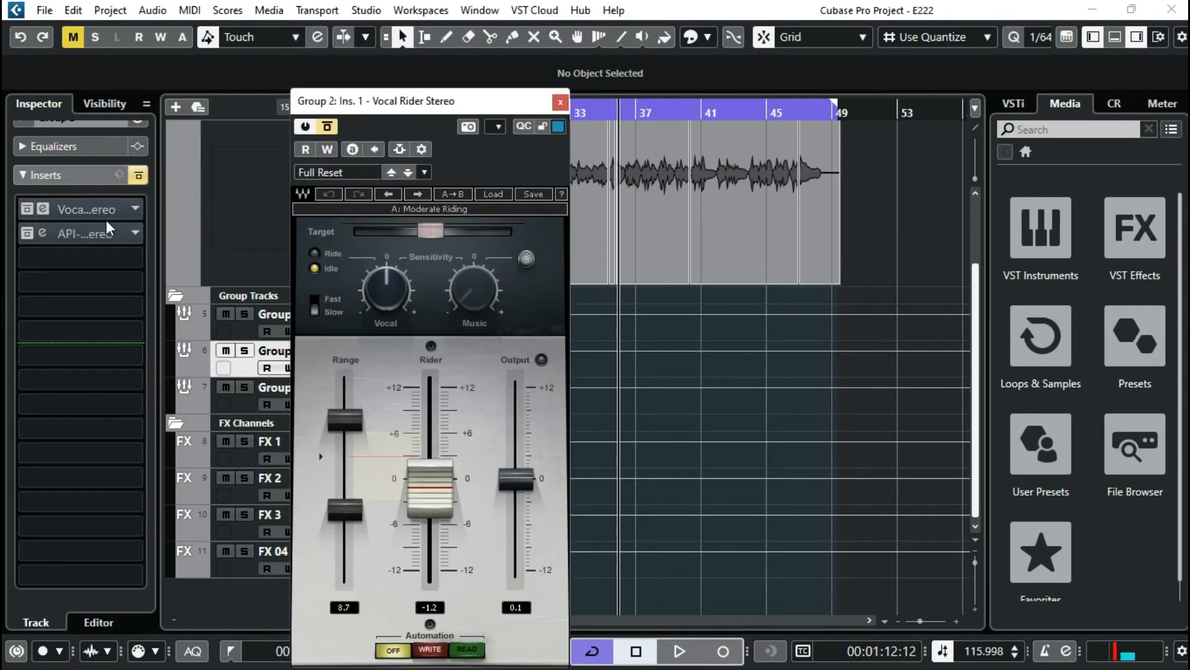
pyautogui.moveTo(139, 168)
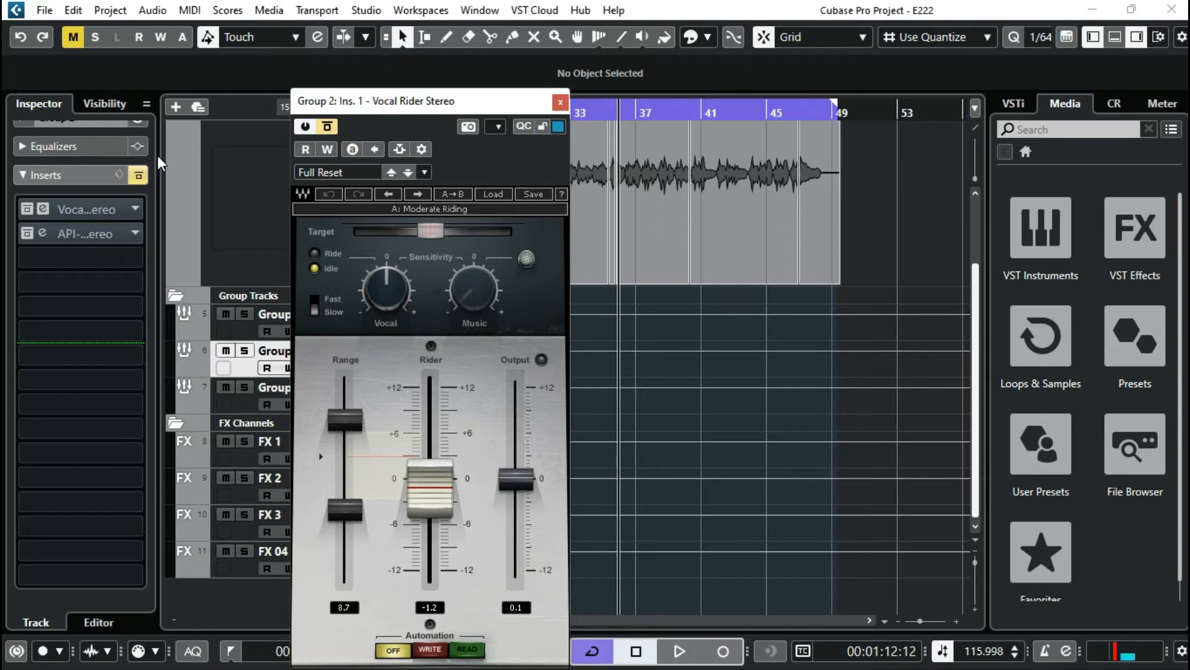
pyautogui.moveTo(554, 152)
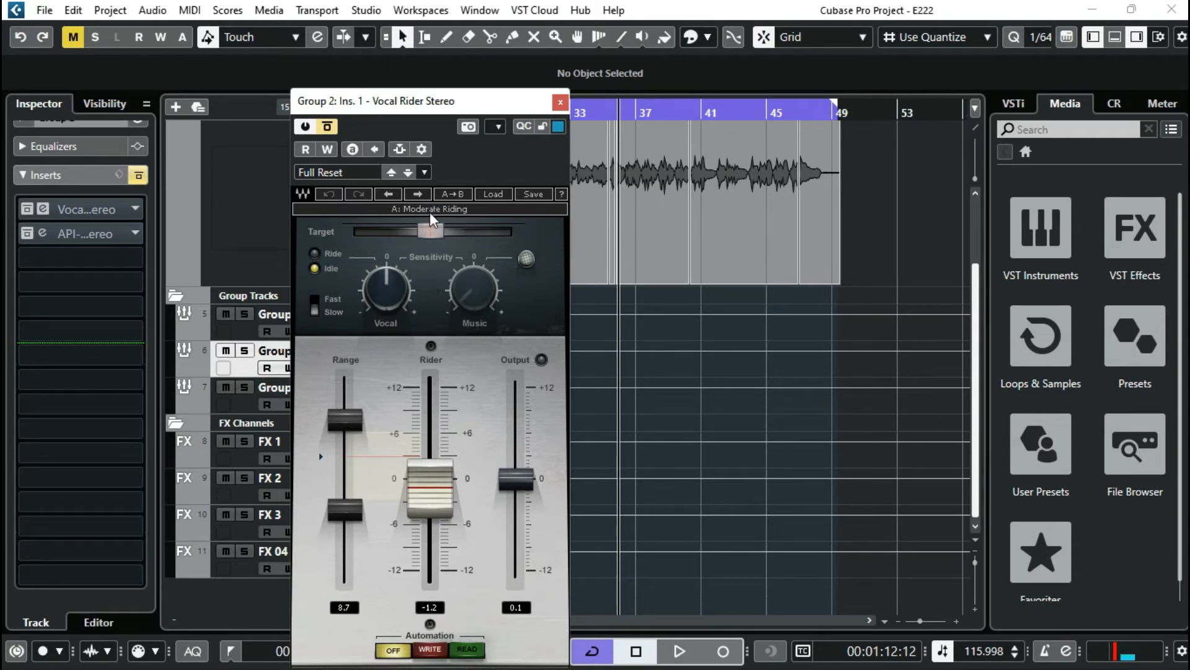
pyautogui.moveTo(430, 490); pyautogui.dragTo(430, 456)
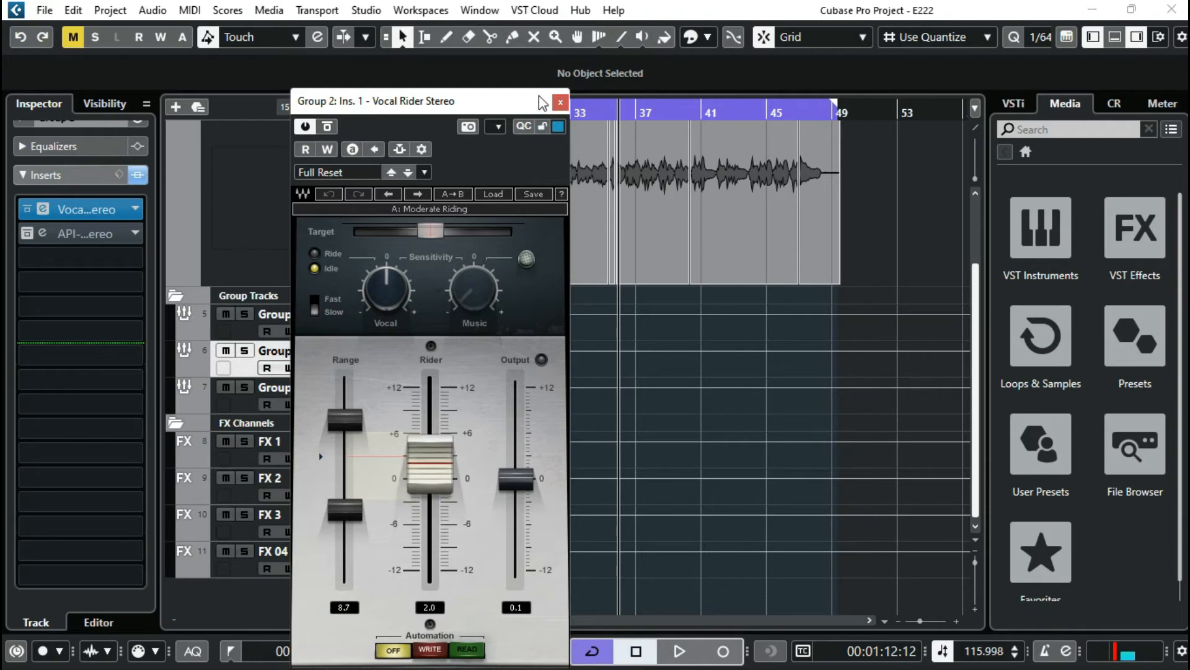
# Close Vocal Rider, confirm the API-2500 compressor uses the Lead Vox preset, then close it
pyautogui.click(560, 101)
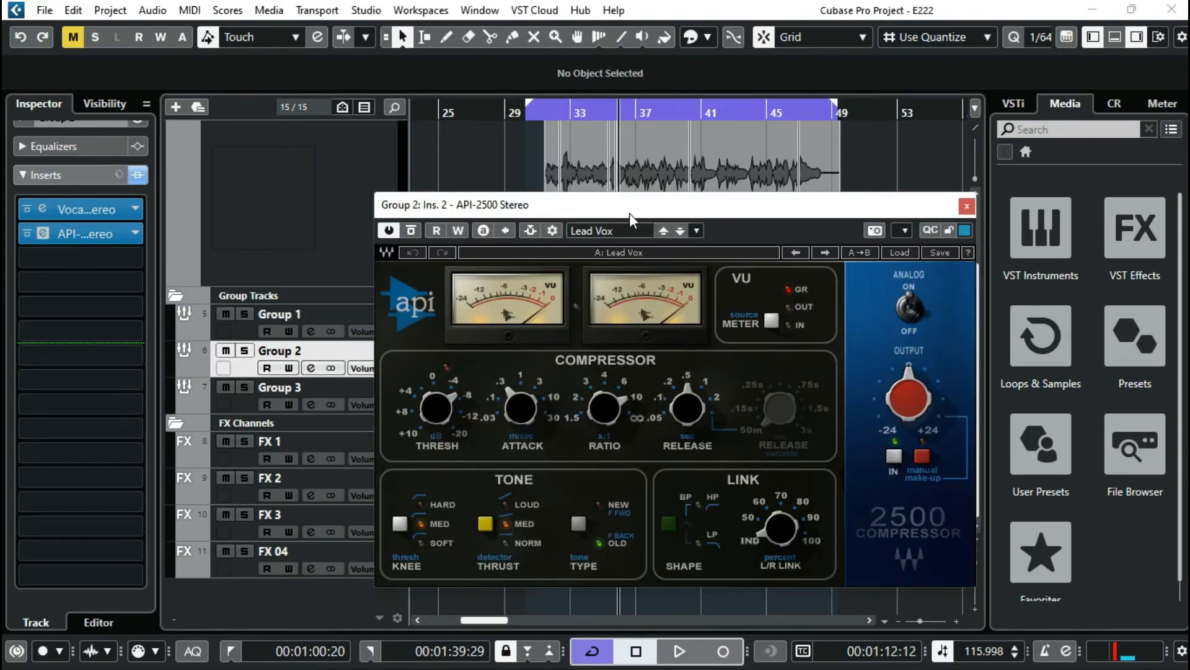
pyautogui.moveTo(634, 204); pyautogui.dragTo(505, 161)
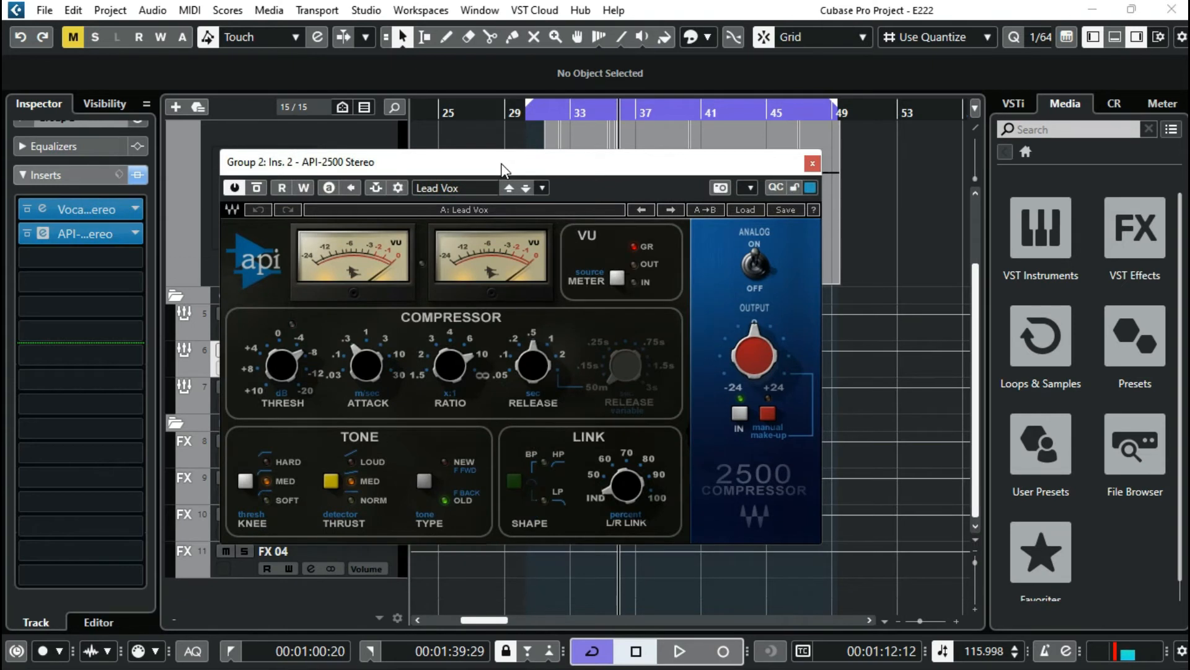
pyautogui.click(455, 187)
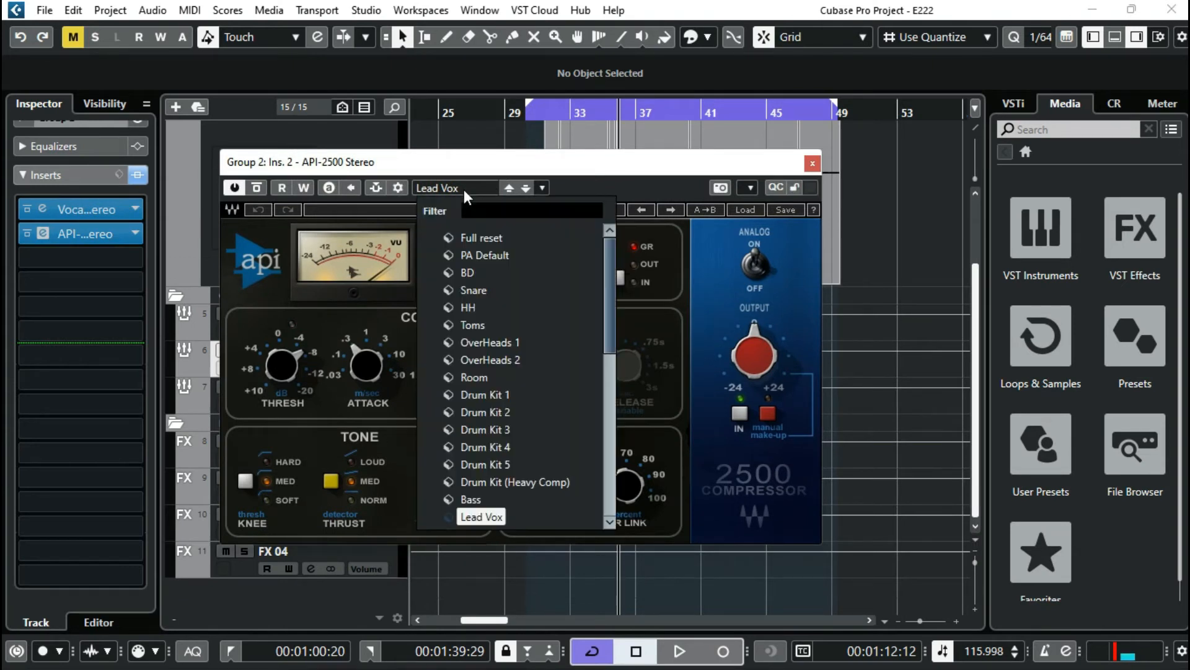
pyautogui.click(480, 516)
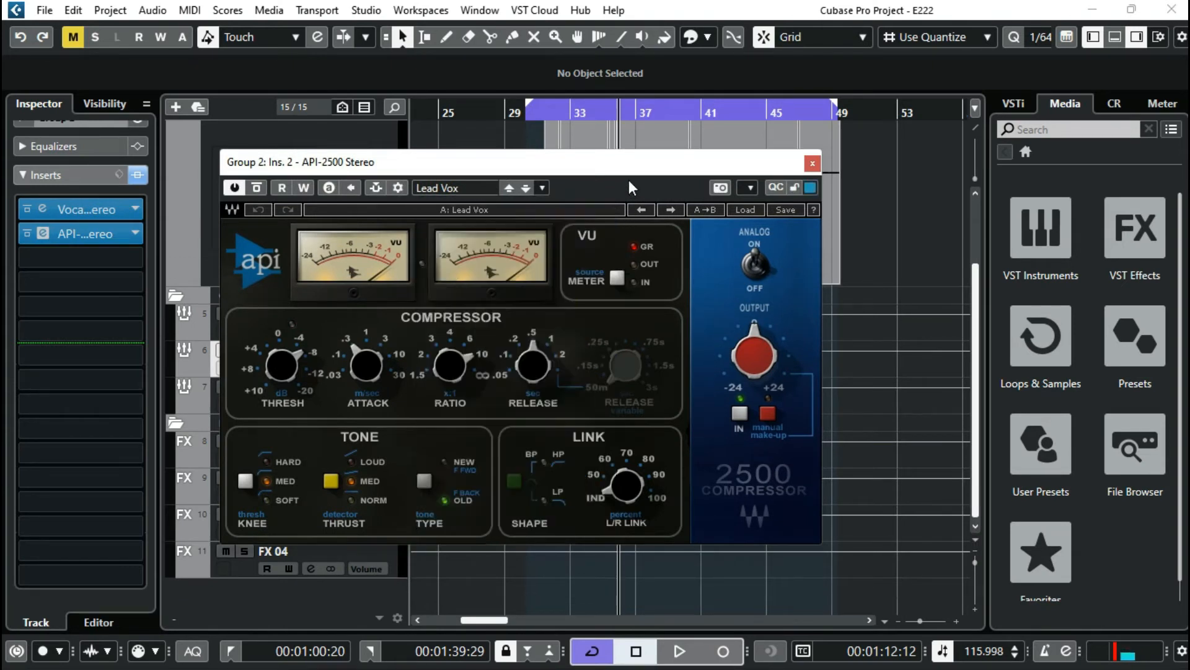
pyautogui.click(812, 162)
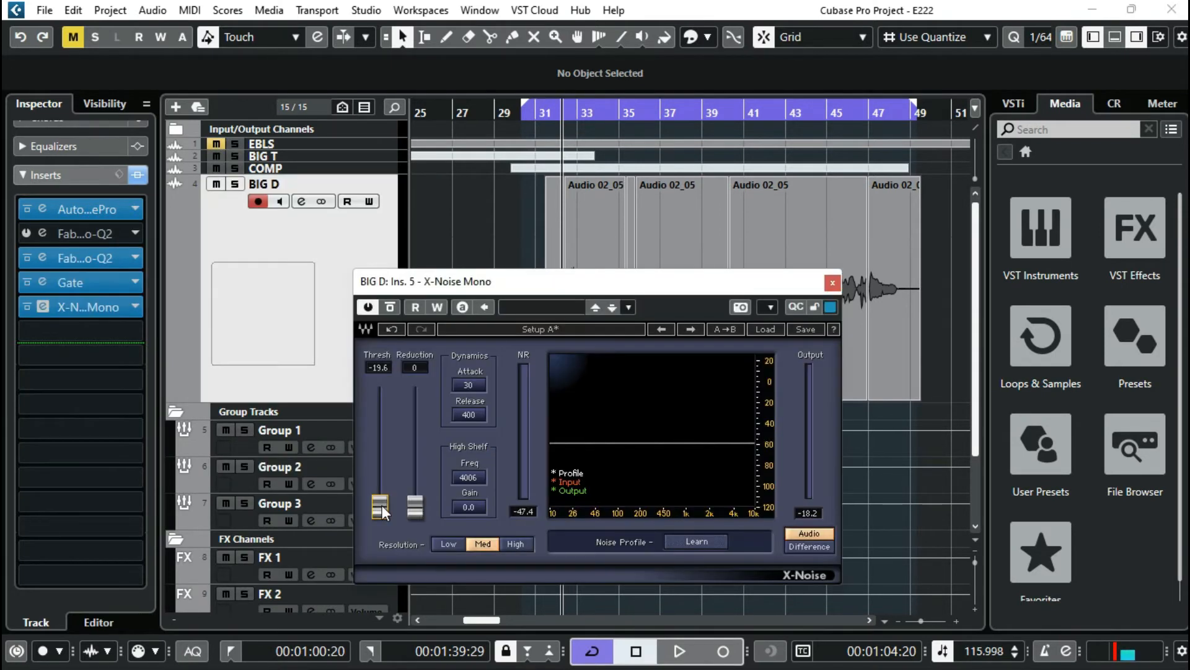
# Audition BIG D's X-Noise threshold up to -10, then set it to -20 and close
pyautogui.moveTo(380, 507); pyautogui.dragTo(380, 503)
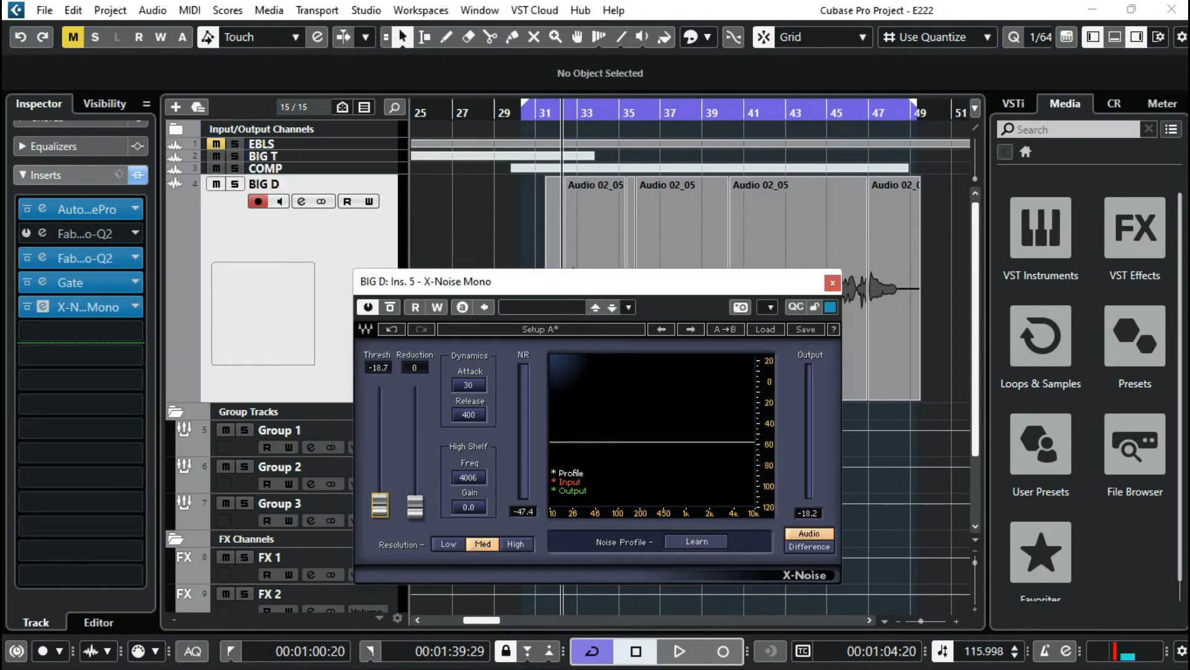
pyautogui.moveTo(380, 505); pyautogui.dragTo(379, 493)
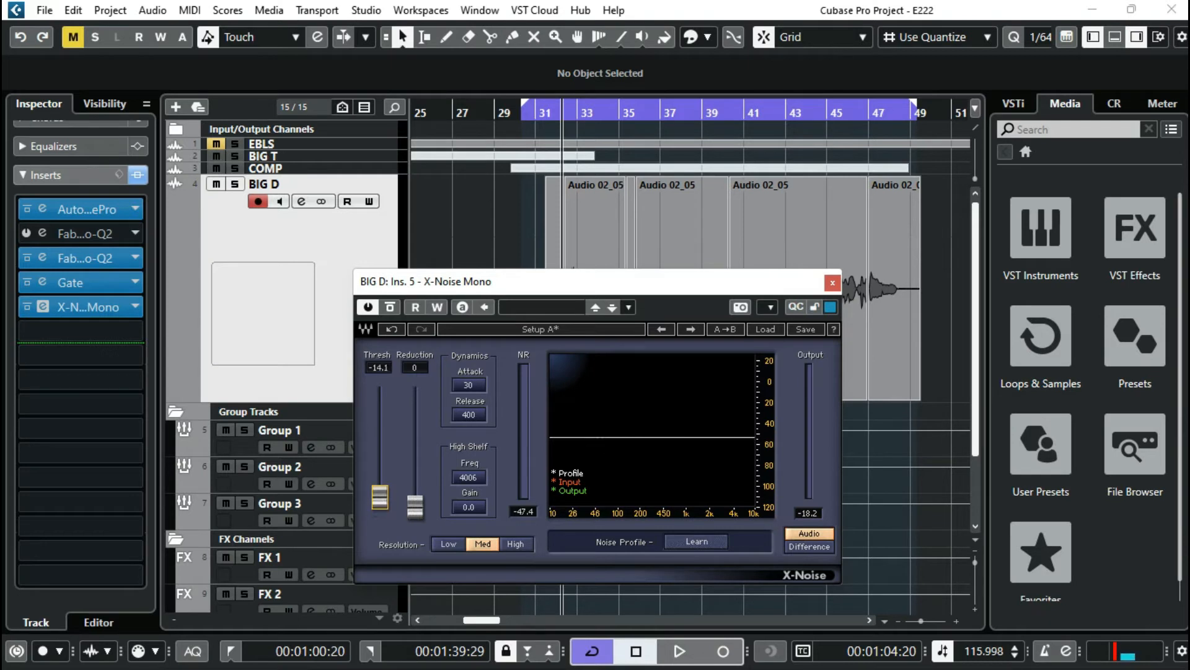
pyautogui.moveTo(379, 493); pyautogui.dragTo(379, 479)
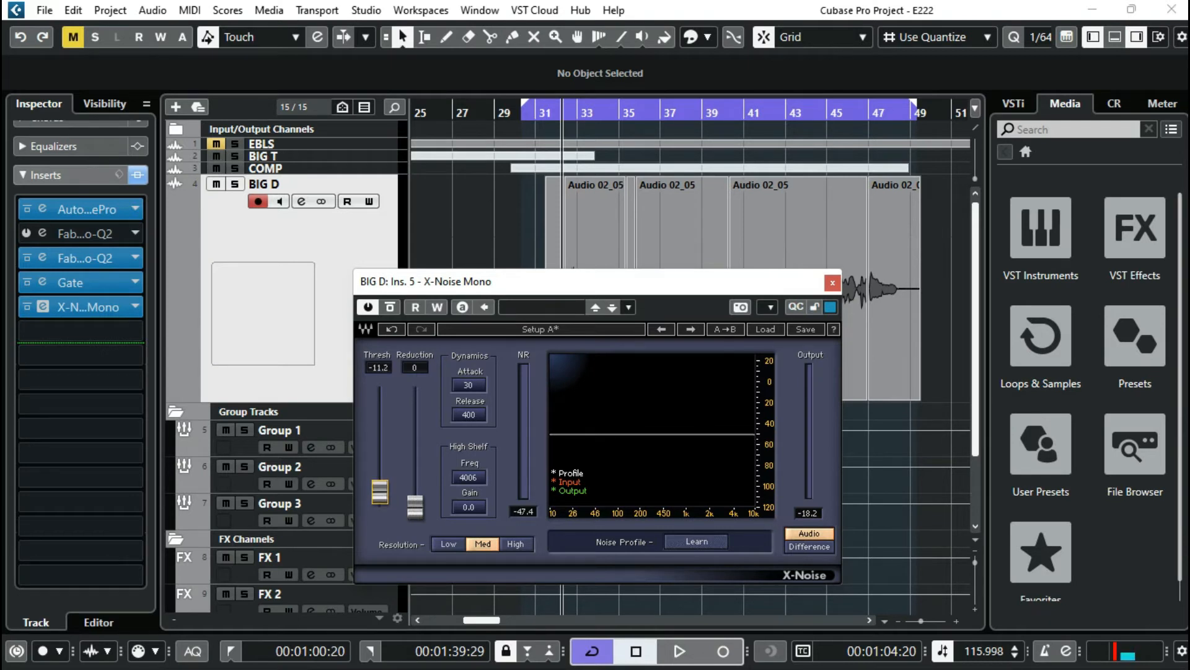
pyautogui.moveTo(389, 478); pyautogui.dragTo(390, 463)
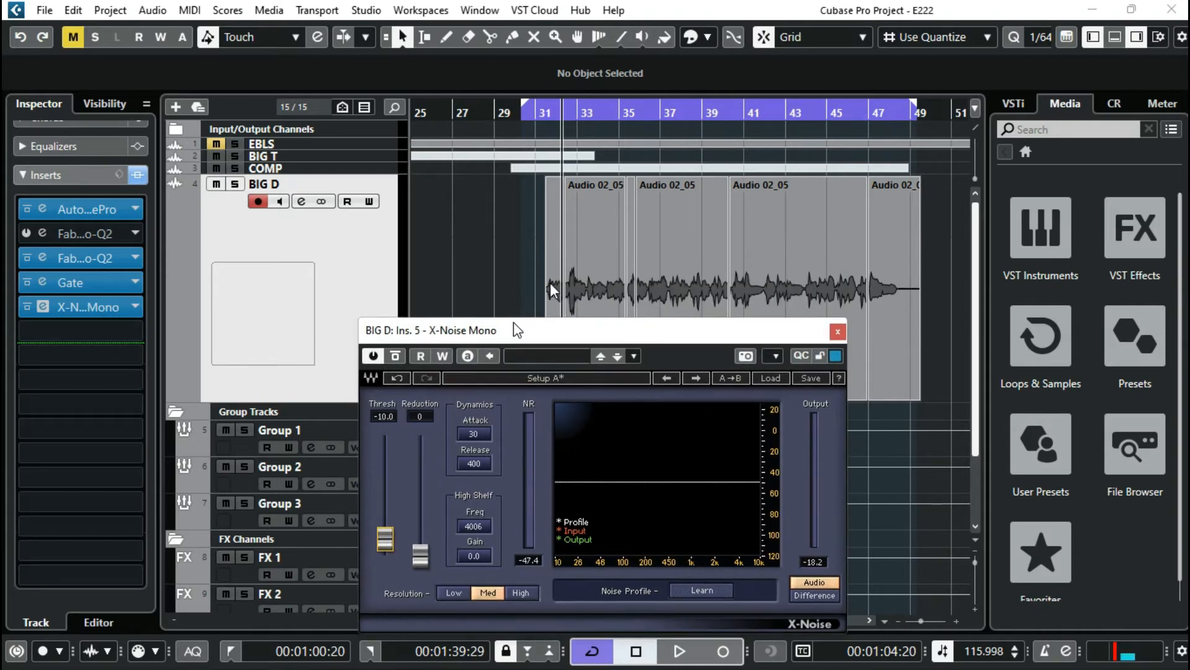
pyautogui.click(680, 651)
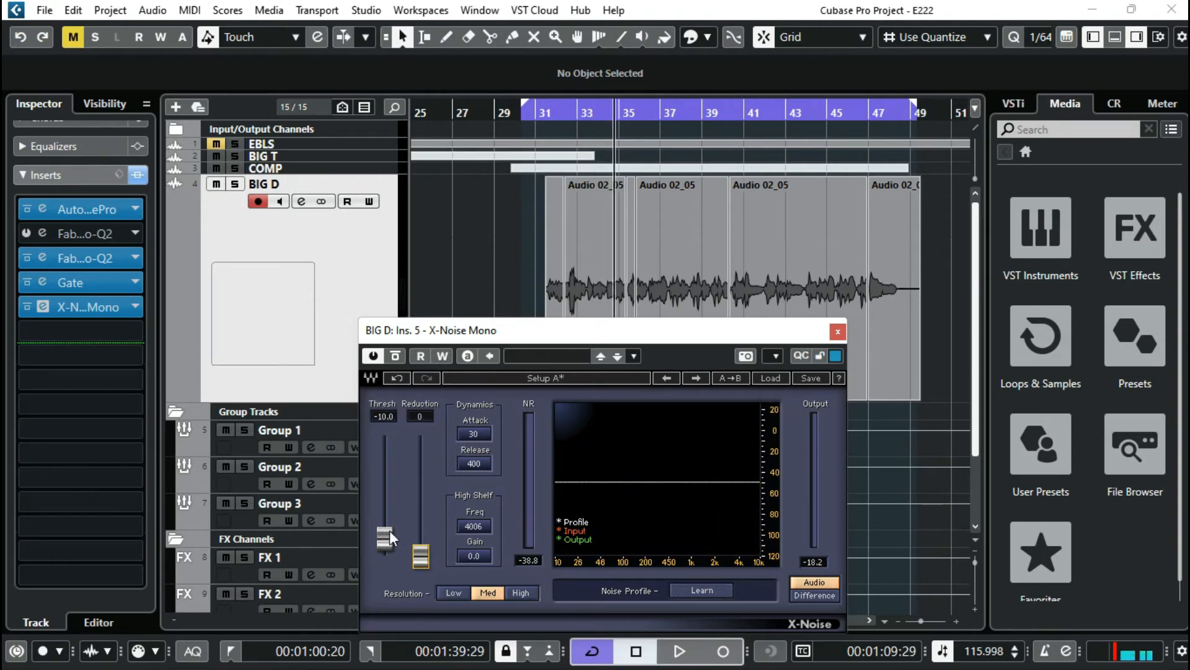
pyautogui.moveTo(385, 535); pyautogui.dragTo(385, 558)
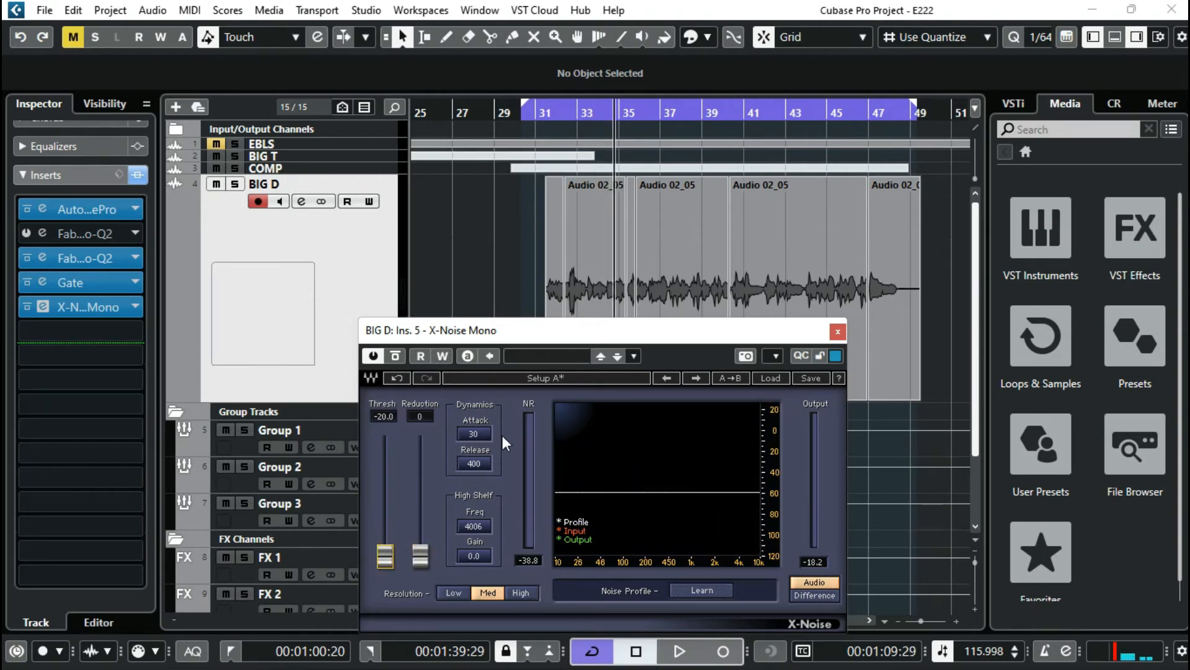
pyautogui.click(837, 332)
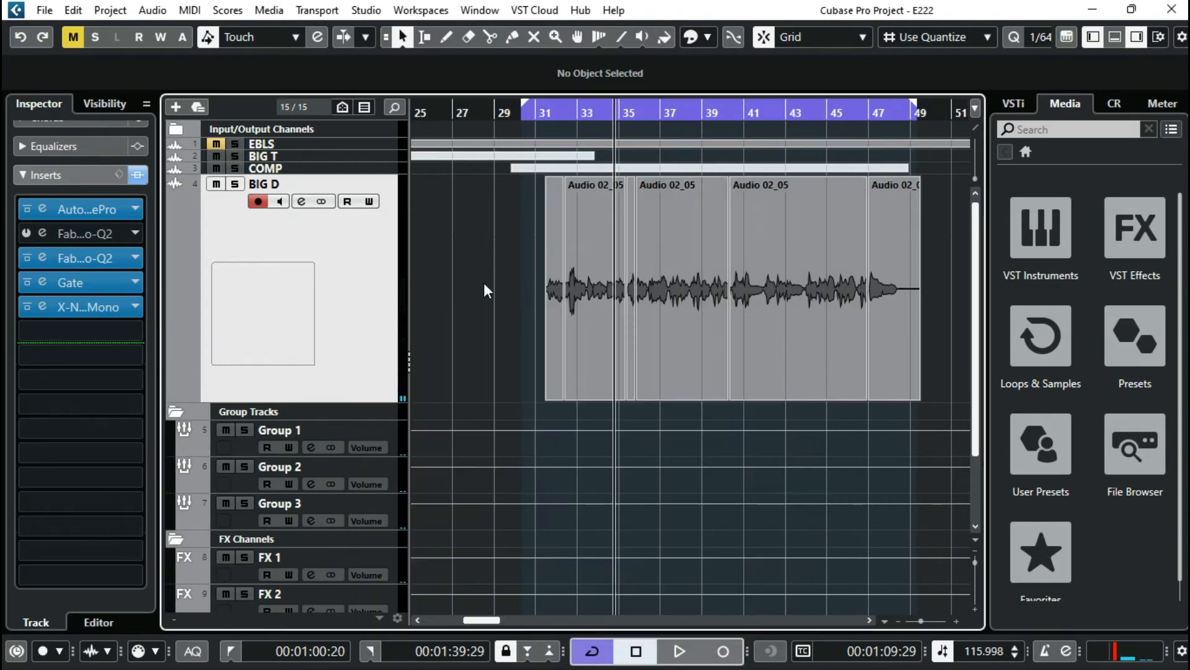
pyautogui.moveTo(469, 357)
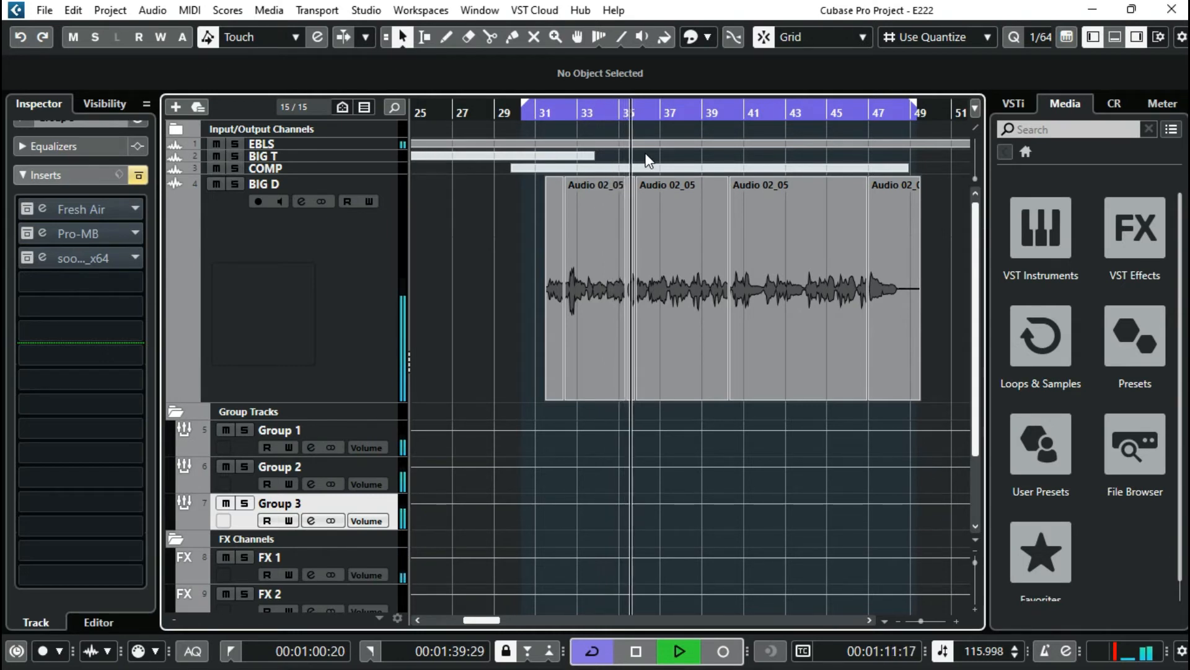
# Select Group 3 and play its Fresh Air (Mid/High Air 20) from bar 31, then close it
pyautogui.click(682, 648)
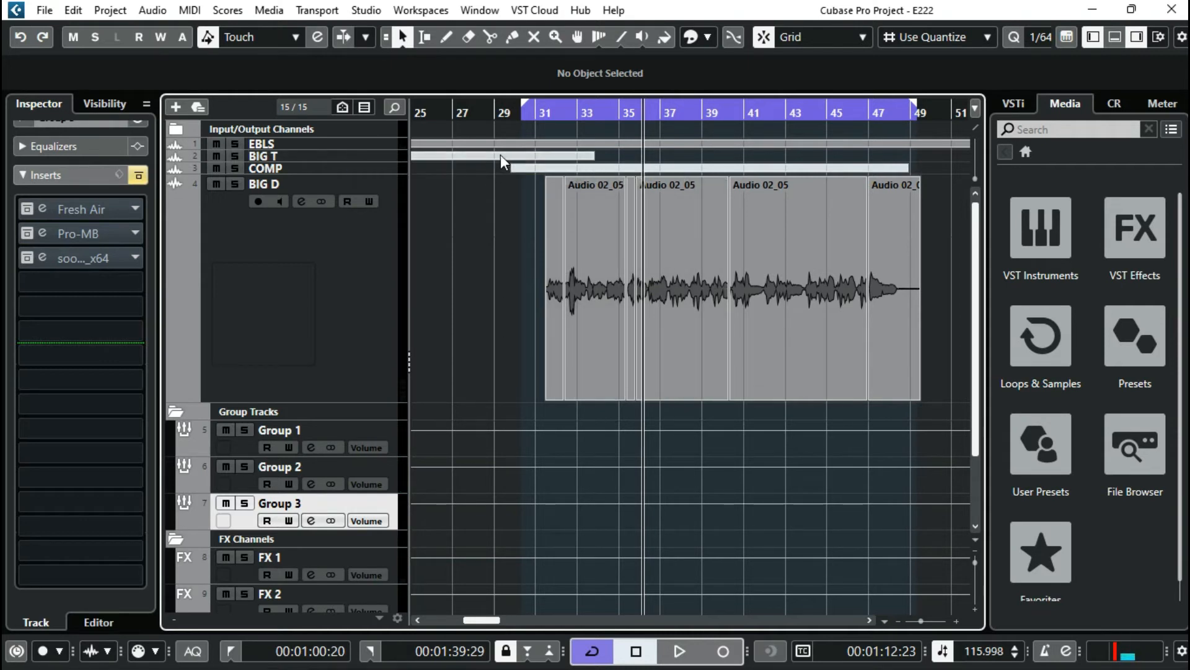
pyautogui.moveTo(159, 195)
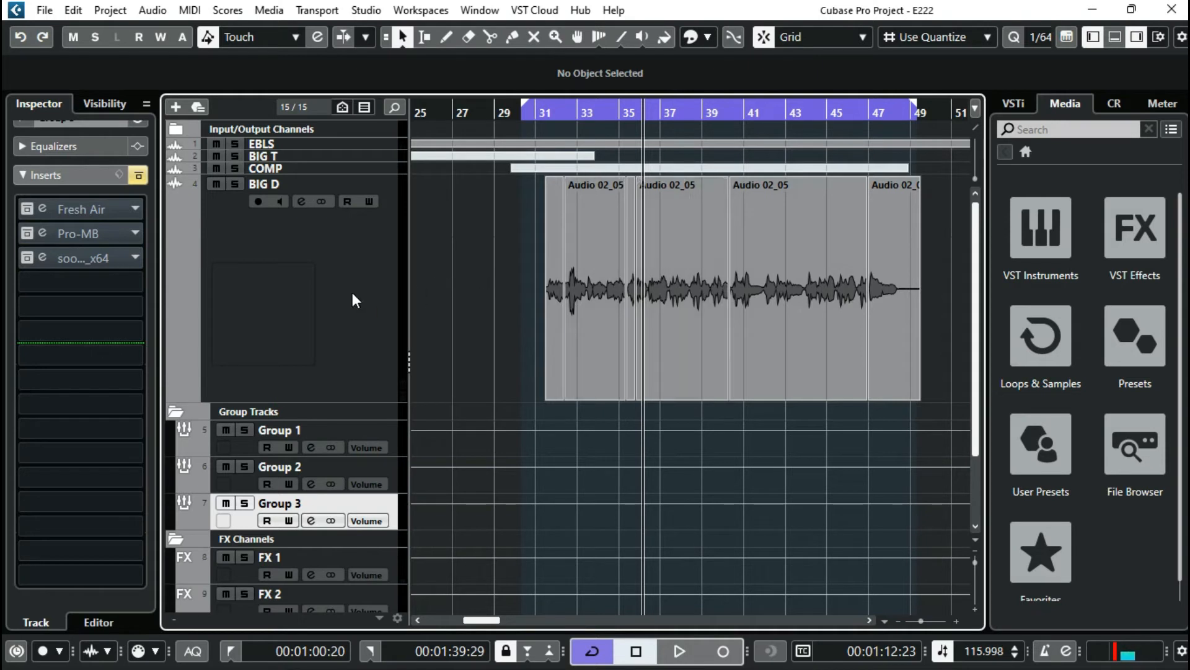
pyautogui.click(78, 209)
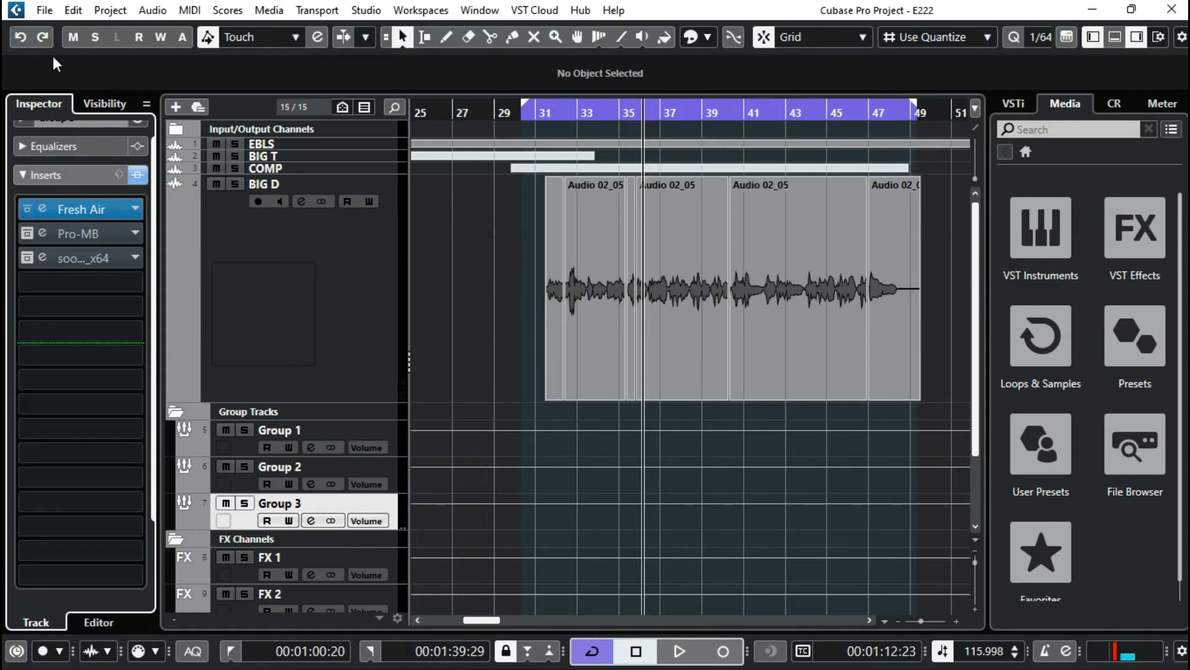
pyautogui.click(546, 111)
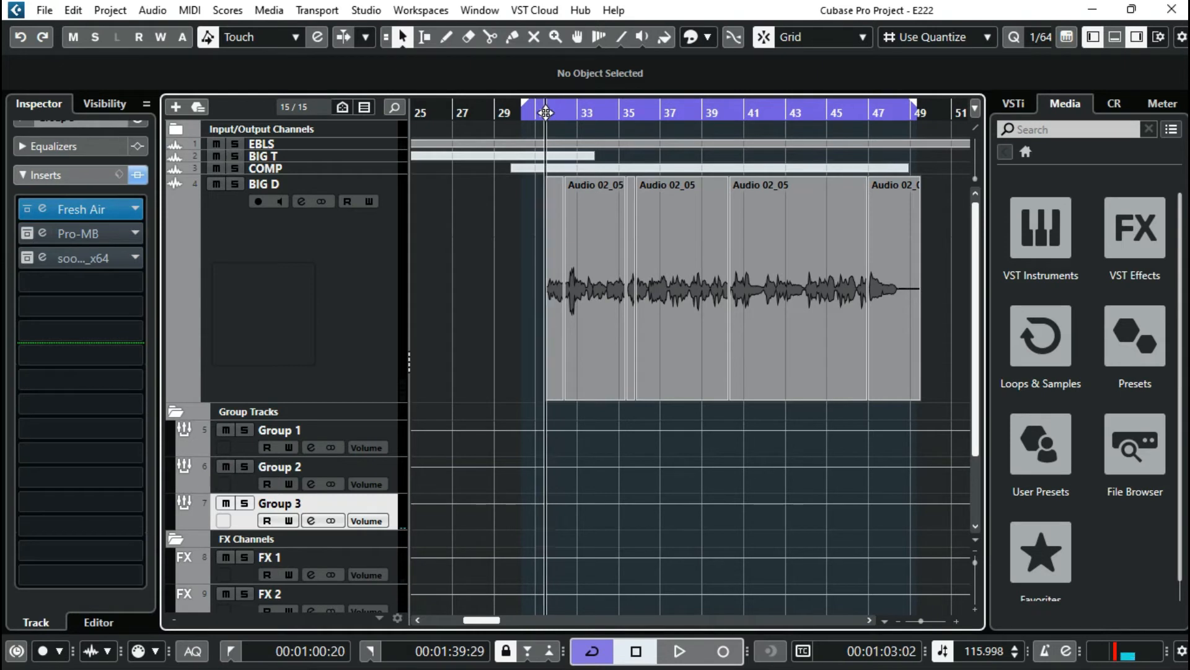
pyautogui.click(682, 650)
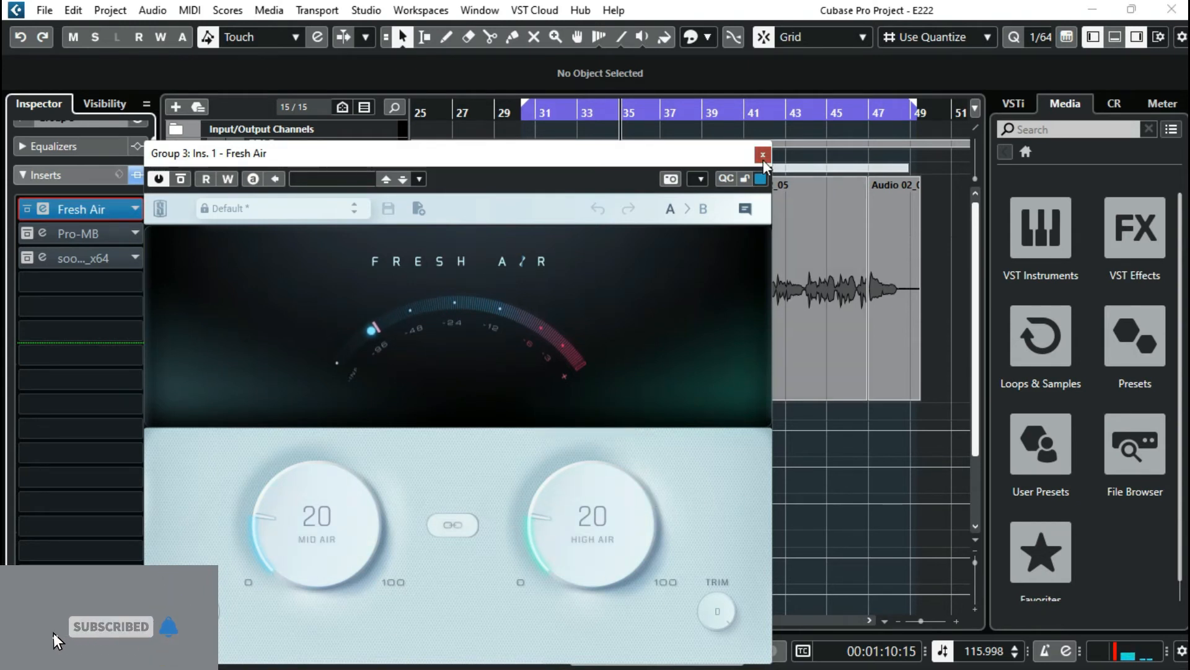
pyautogui.click(762, 154)
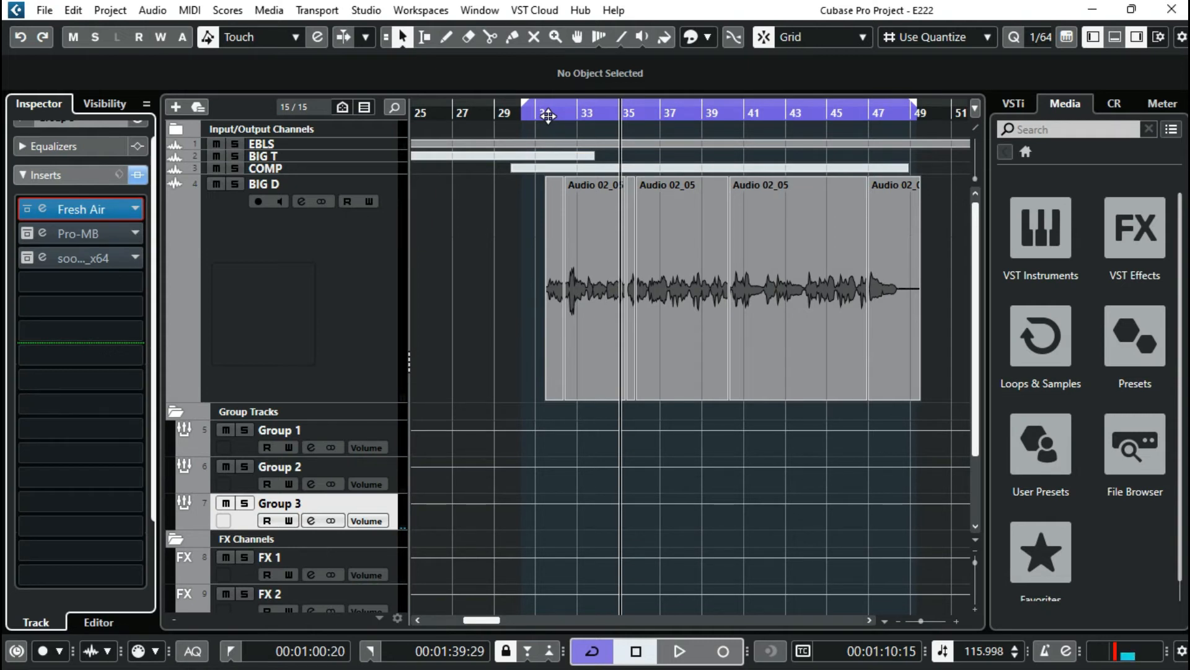
pyautogui.click(81, 233)
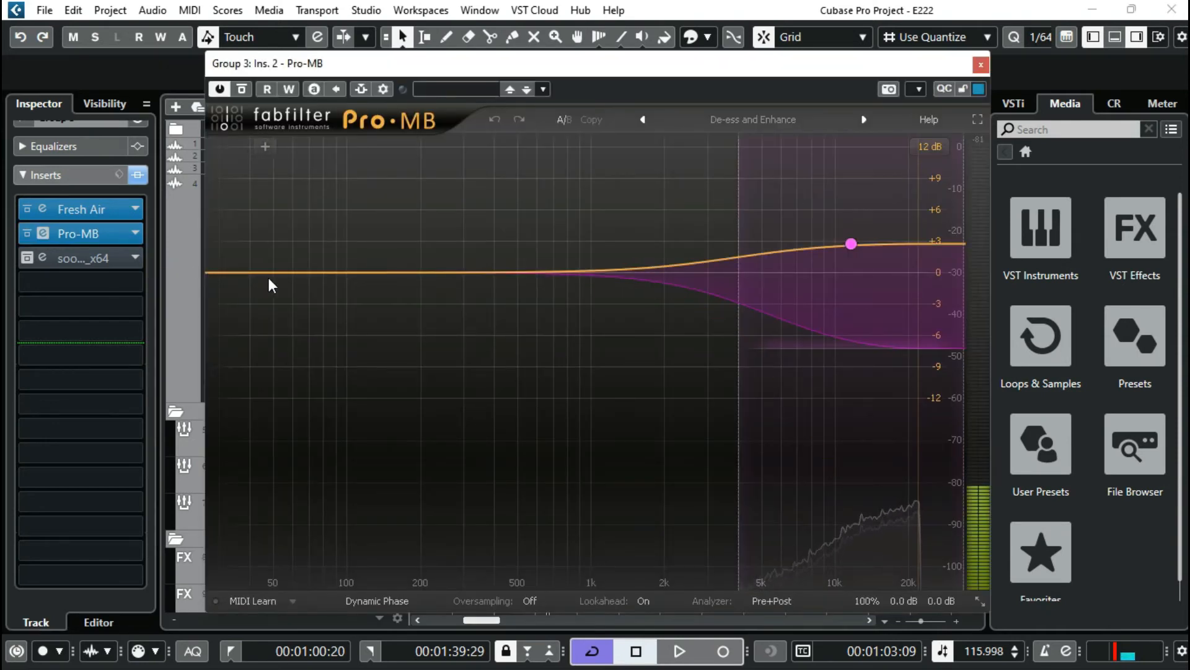
pyautogui.click(270, 272)
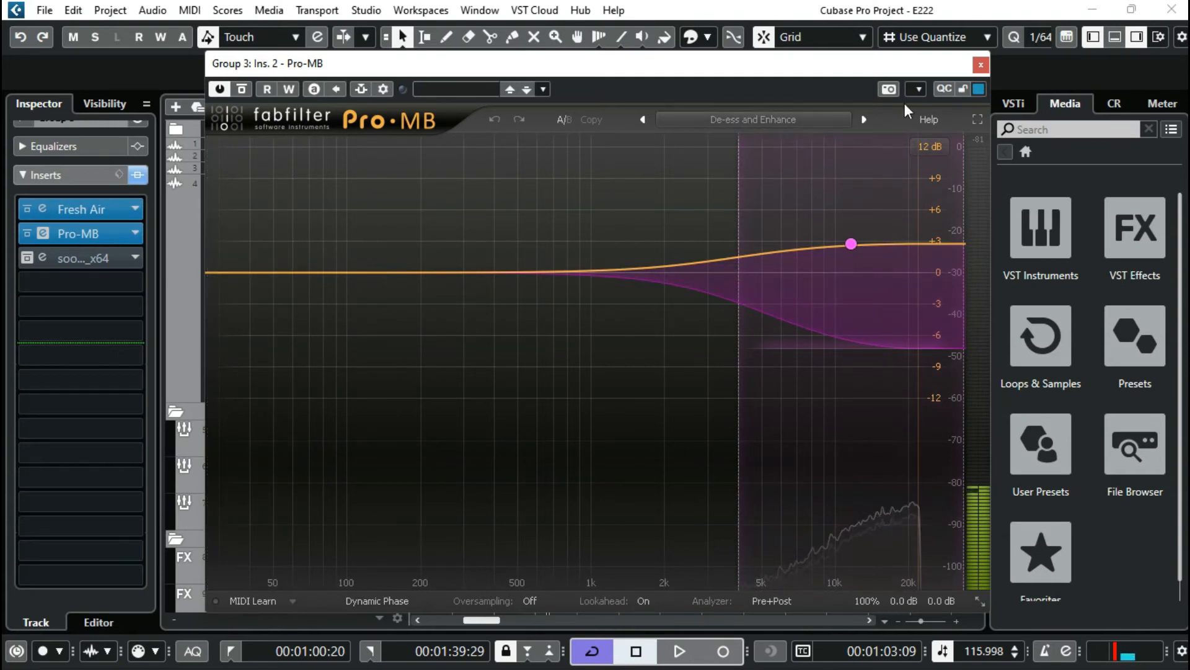
pyautogui.click(977, 64)
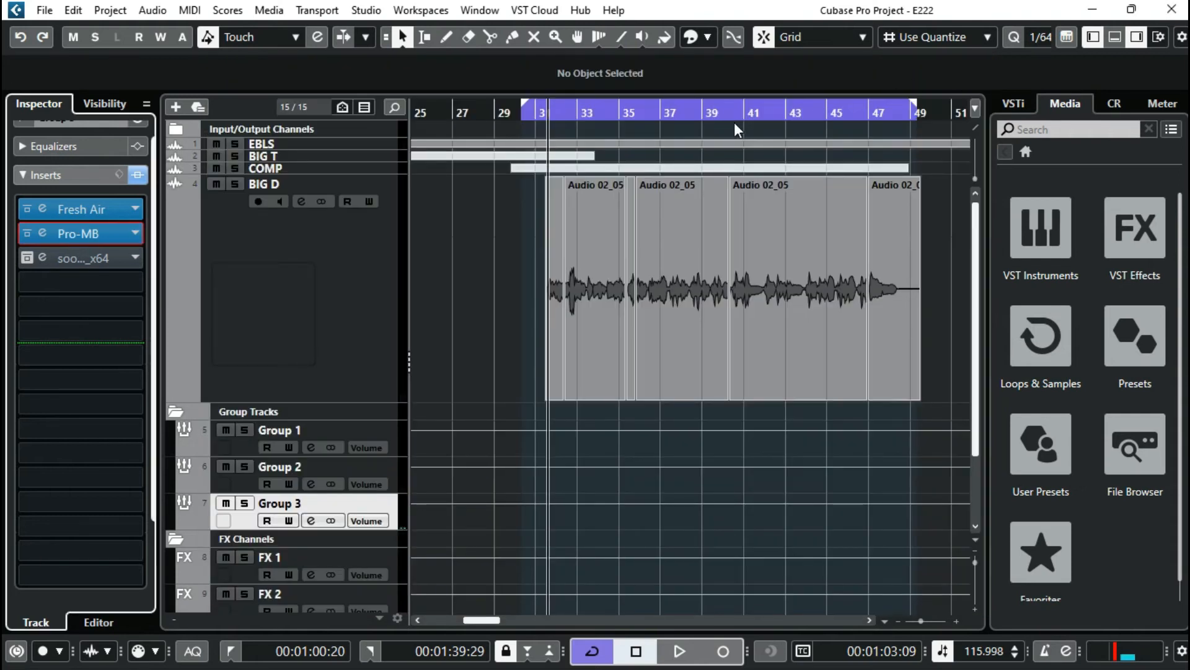
pyautogui.click(681, 650)
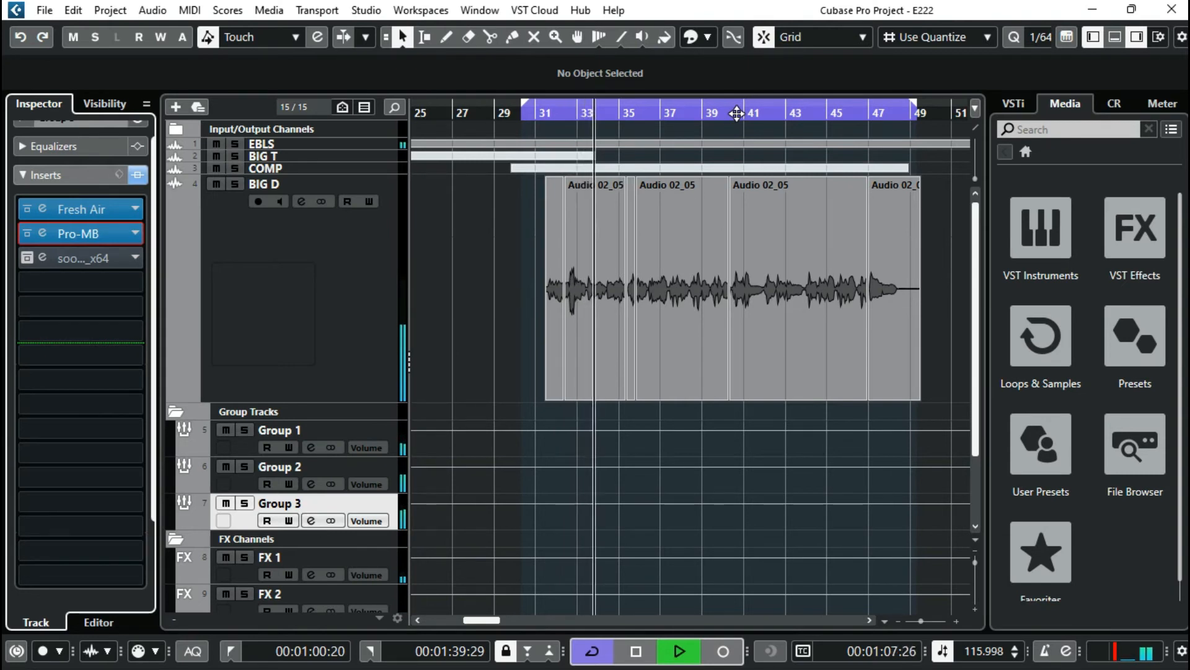
pyautogui.click(680, 650)
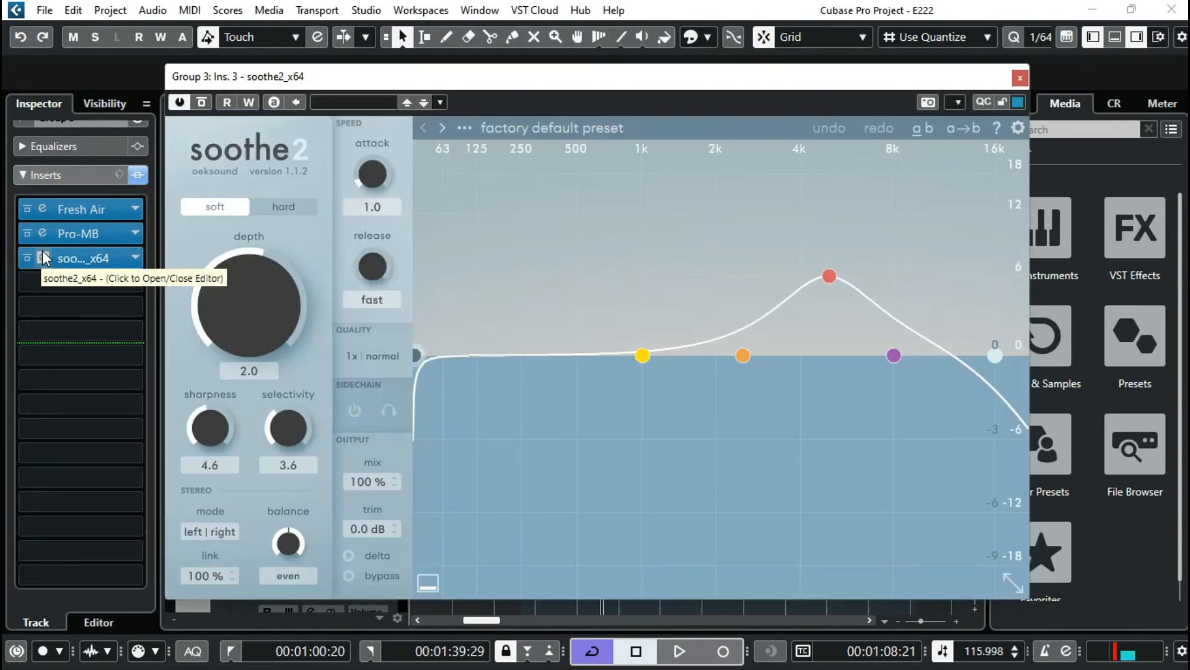
pyautogui.moveTo(267, 355)
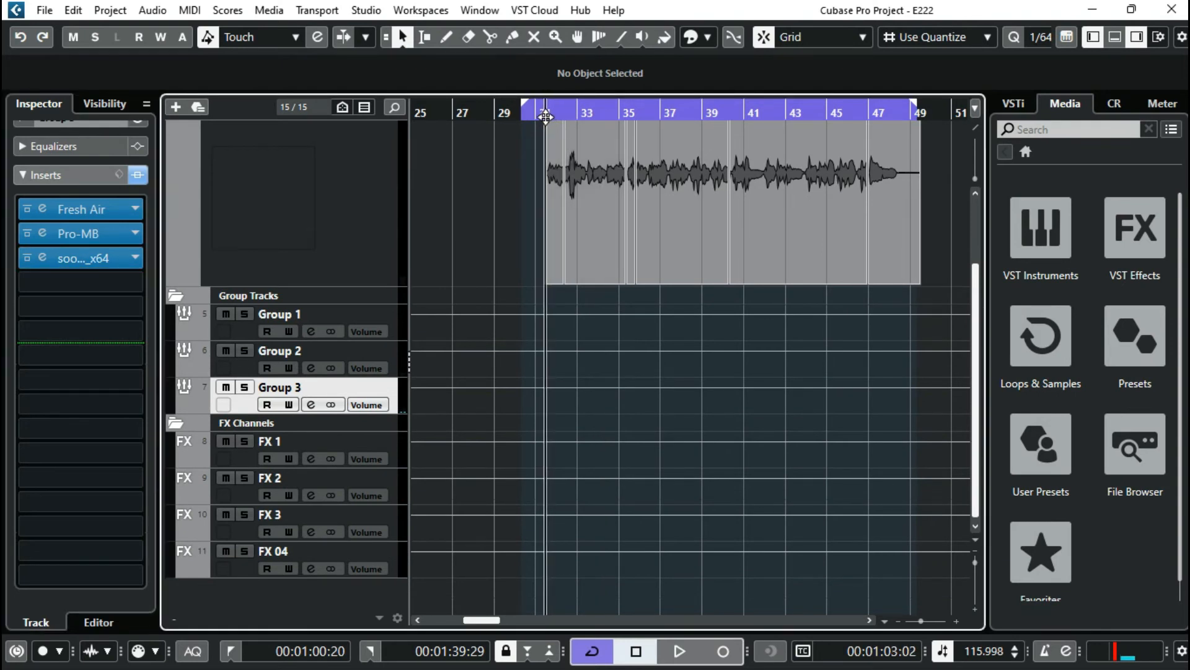
# Replay the vocal from bar 31 and select BIG D to show its five-insert chain
pyautogui.click(681, 648)
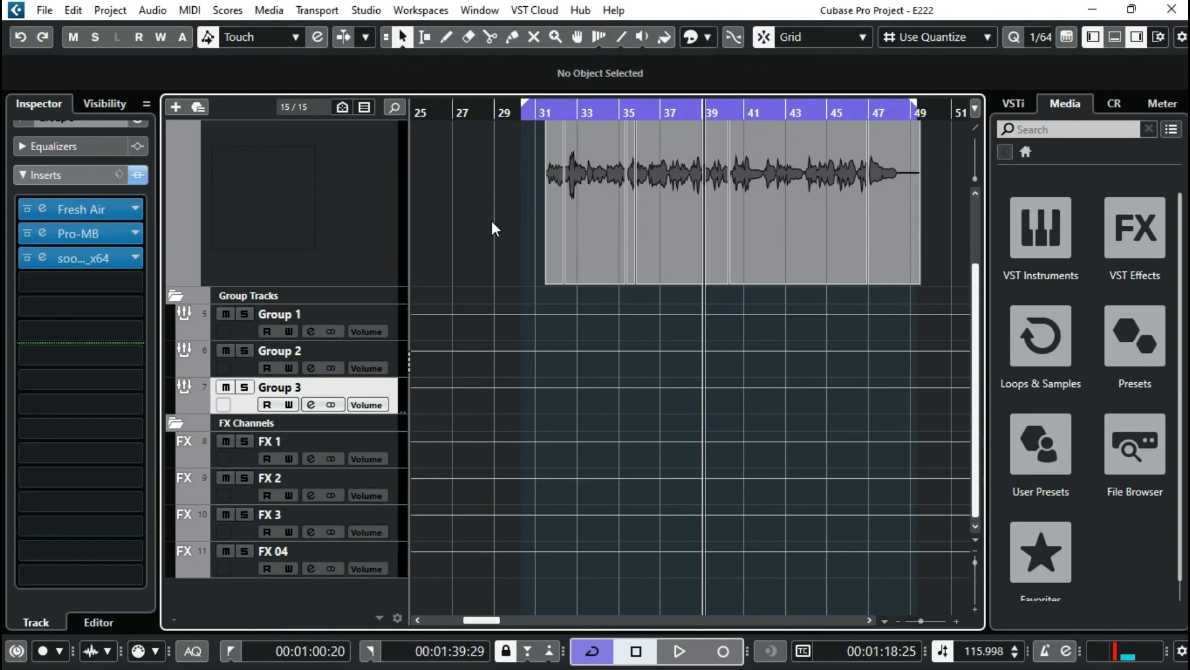
pyautogui.moveTo(480, 232)
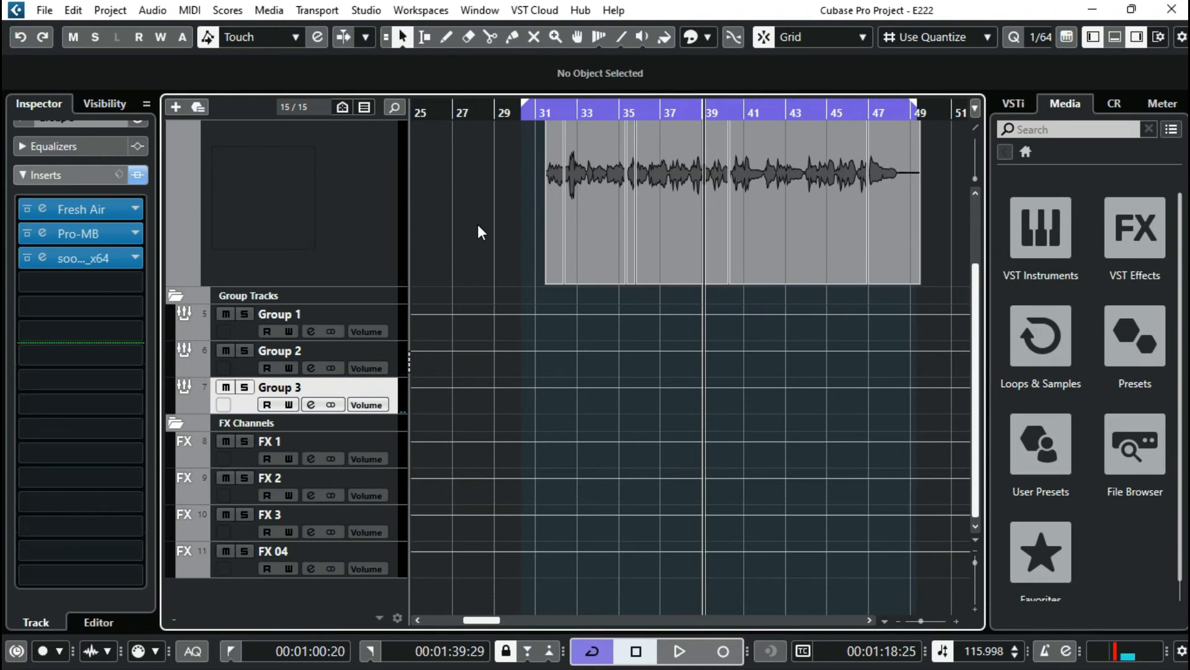
pyautogui.moveTo(501, 171)
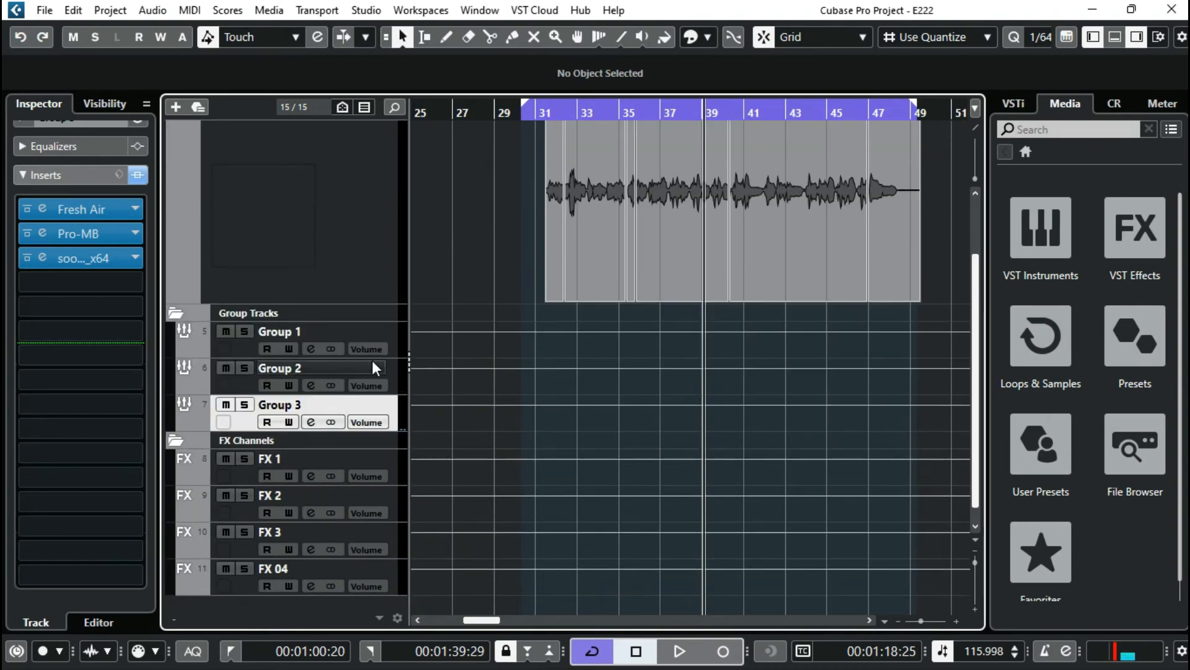
pyautogui.click(291, 367)
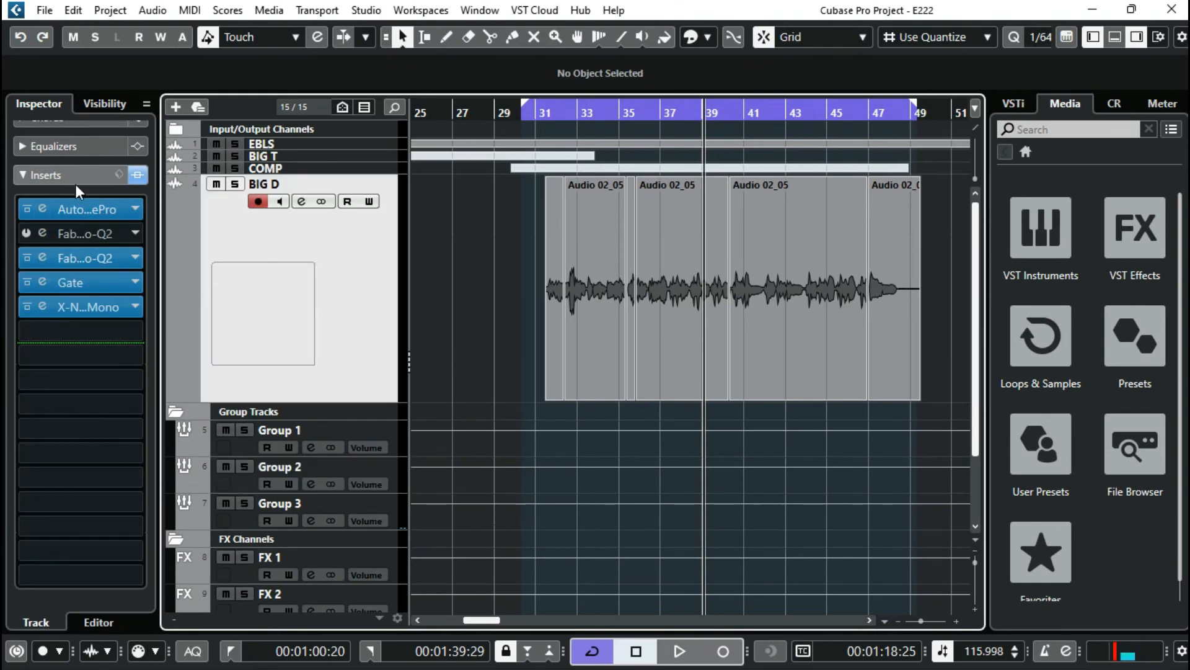
# Swap BIG D's Inserts for Sends, raise the FX 04 send to -14.5, and select FX 1
pyautogui.click(37, 175)
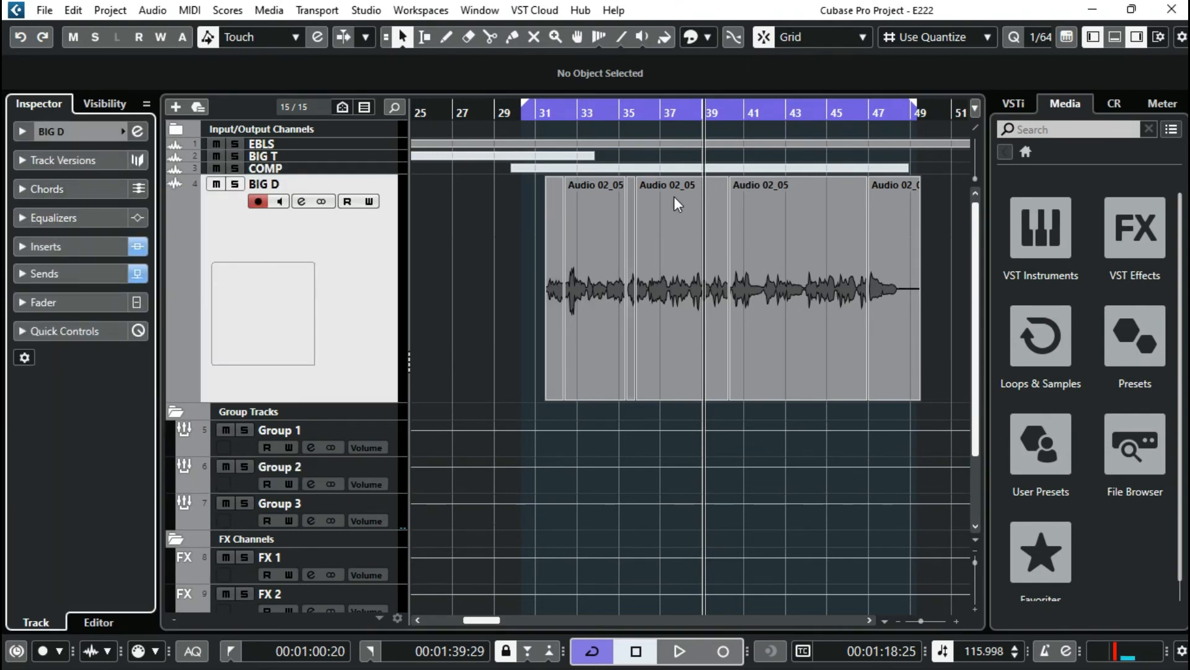
pyautogui.click(37, 274)
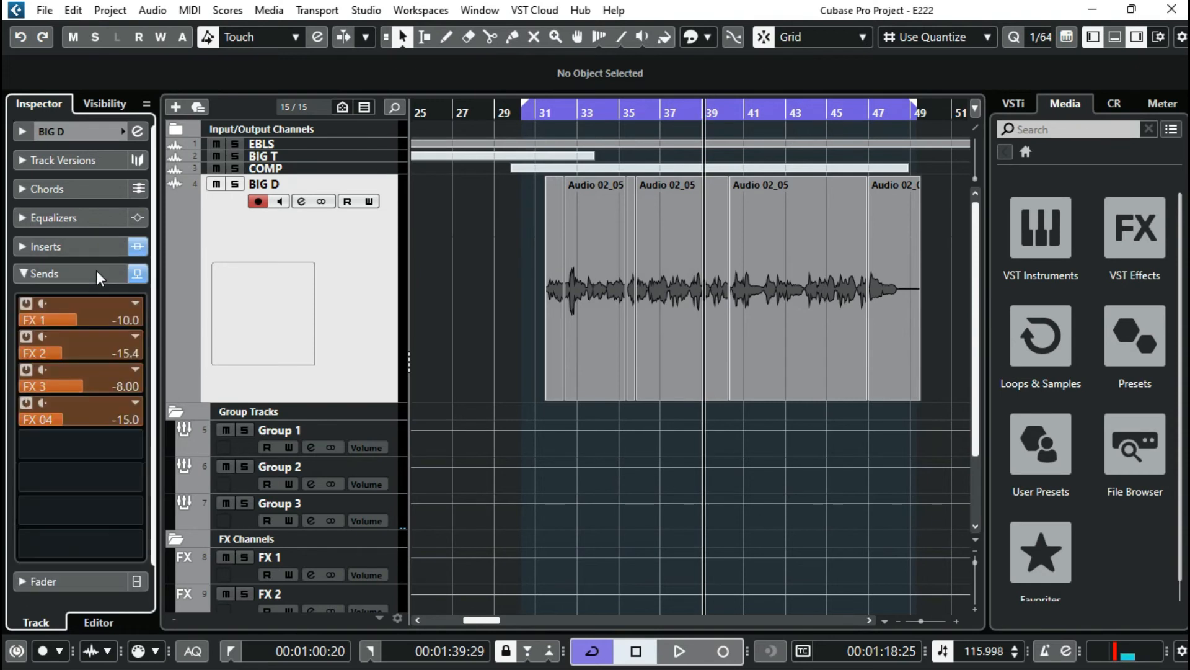
pyautogui.moveTo(5, 476)
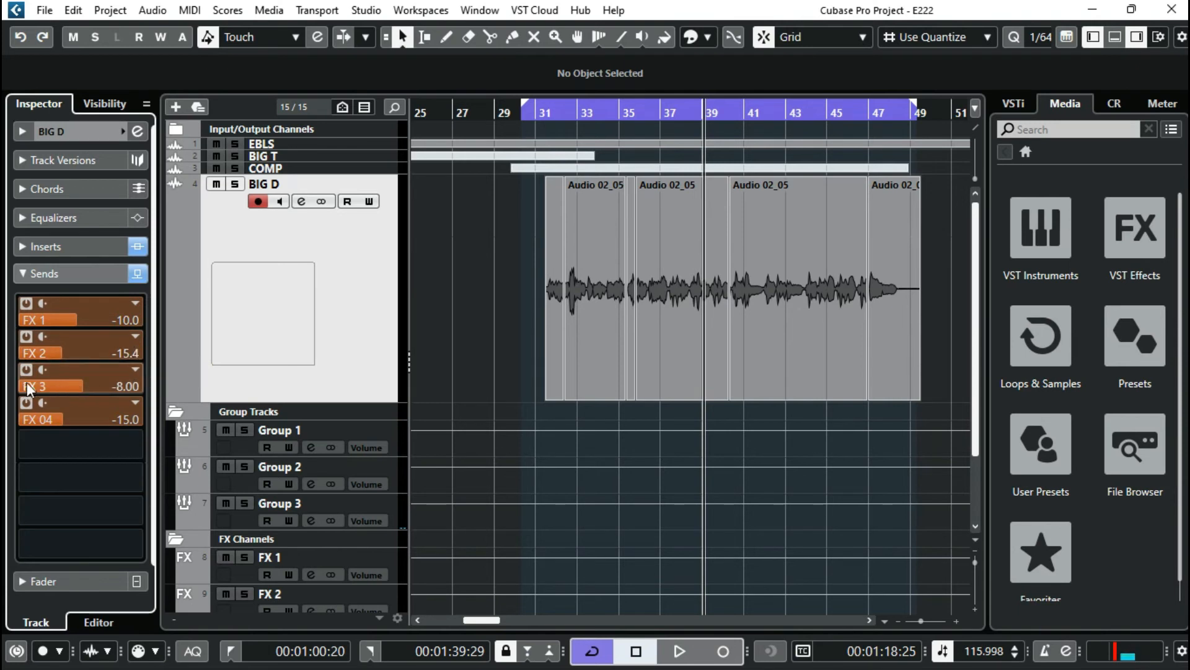
pyautogui.moveTo(81, 422)
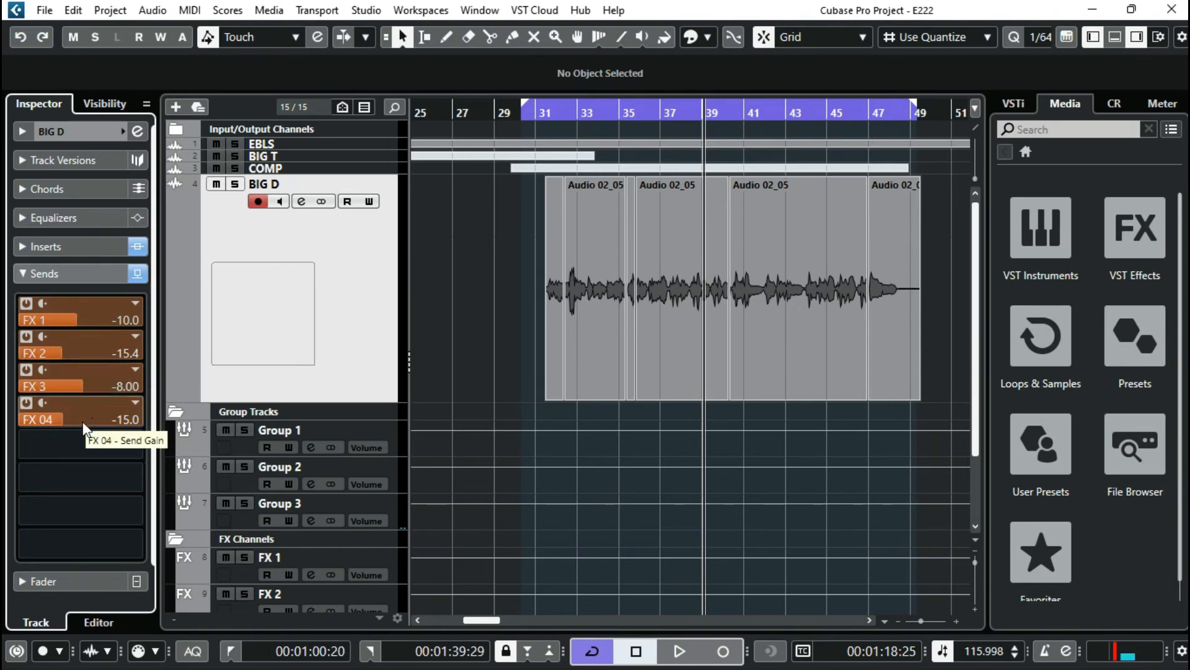
pyautogui.moveTo(75, 418); pyautogui.dragTo(84, 413)
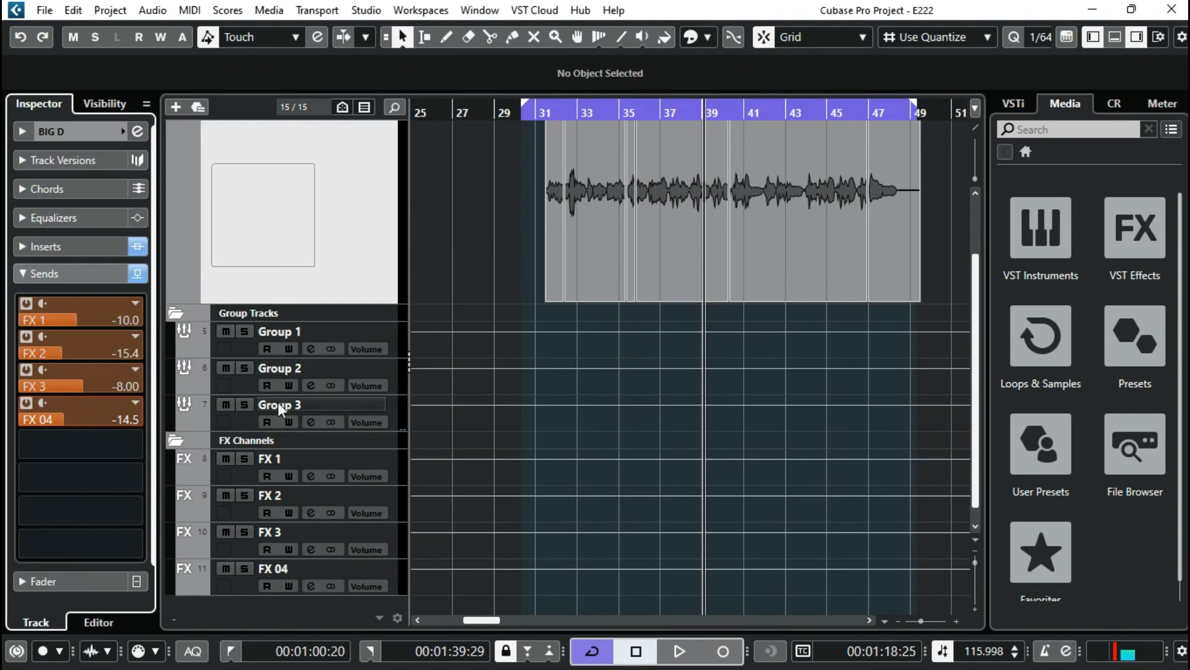
pyautogui.click(281, 458)
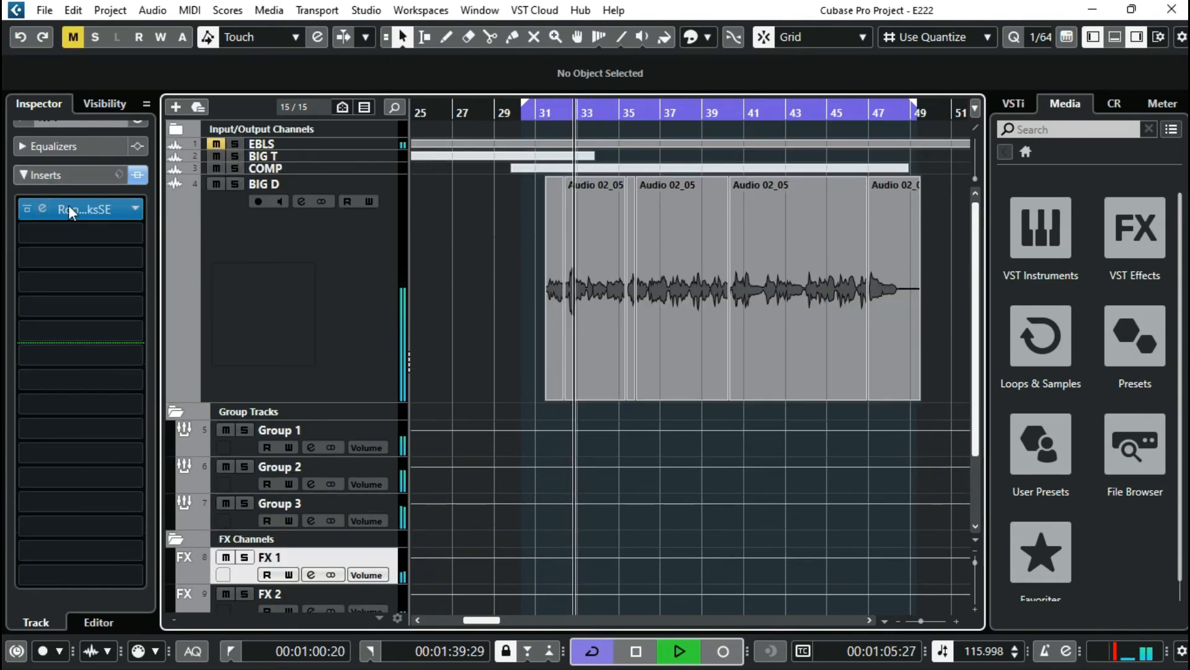
# Open FX 1's RoomWorks SE Plate Reverb (1.00 s reverb time) and start playback
pyautogui.click(41, 208)
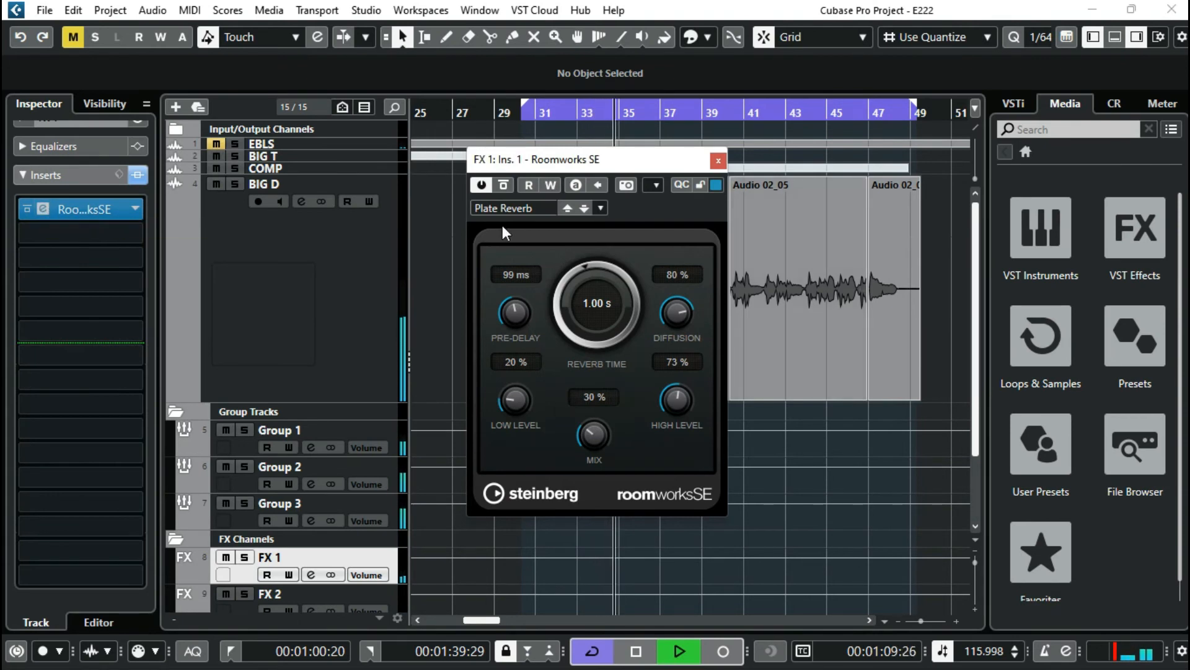
pyautogui.click(681, 648)
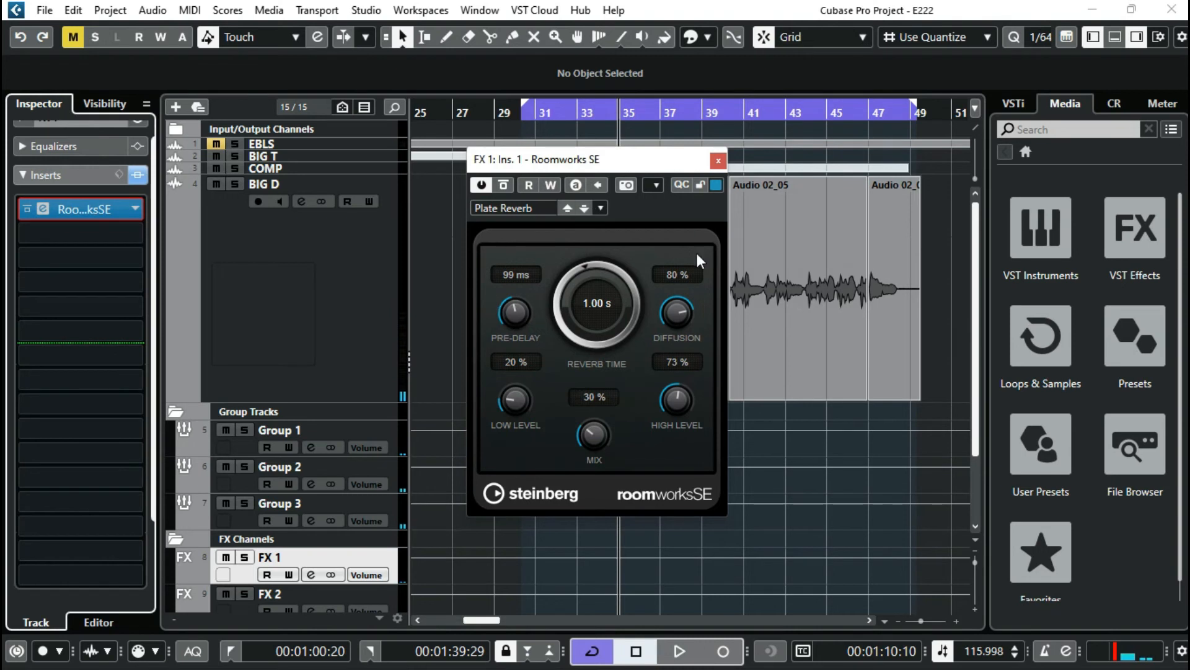
pyautogui.moveTo(567, 249)
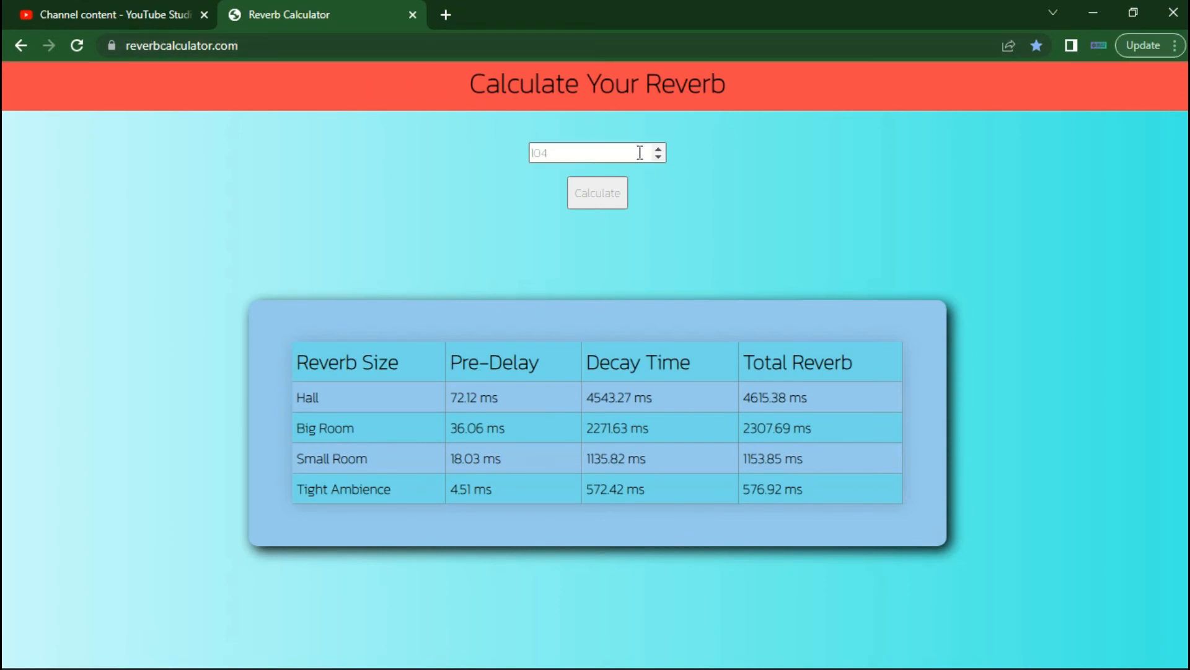
pyautogui.moveTo(492, 662)
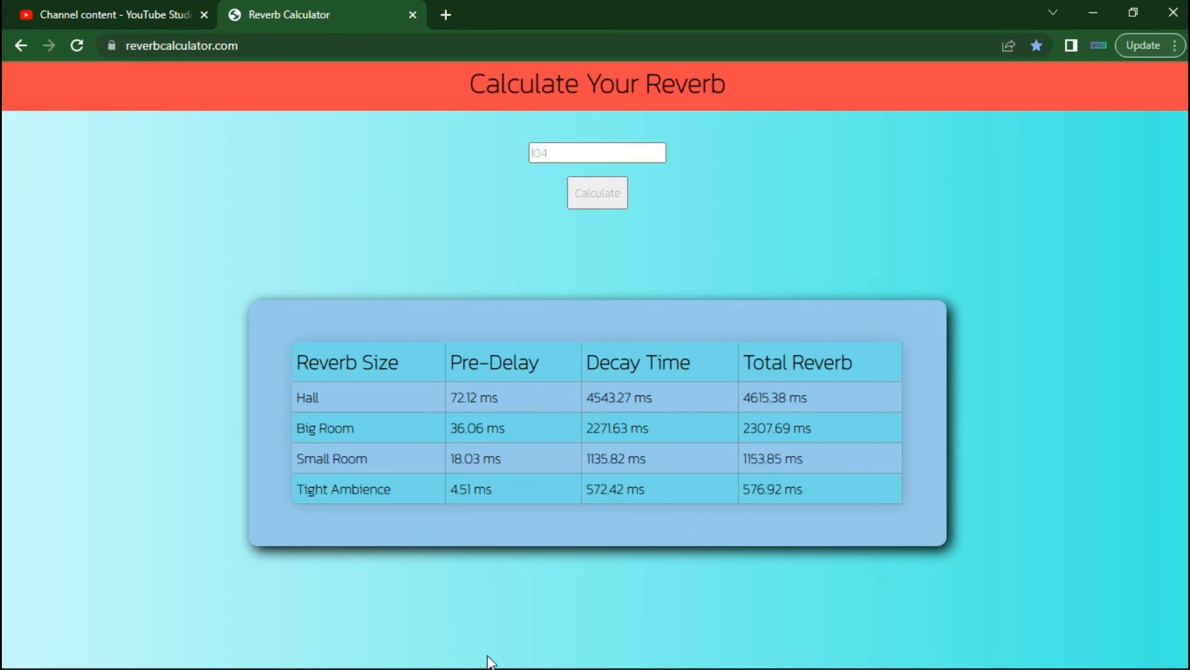
pyautogui.moveTo(279, 373)
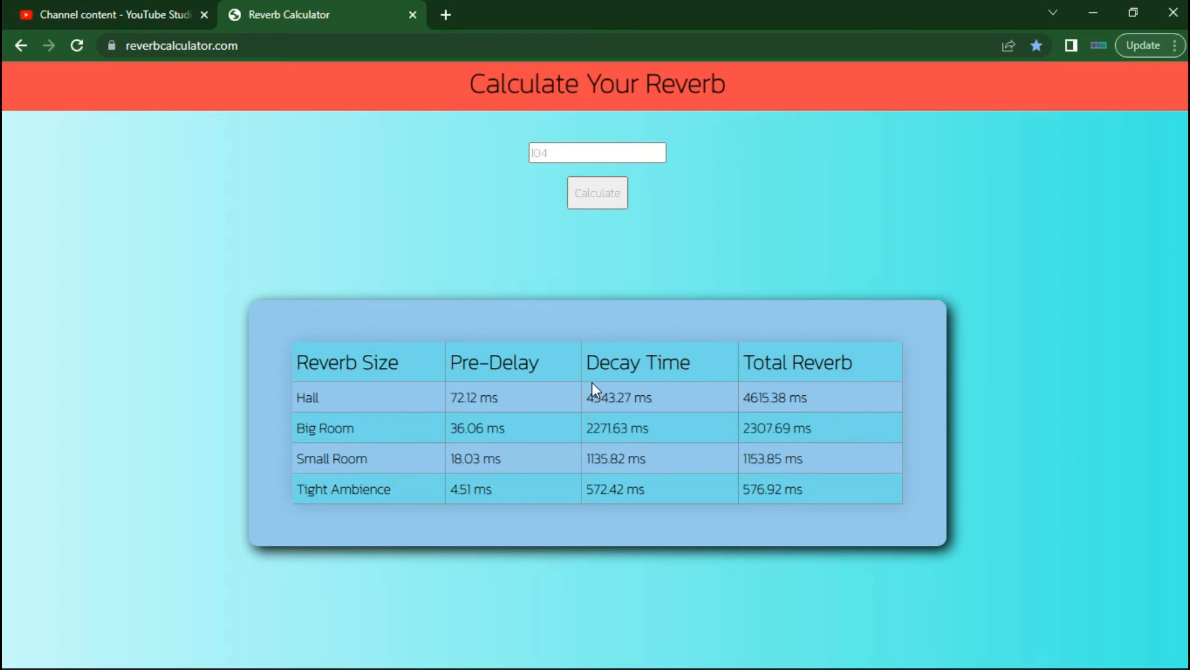
pyautogui.moveTo(257, 6)
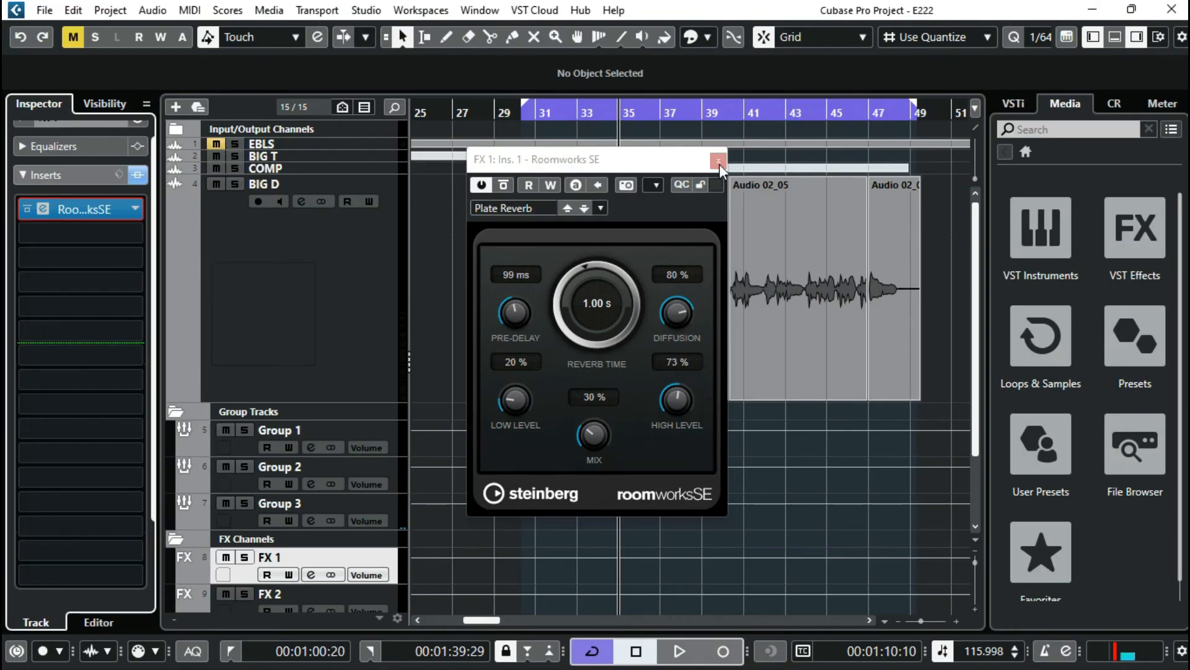
# Close the RoomWorks window, then close FX 2's H-Delay (554 ms, ping-pong) window
pyautogui.click(716, 159)
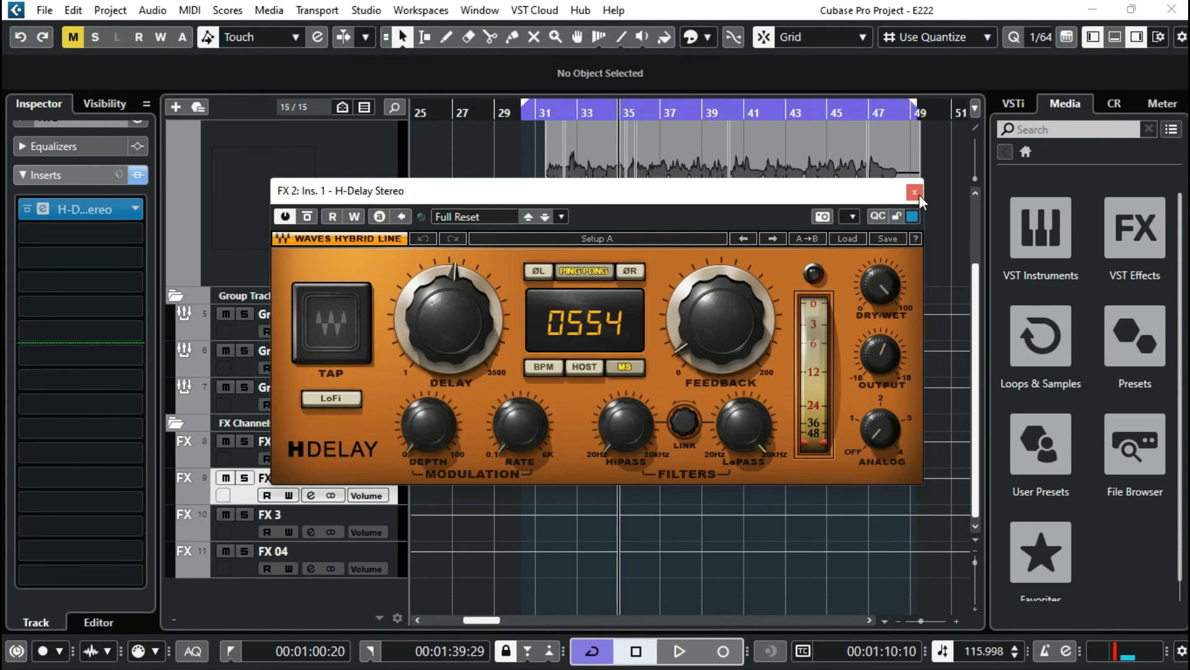
pyautogui.click(913, 192)
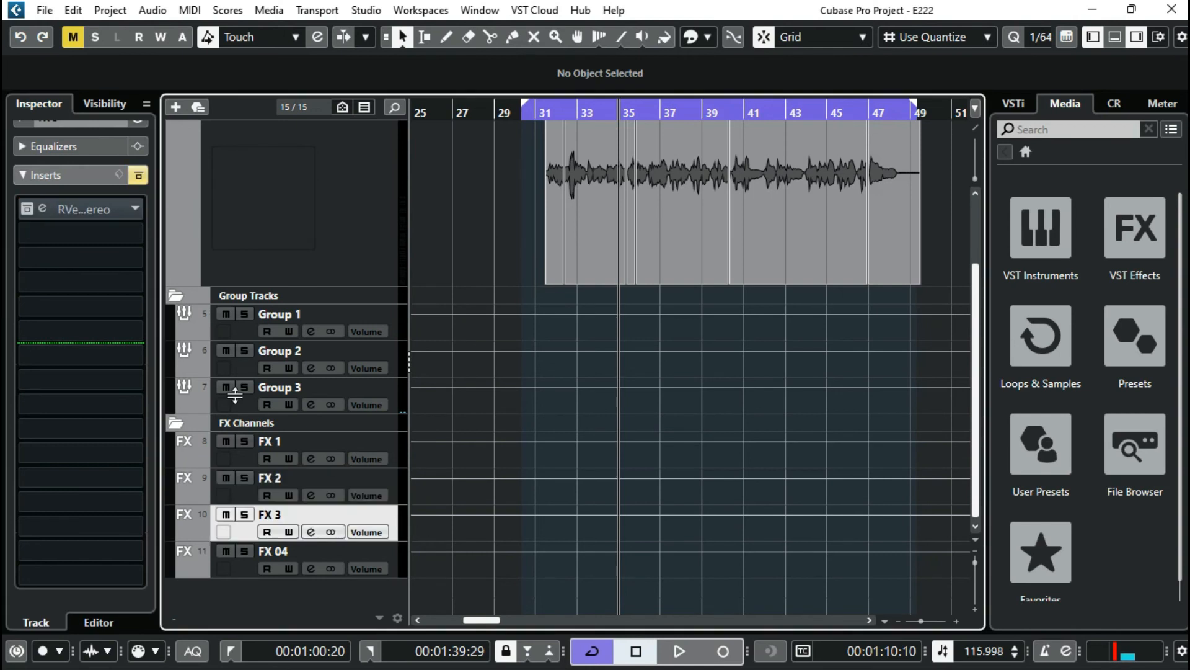
# Open FX 3's RVerb Stereo on its Plate 1 vocal preset, review it, and close it
pyautogui.click(41, 209)
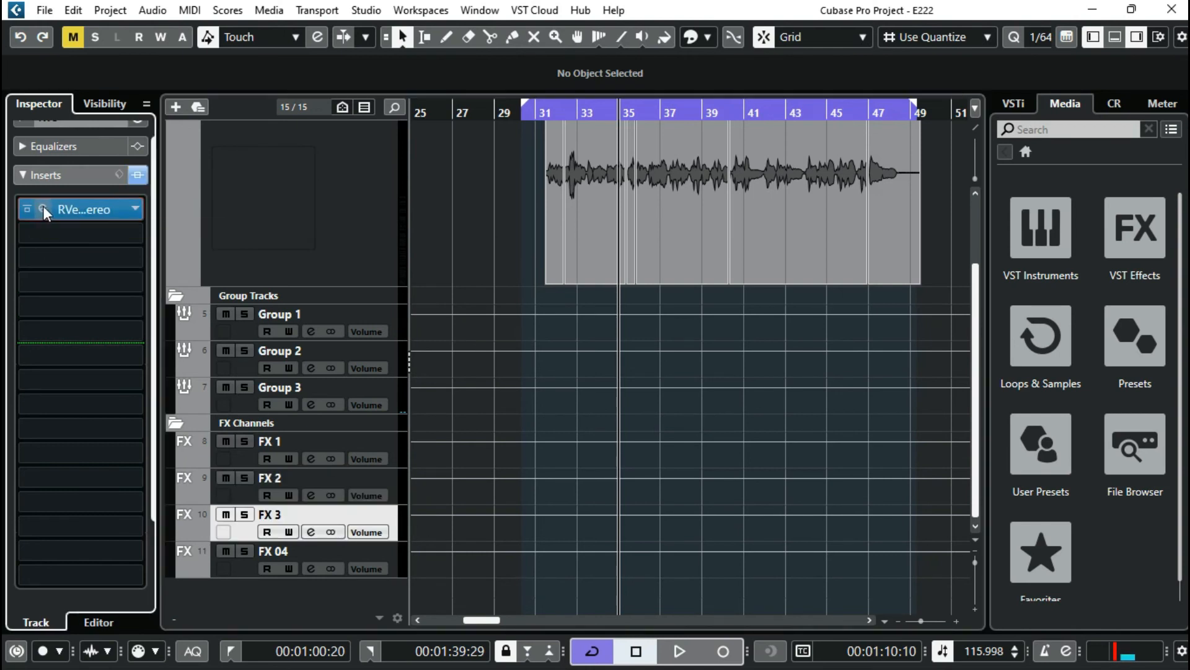
pyautogui.click(38, 209)
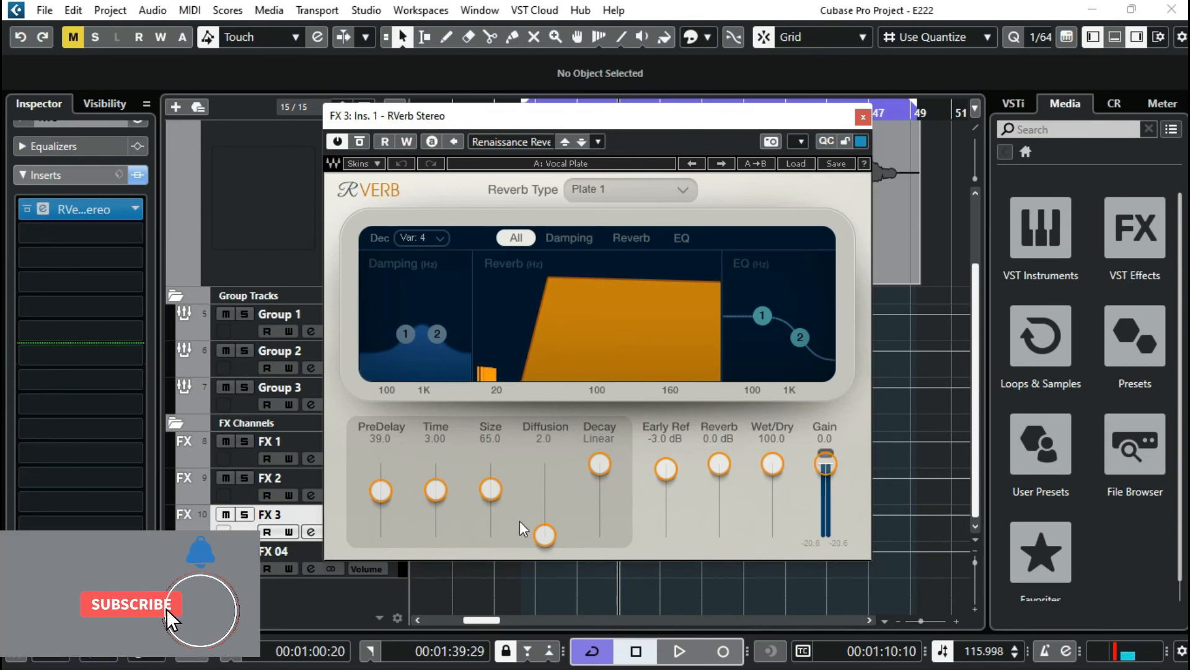
pyautogui.click(130, 605)
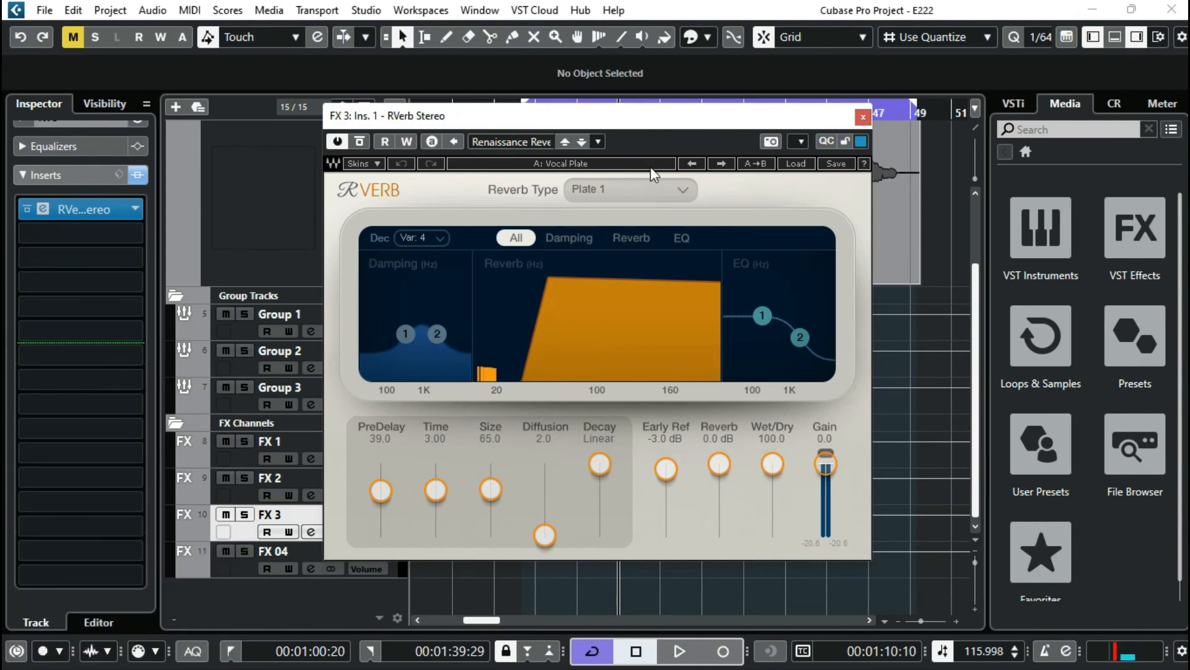
pyautogui.moveTo(835, 187)
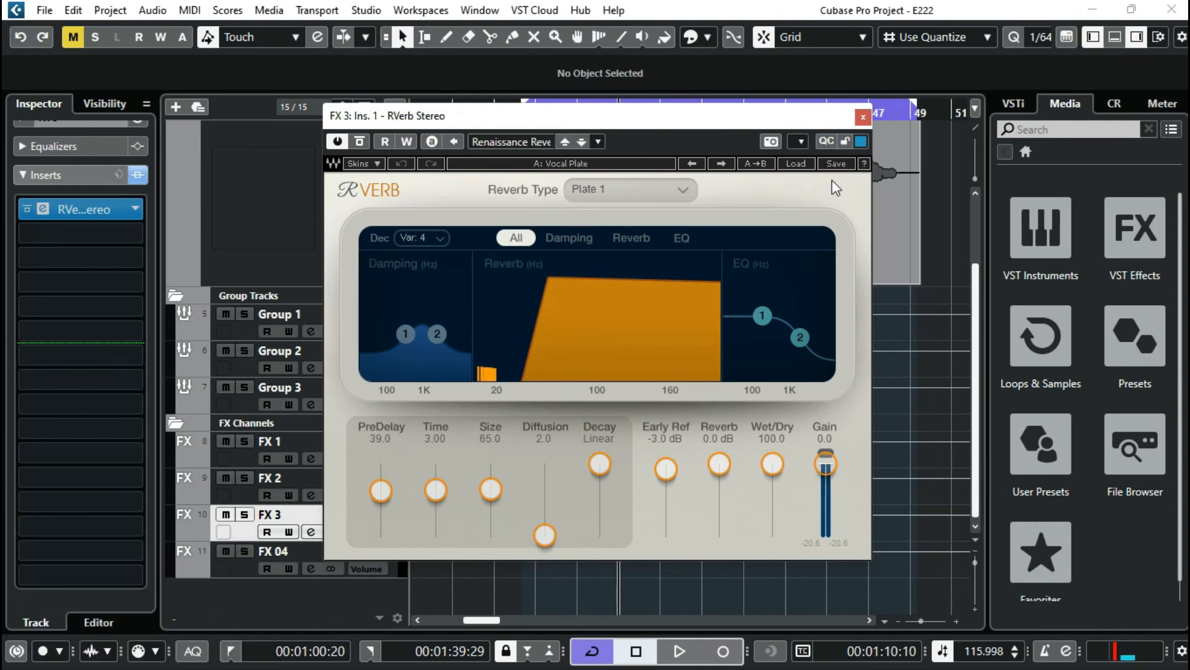
pyautogui.moveTo(855, 125)
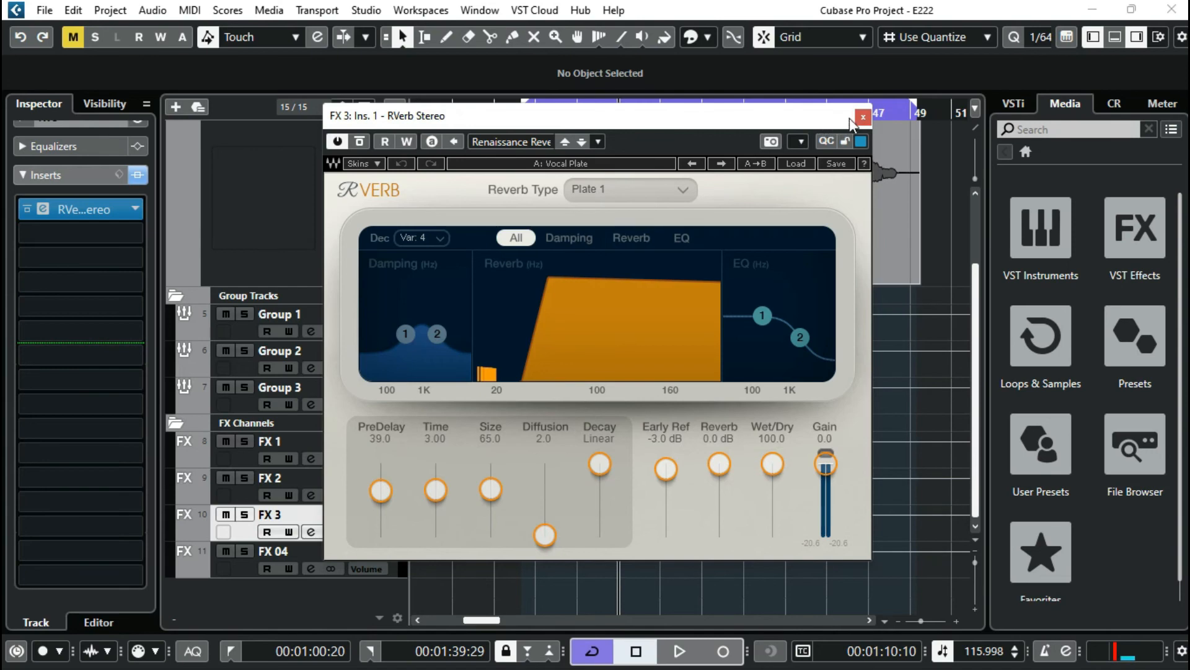
pyautogui.click(862, 117)
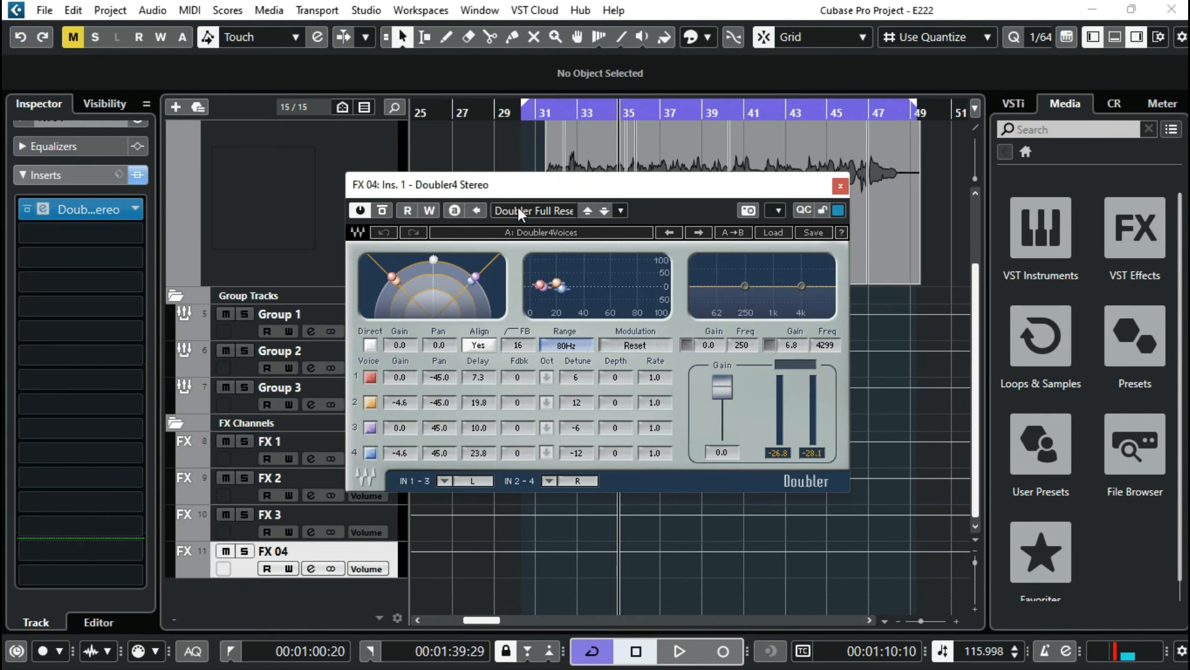
# Load the Doubler4Voices preset on FX 04's Doubler and close its window
pyautogui.click(535, 211)
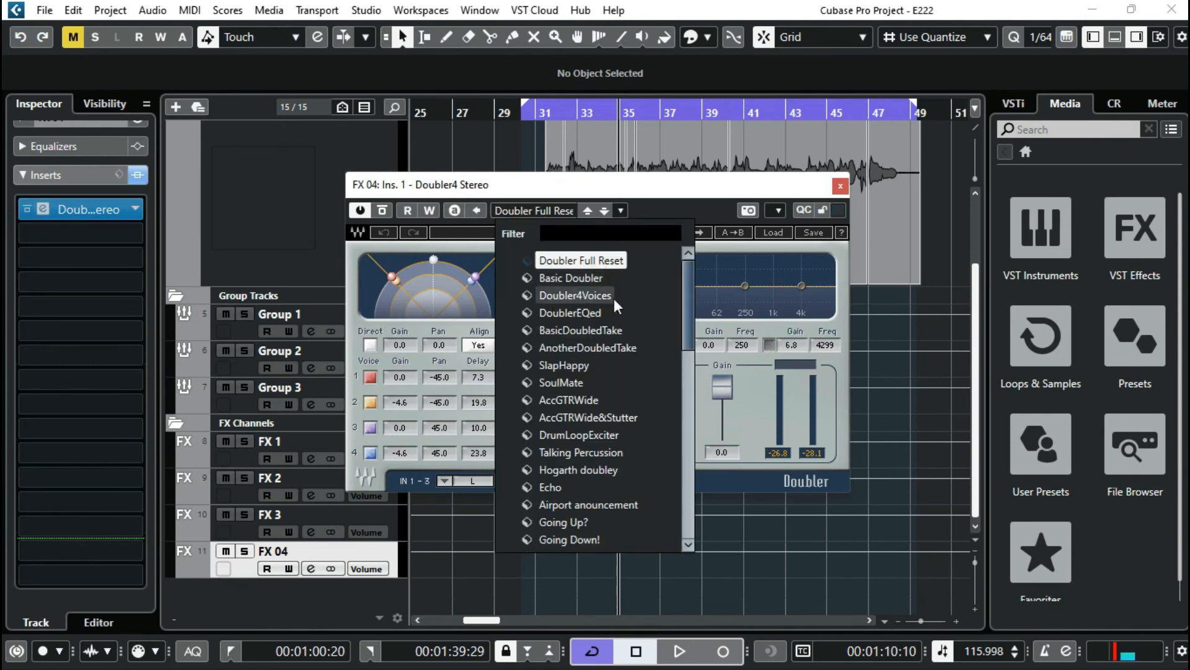
pyautogui.click(575, 295)
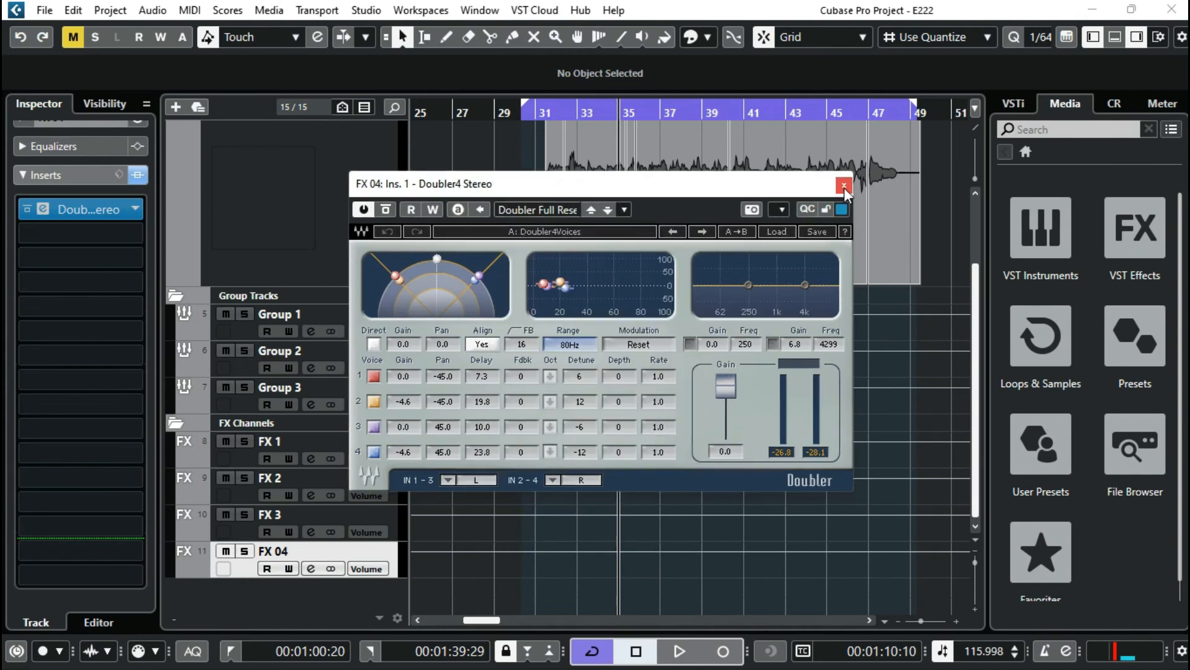
pyautogui.click(843, 186)
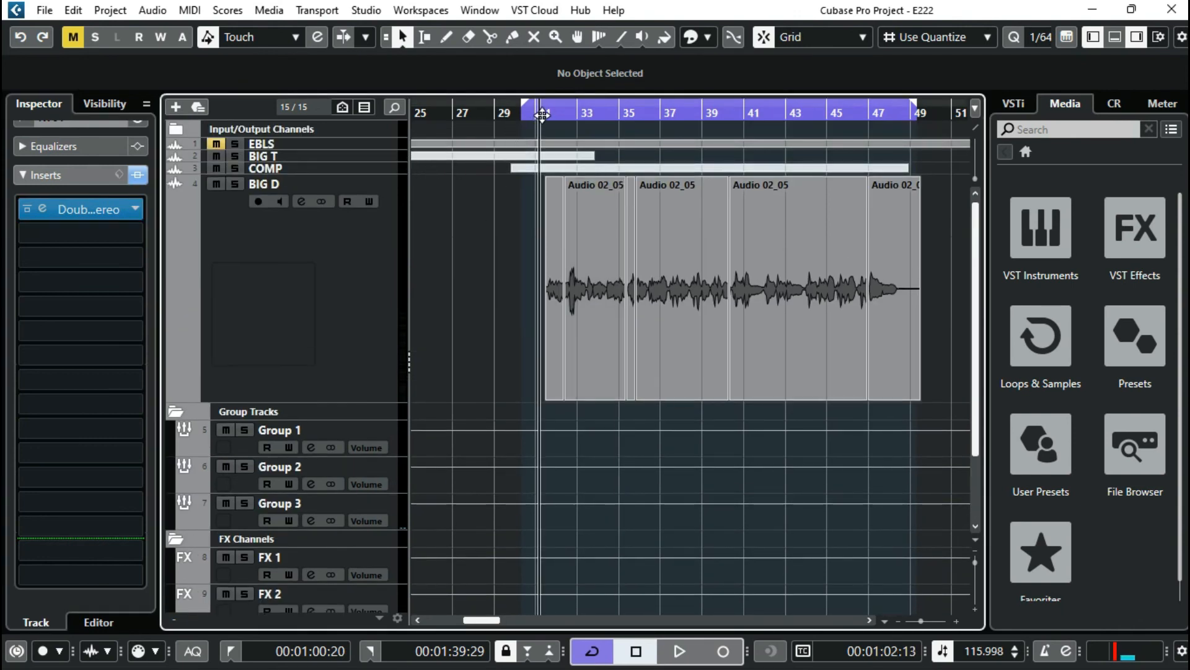
# Unmute the EBLS track and play the vocal arrangement from around bar 30
pyautogui.click(682, 650)
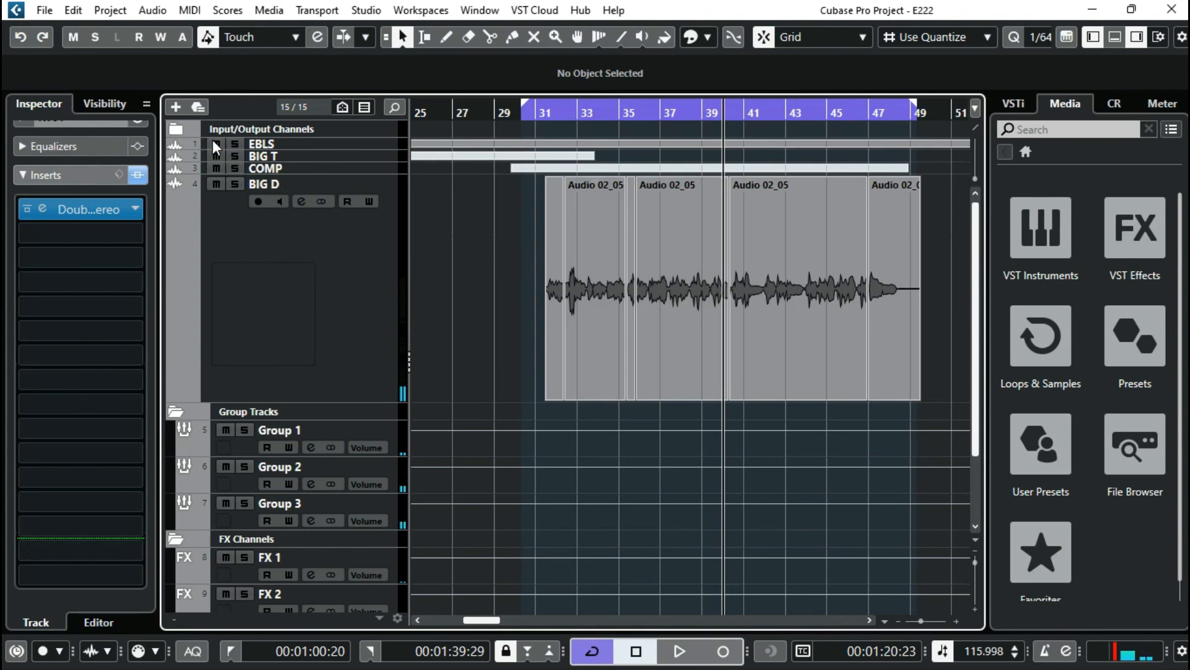
pyautogui.click(524, 113)
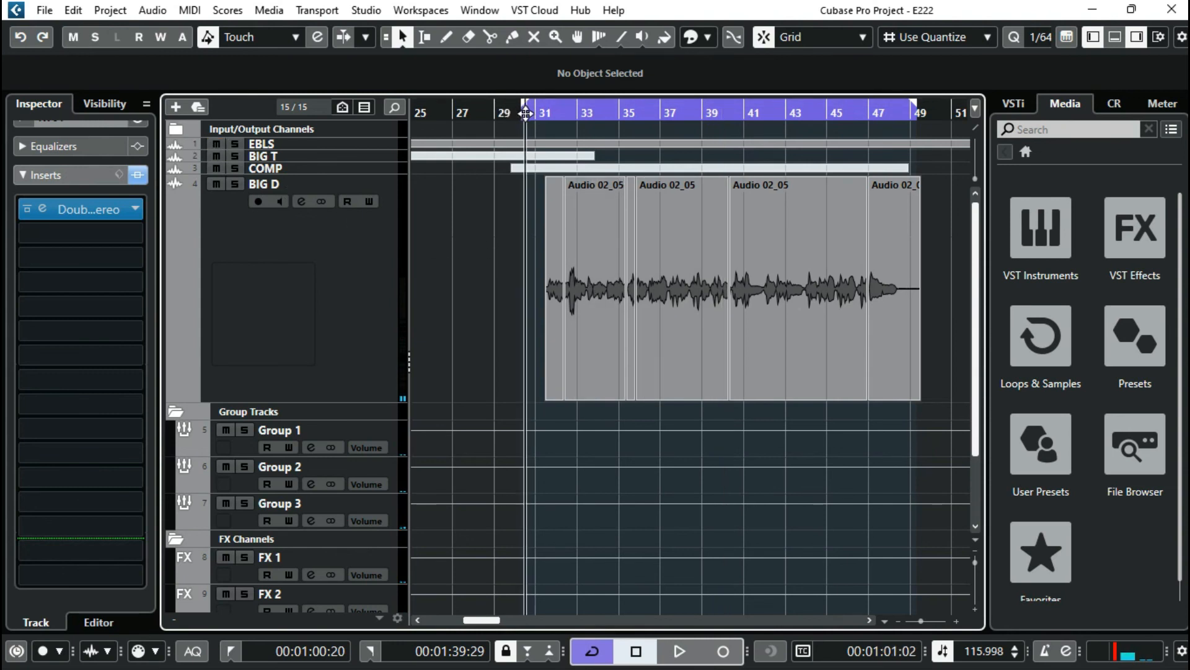
pyautogui.click(680, 650)
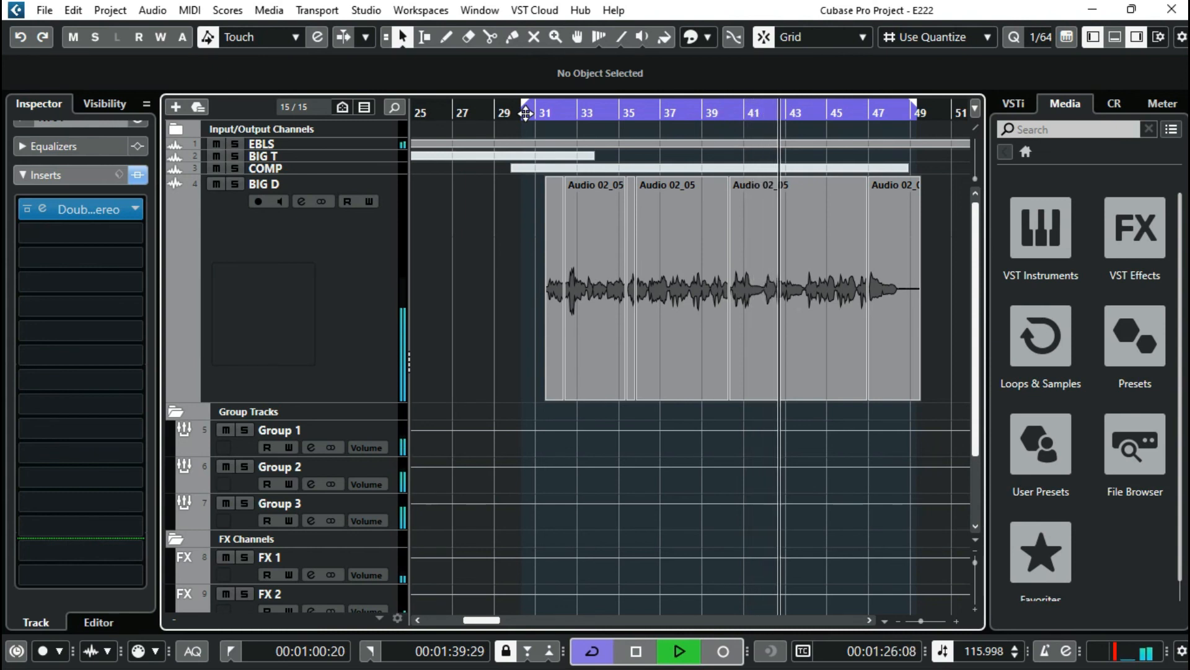
pyautogui.click(679, 648)
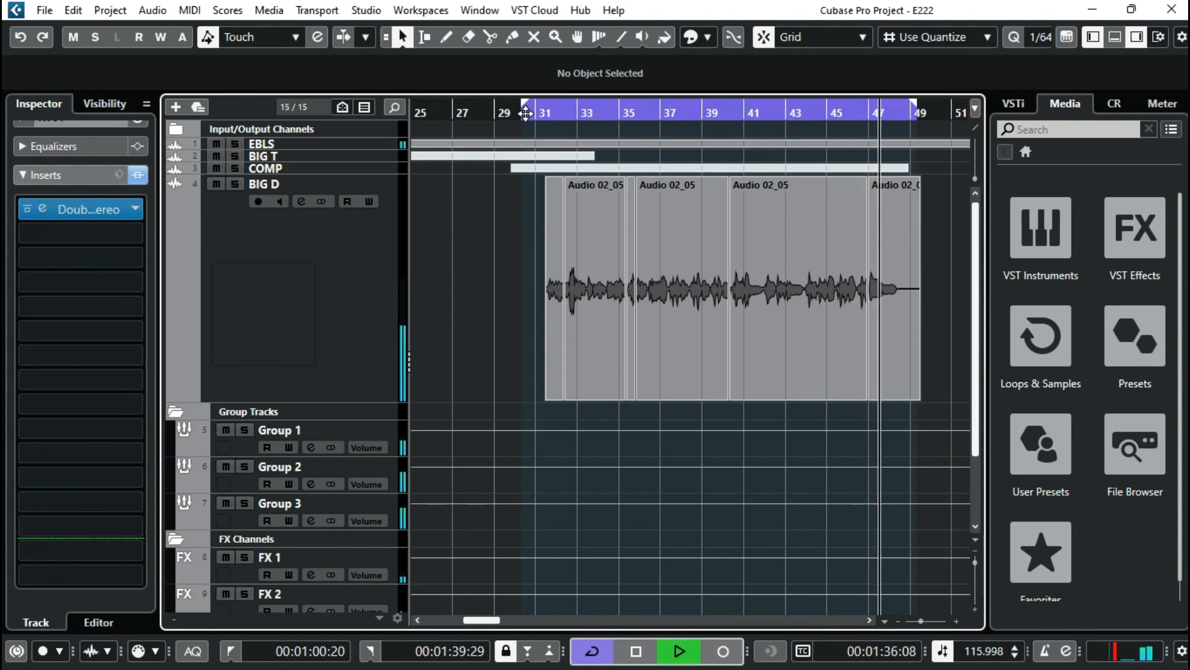
pyautogui.click(680, 648)
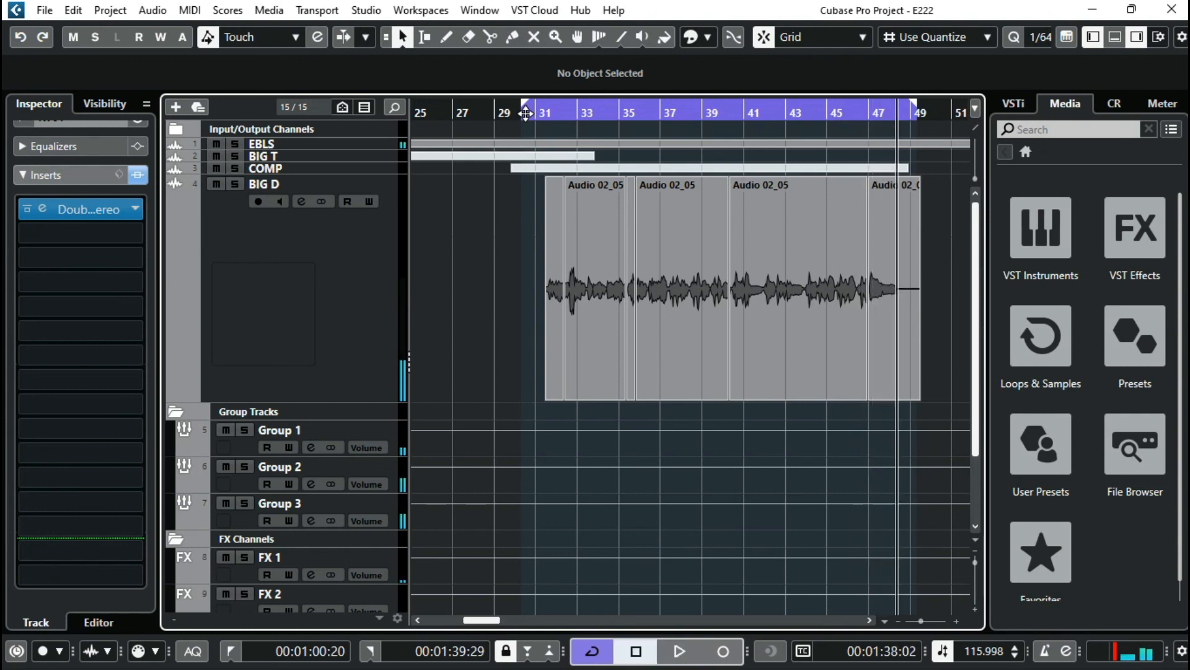